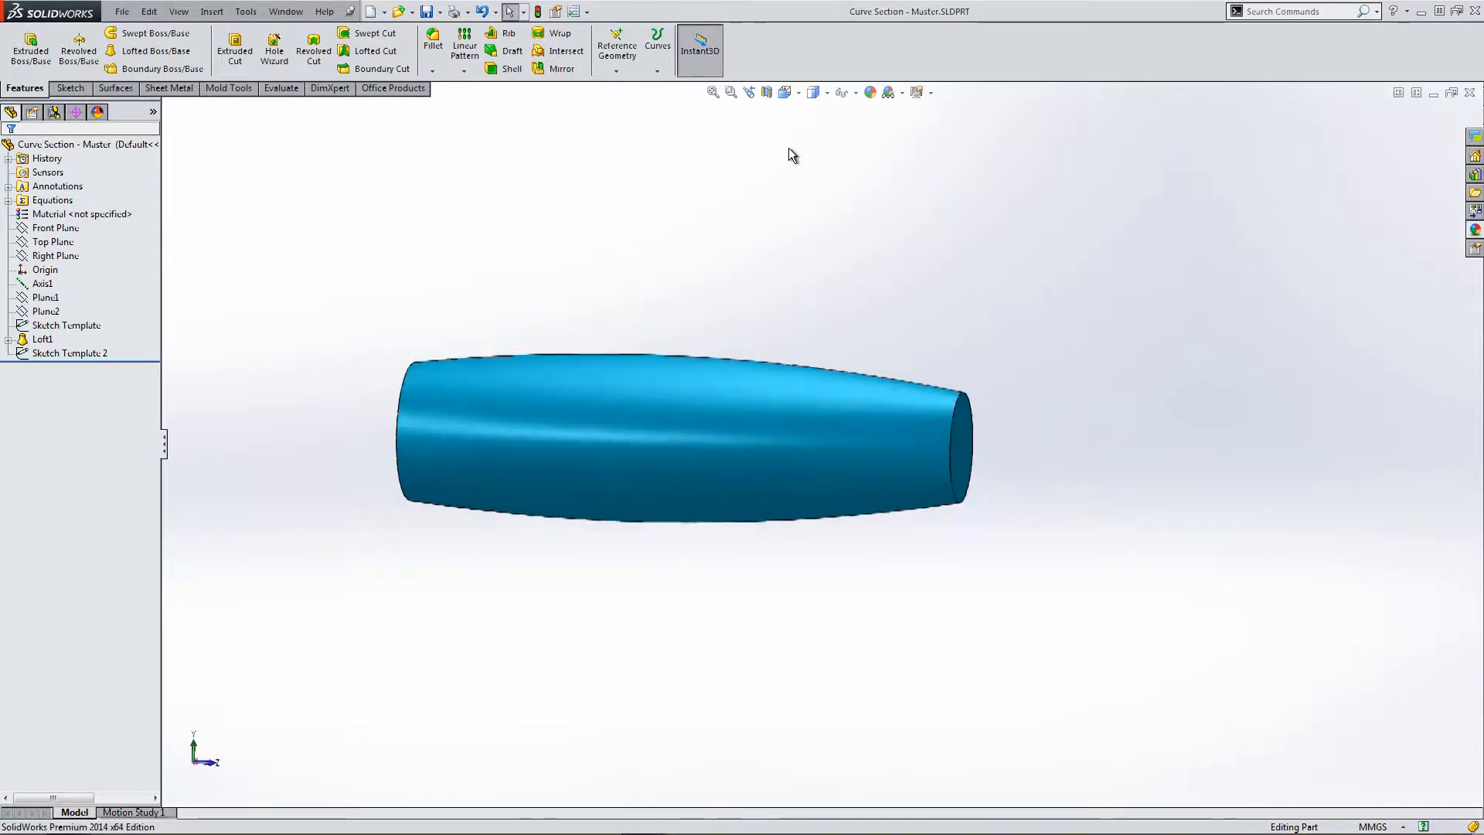
Show the part isometric and expand Loft1 to reveal its profile sketches.
click(784, 93)
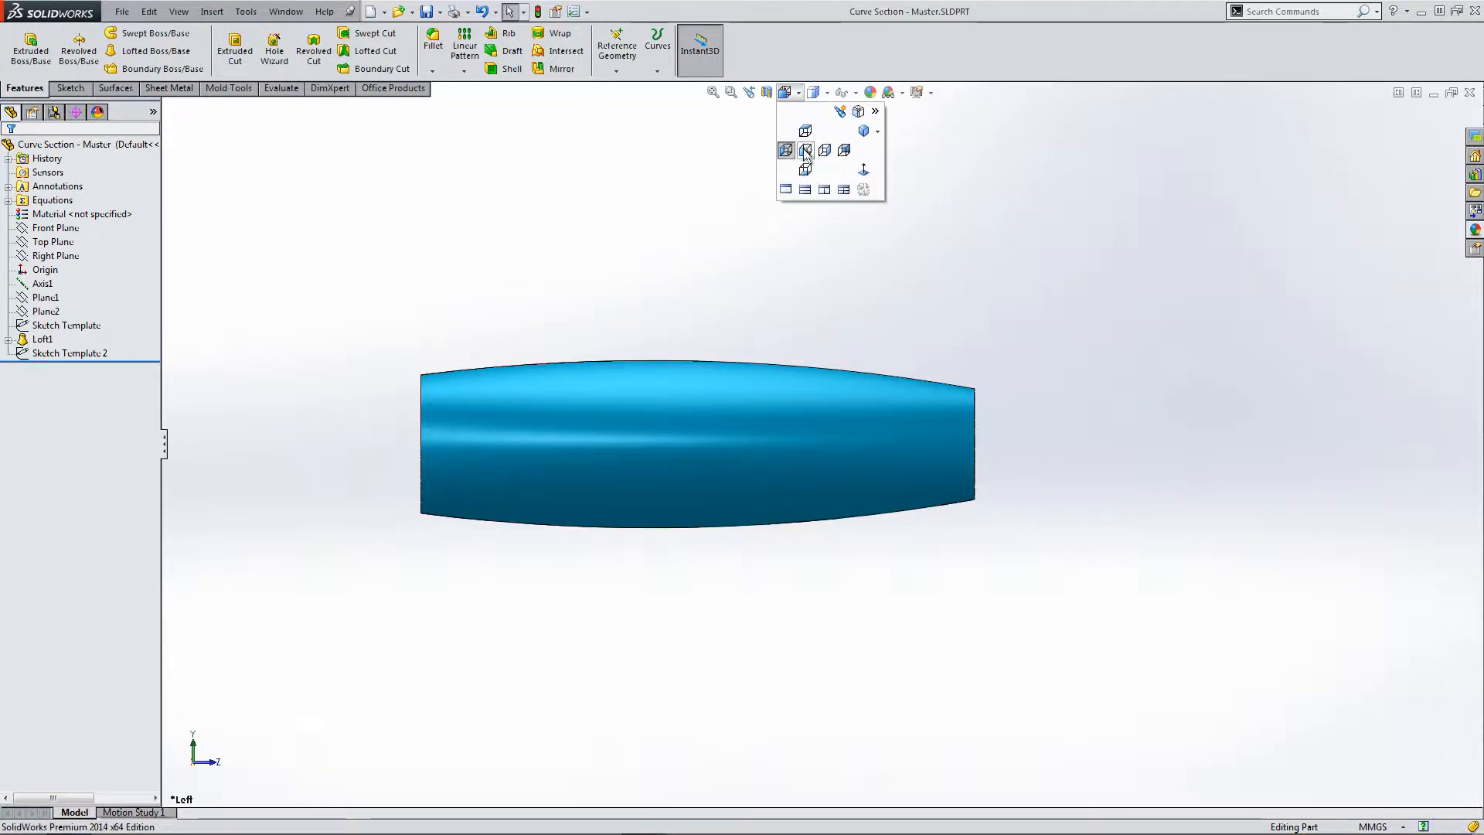
click(804, 150)
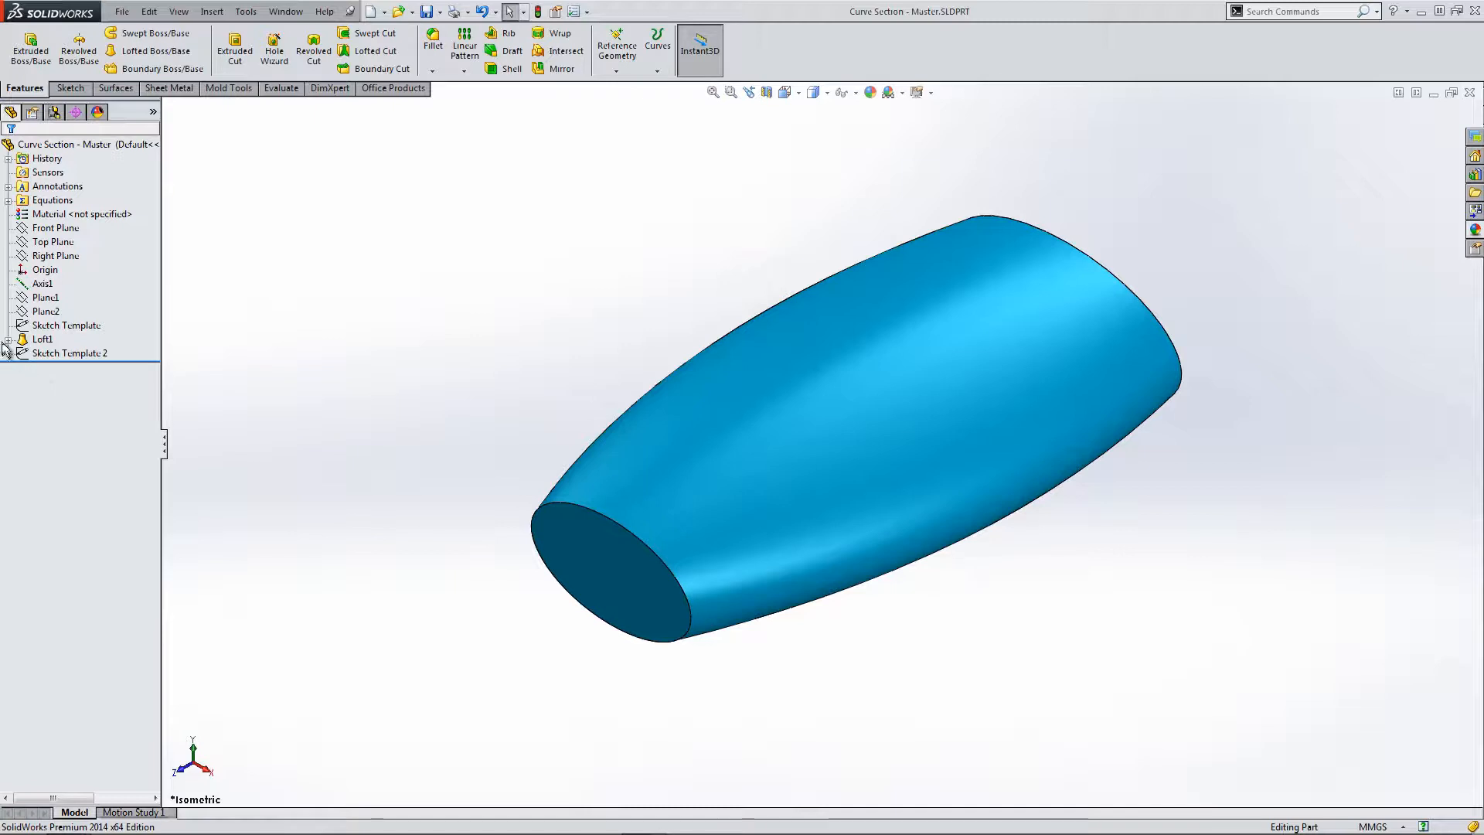
click(9, 338)
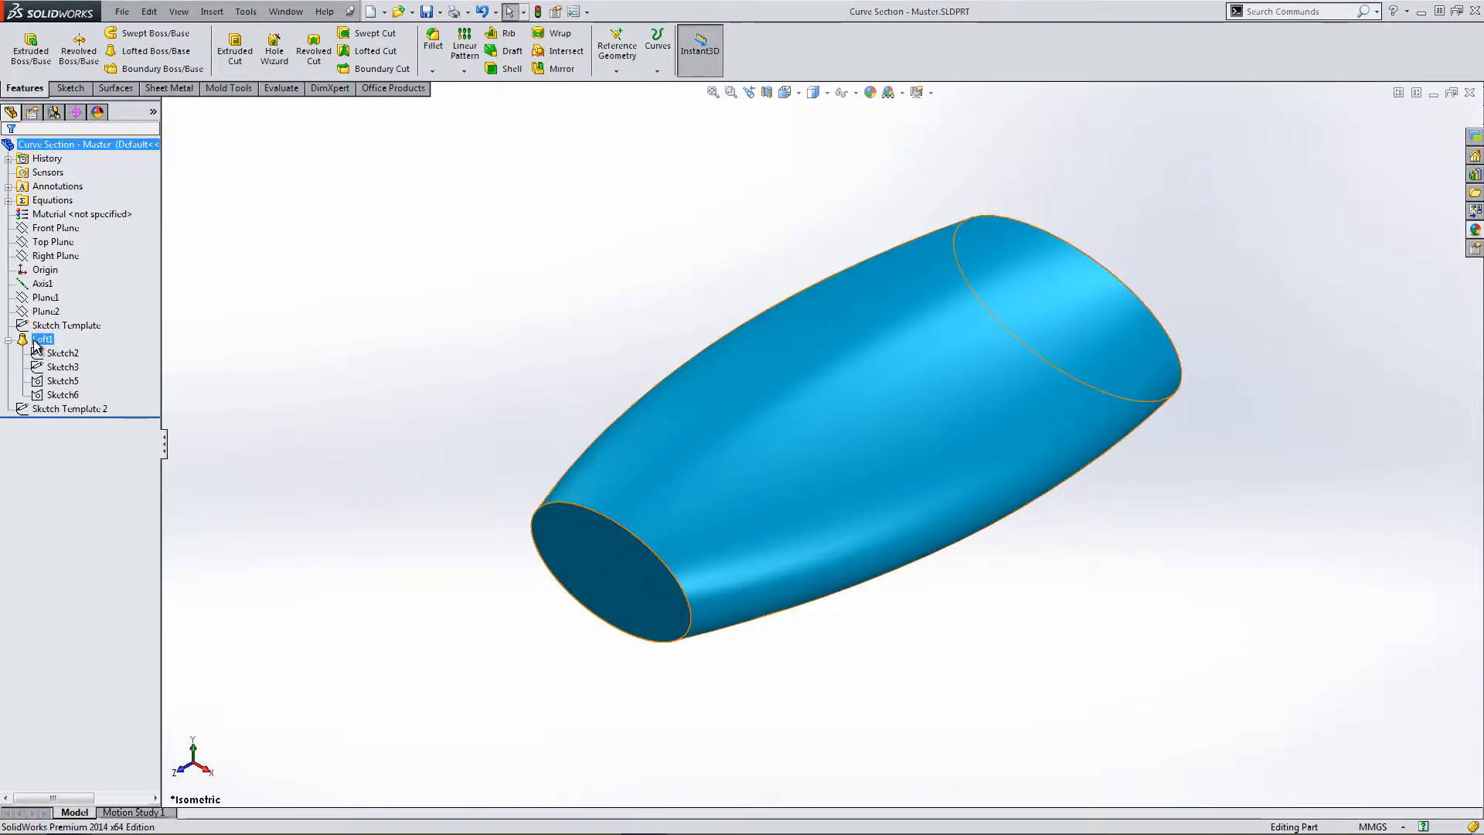
click(44, 338)
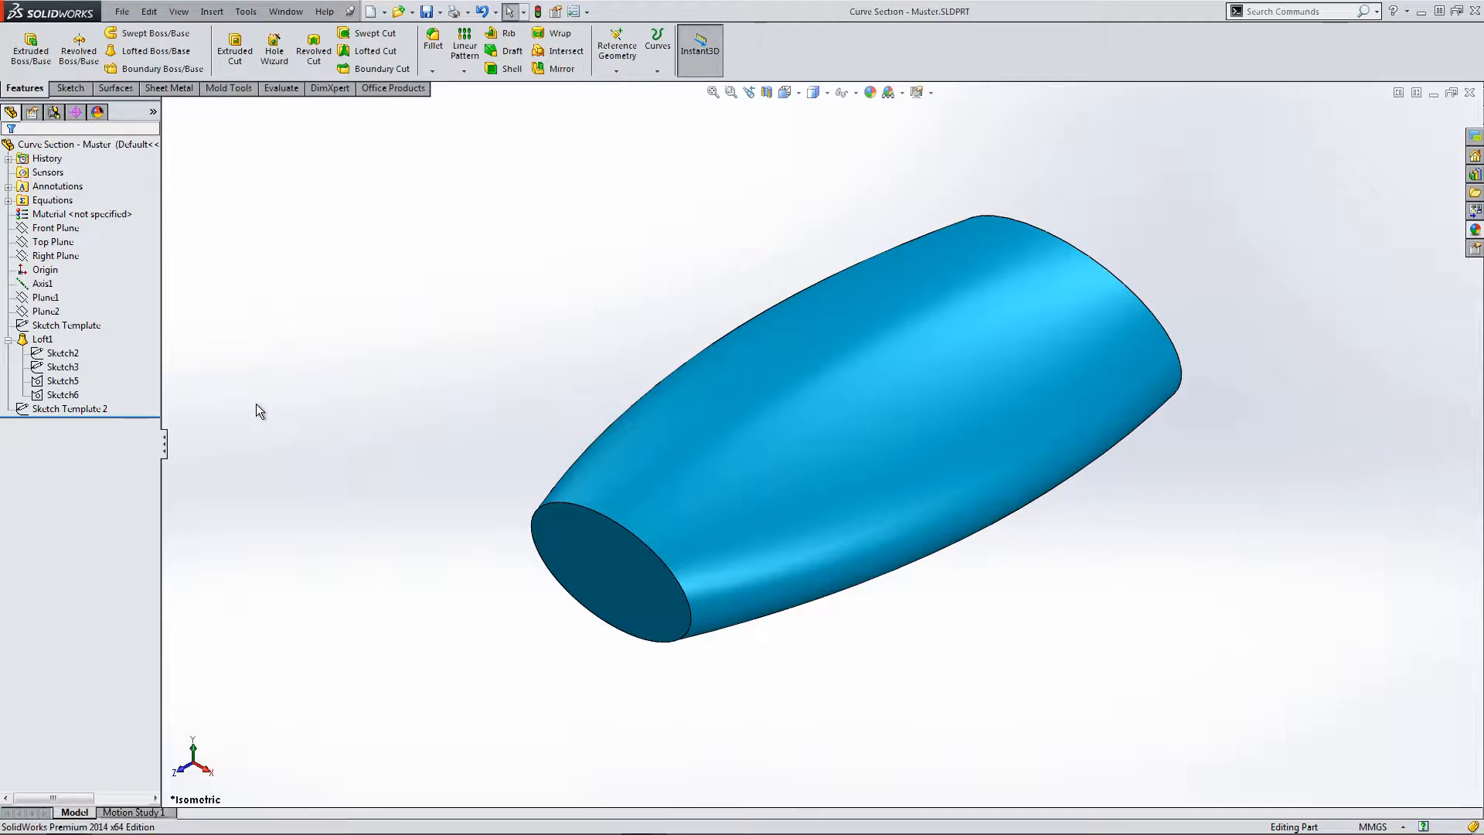
mouse_move(156, 334)
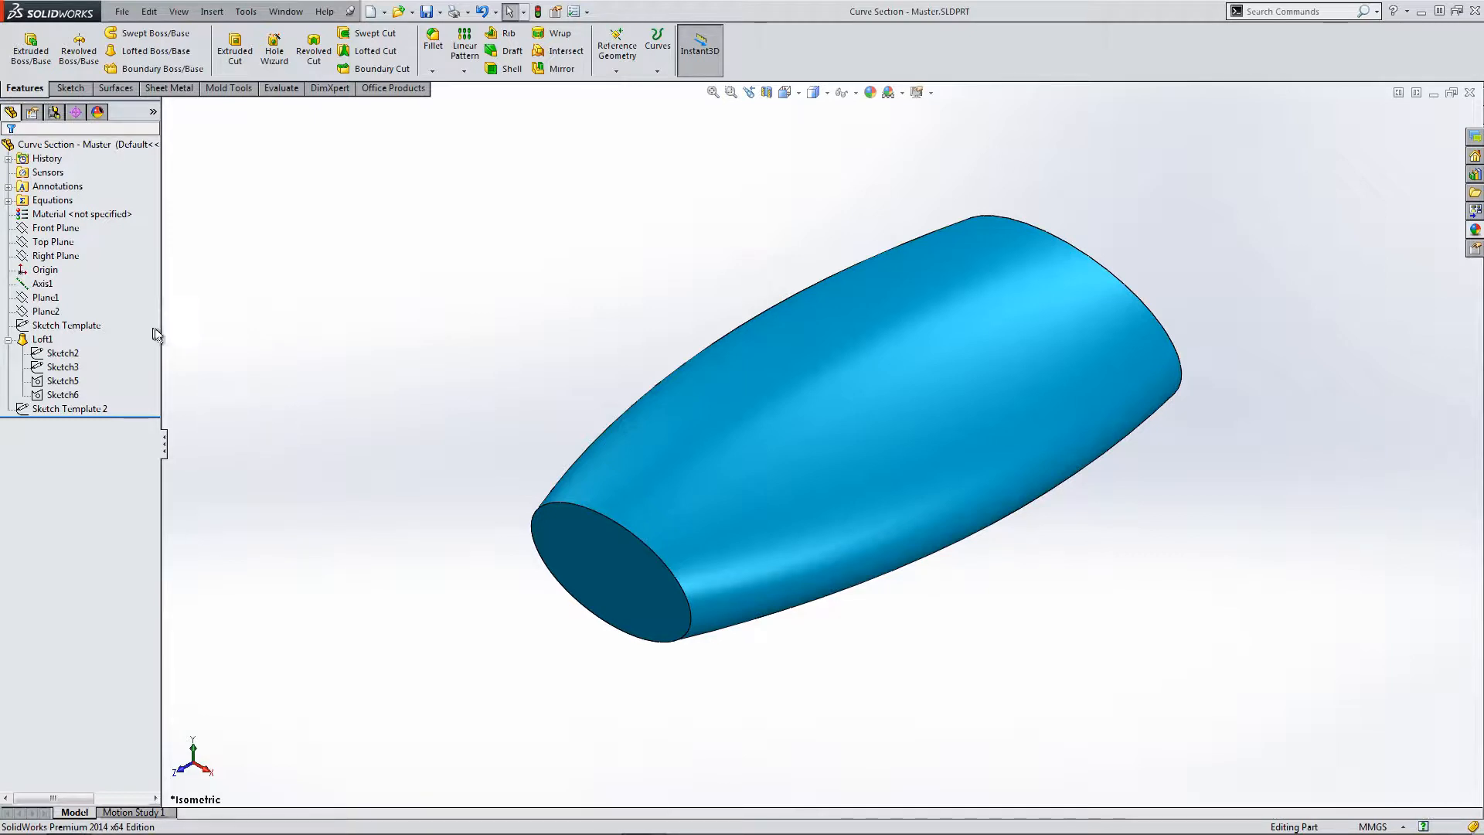
Preview the front plane, then choose the top plane for the new sketch.
click(54, 227)
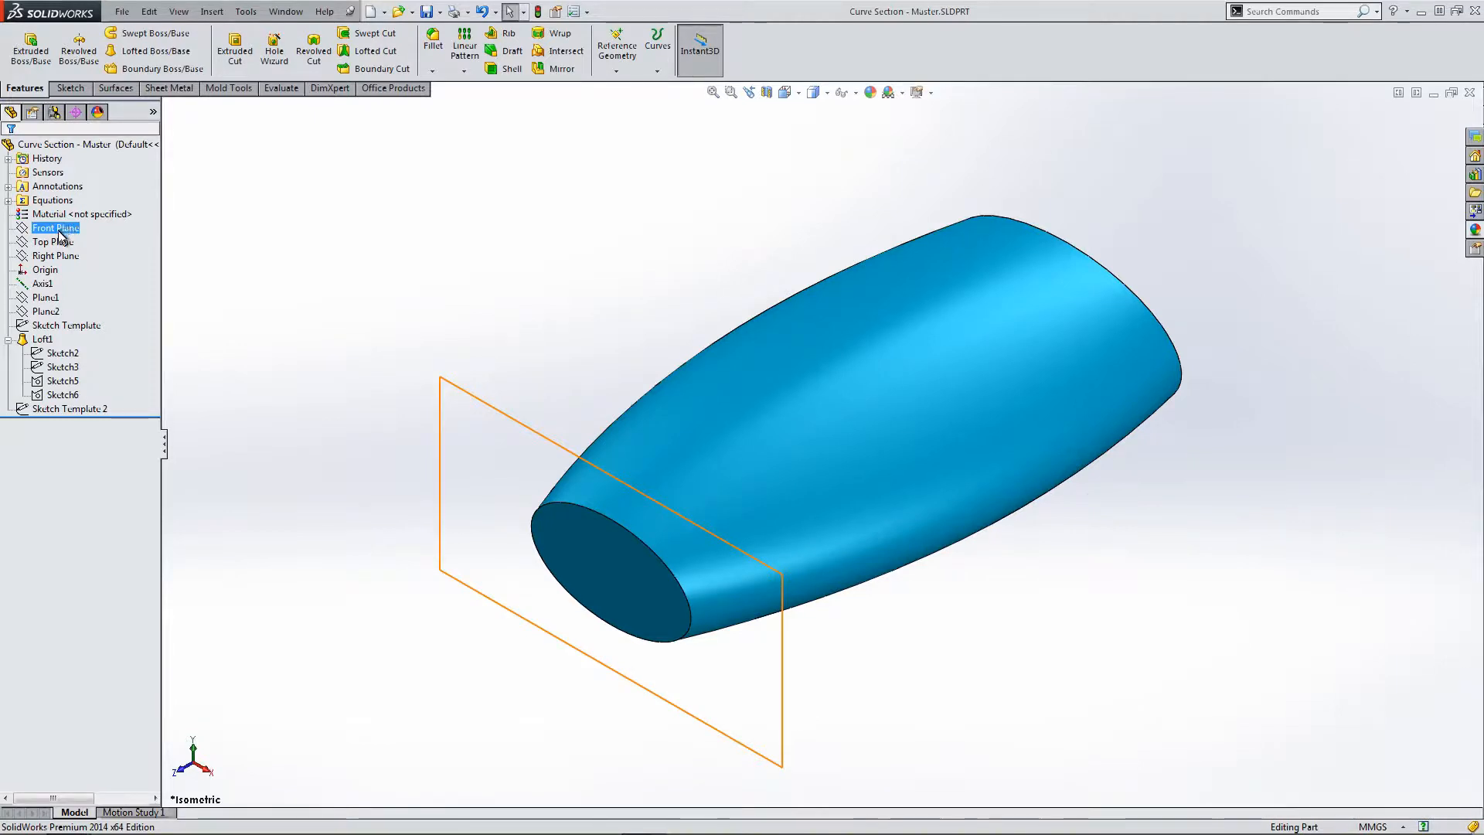
click(55, 242)
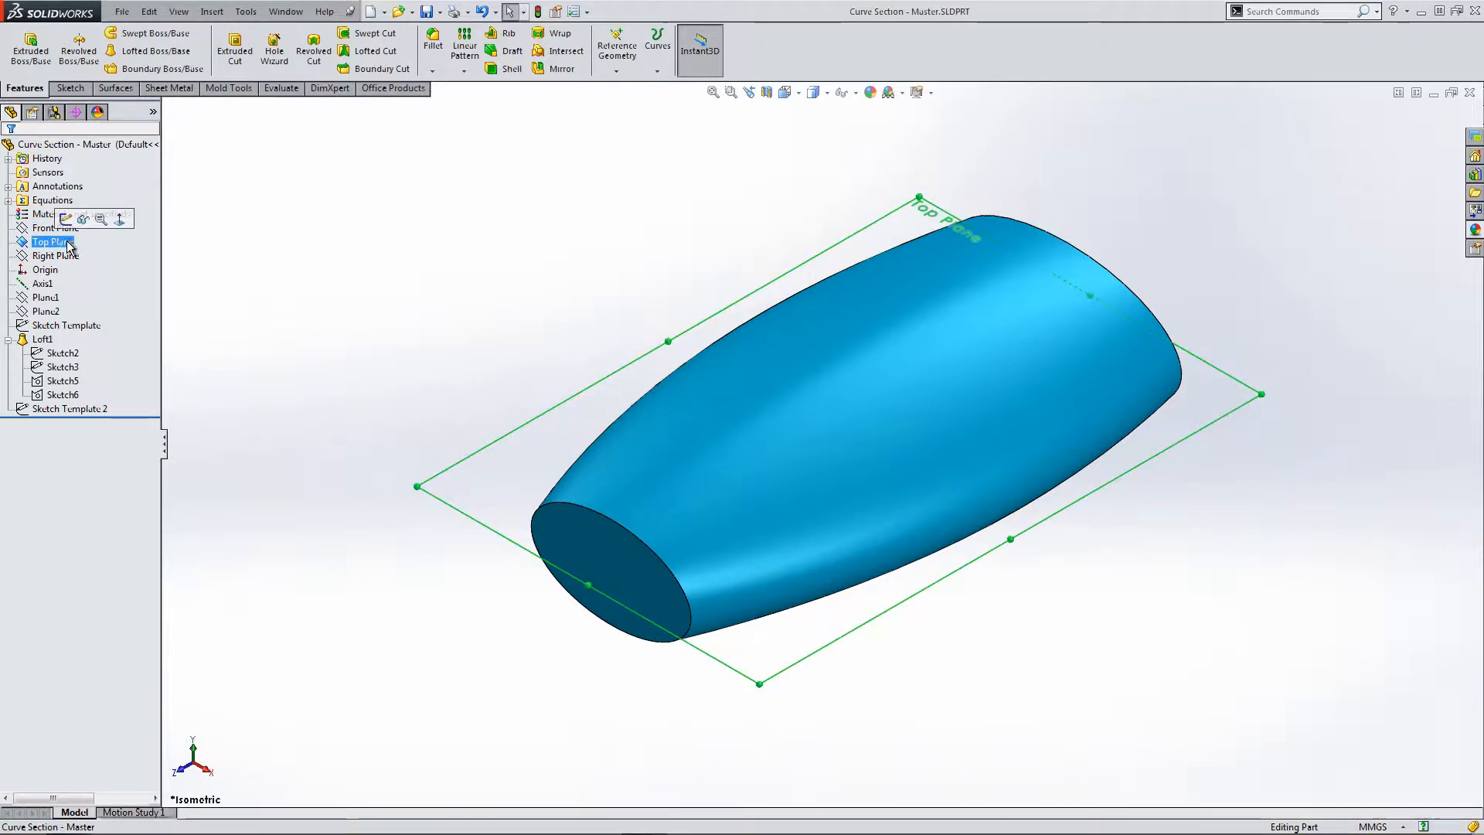
Sketch a circle on the top plane viewed normal-to, dimension it fully and exit the sketch.
click(67, 221)
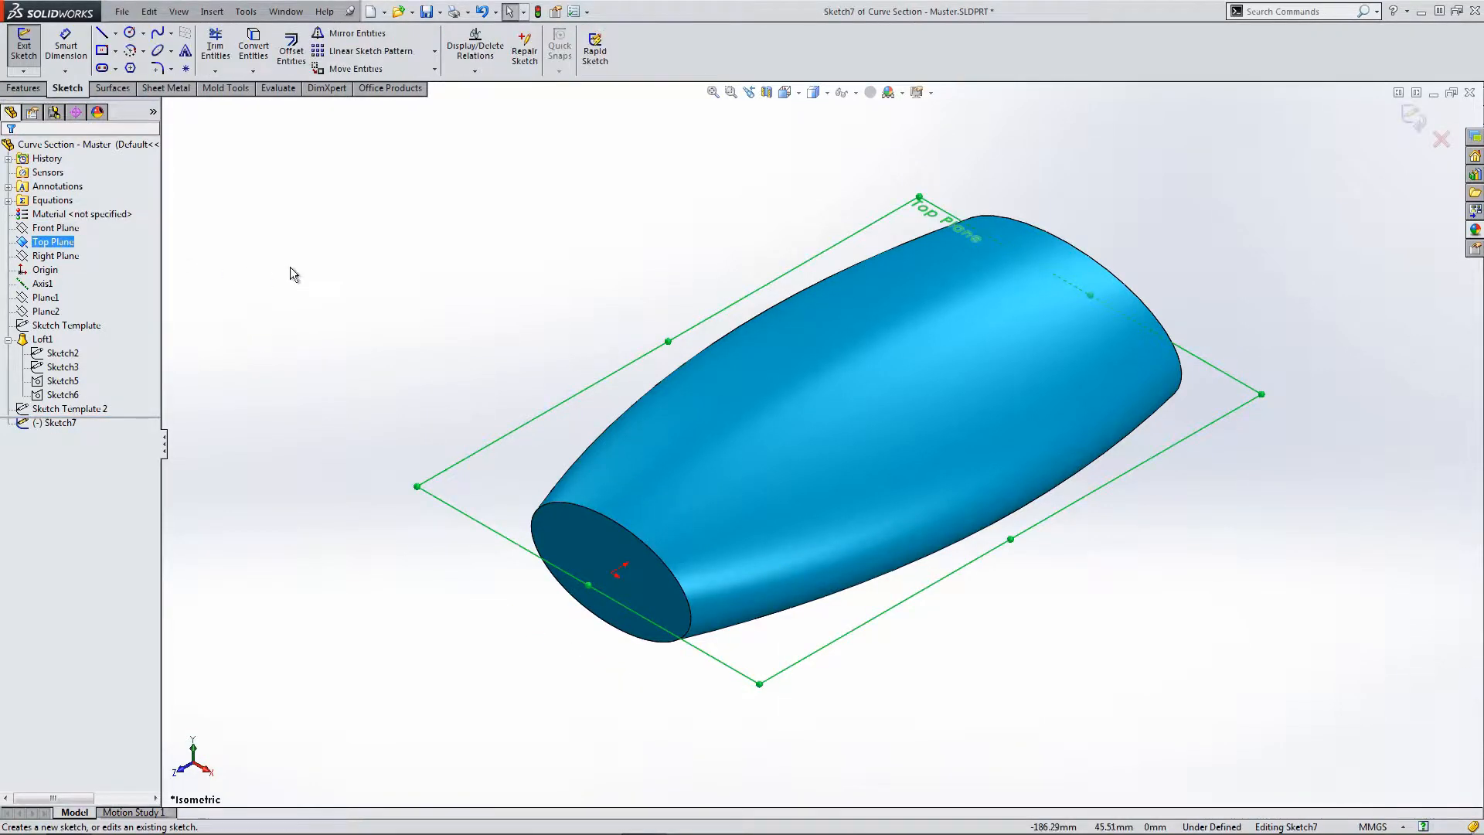
click(786, 93)
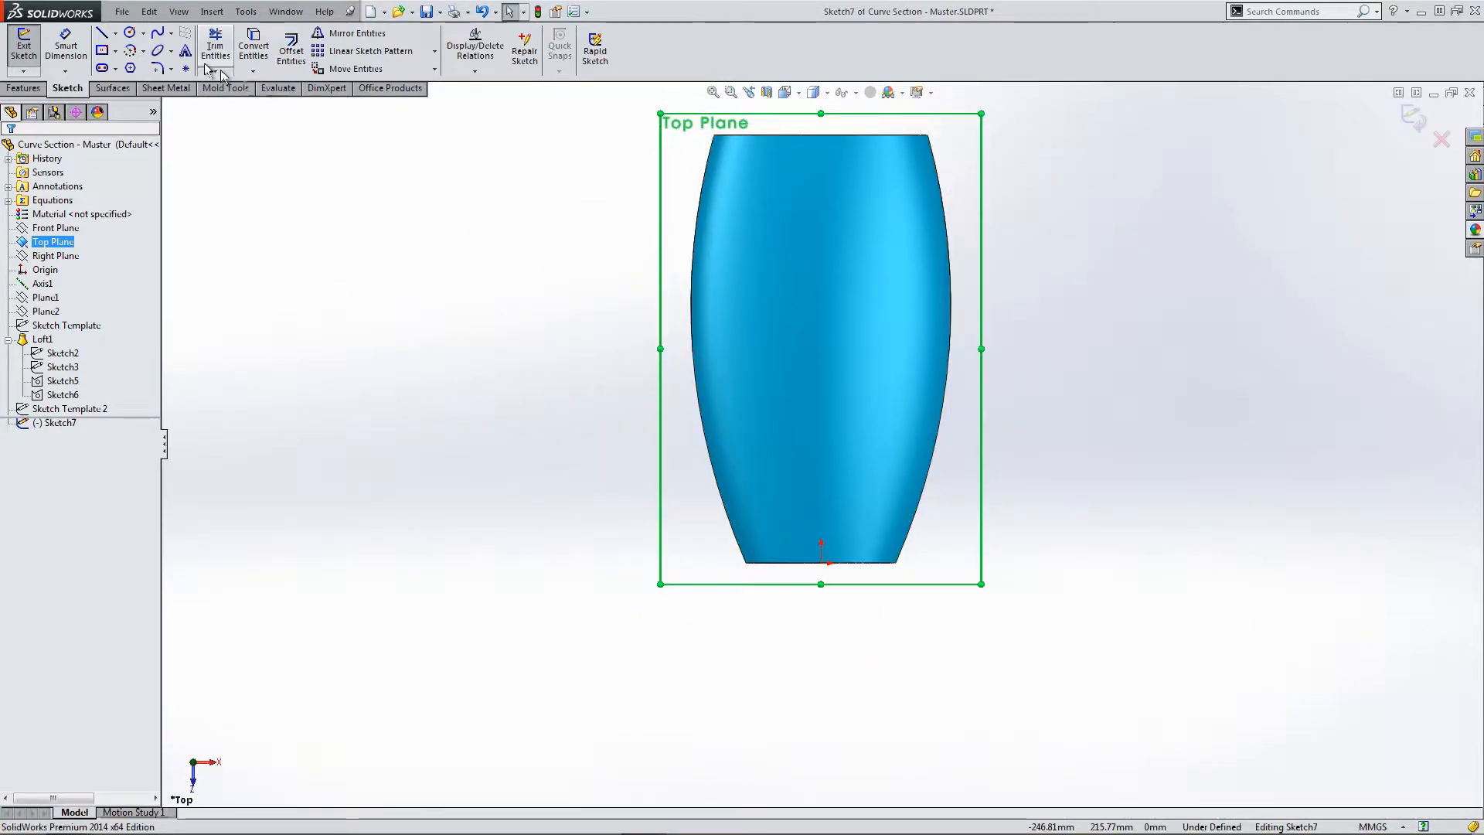
click(113, 34)
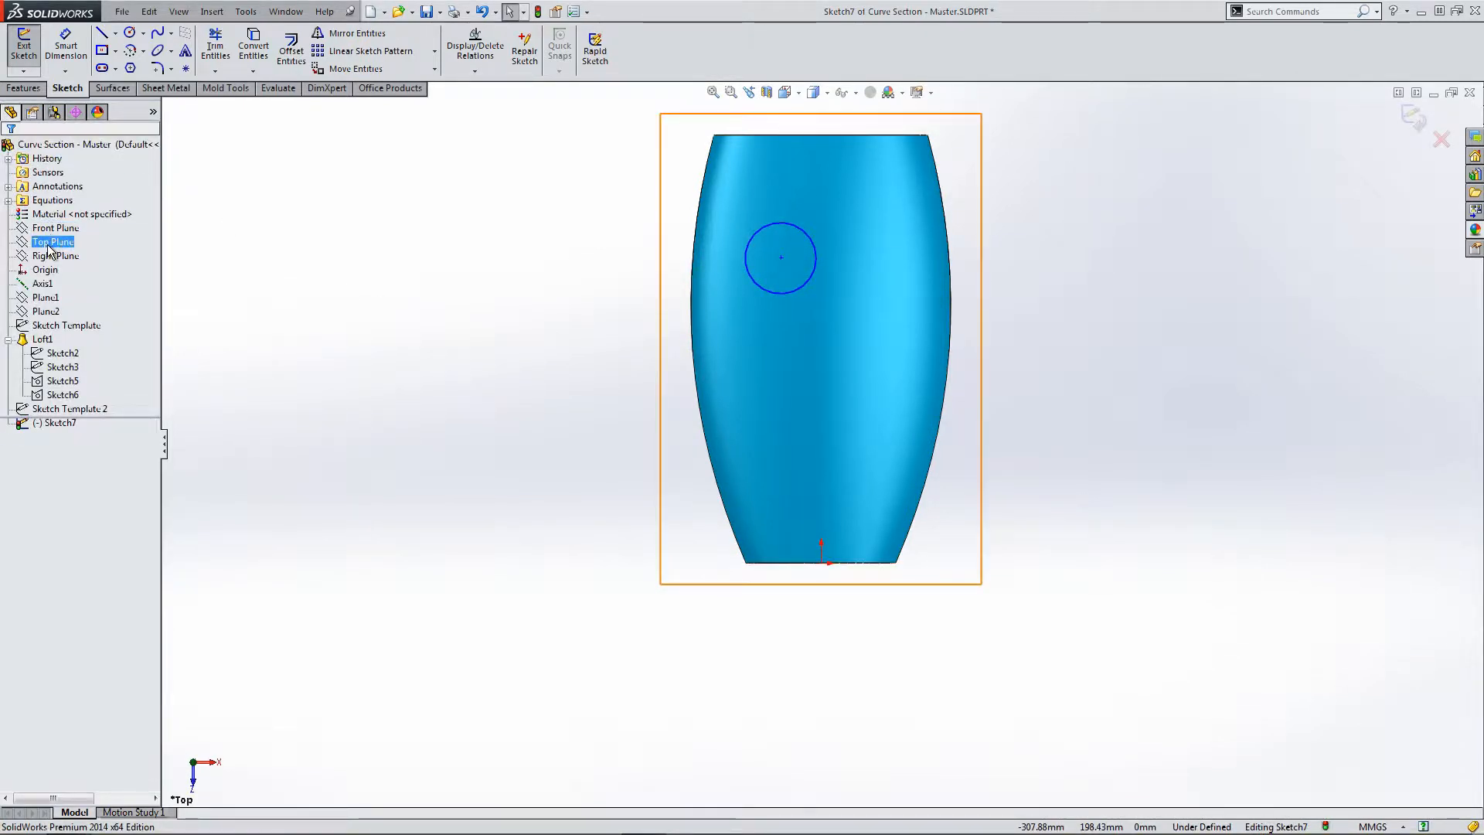
click(53, 255)
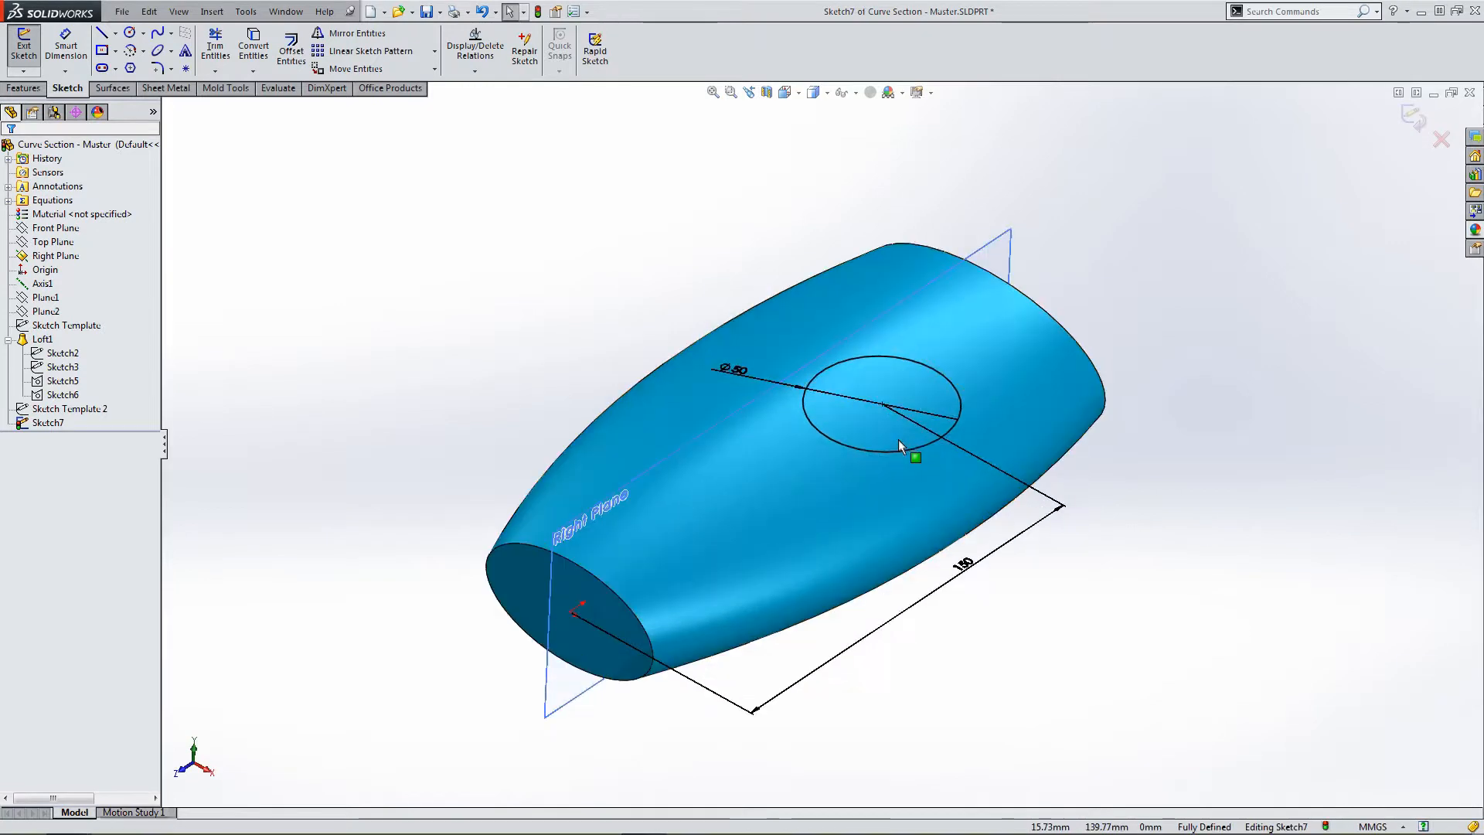
mouse_move(890, 451)
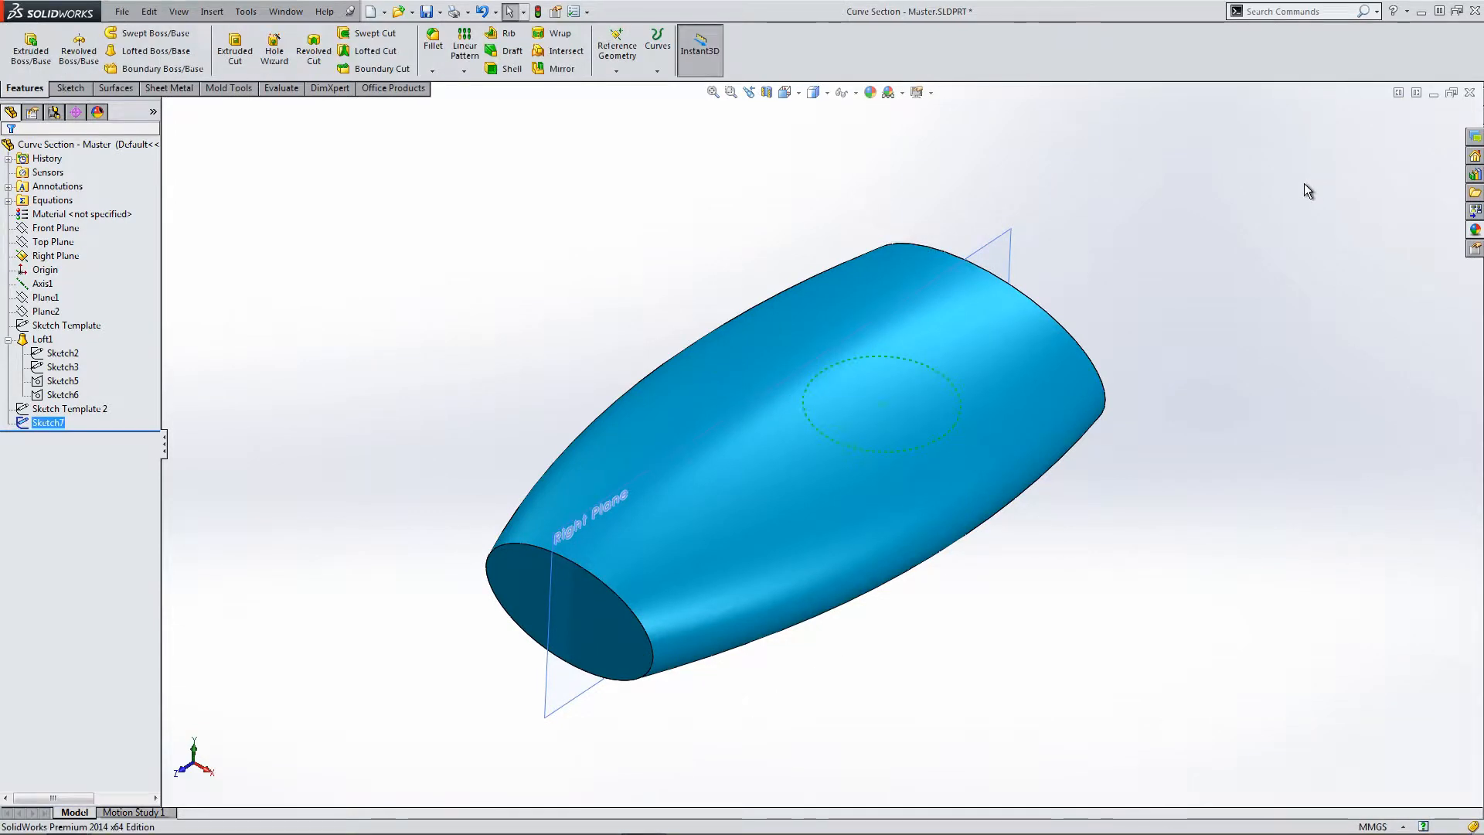
mouse_move(983, 192)
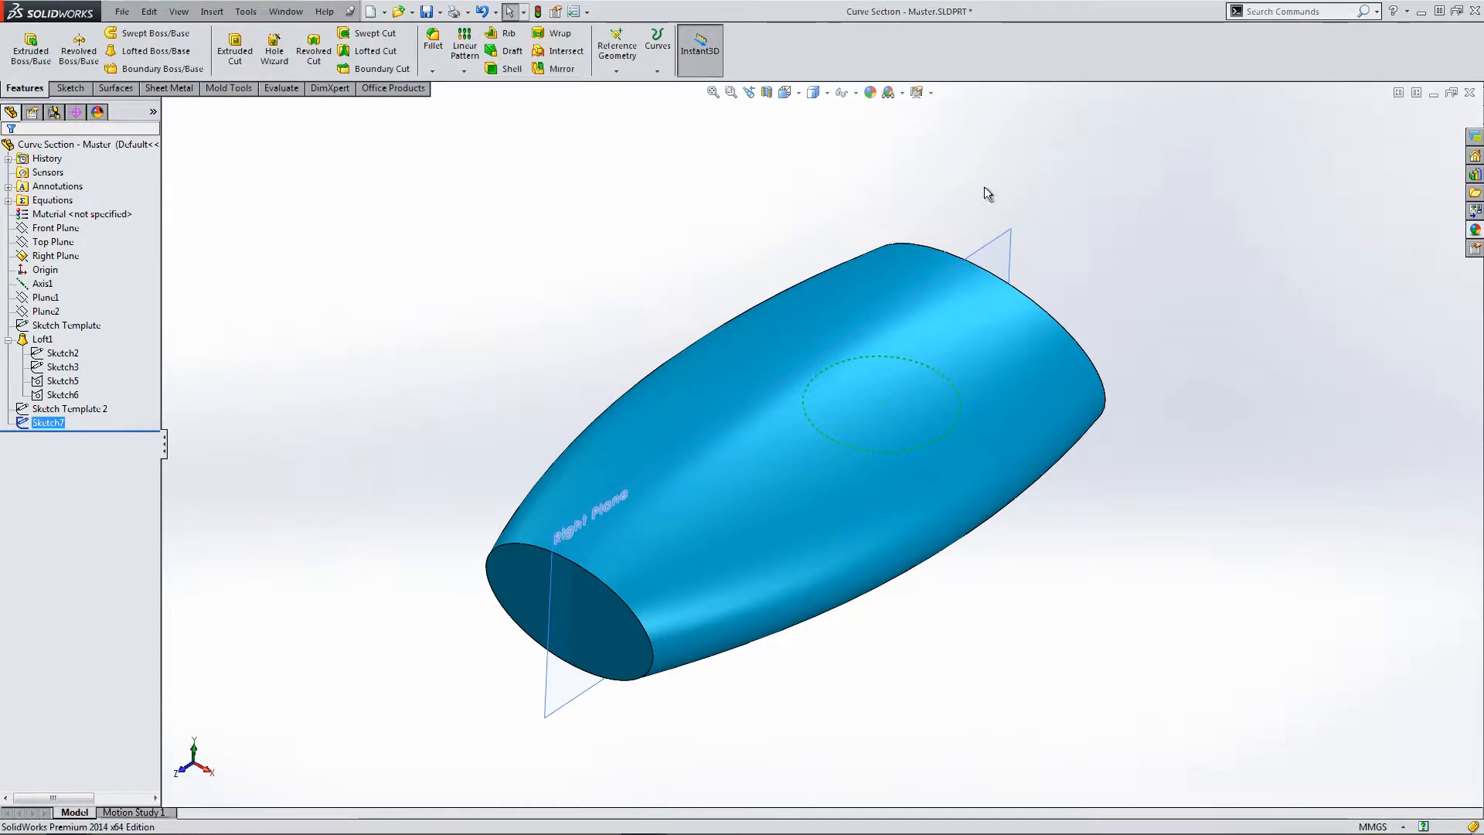
Browse the Surfaces, Sketch, Features, Mold and Evaluate toolbars looking for a Split tool.
click(226, 88)
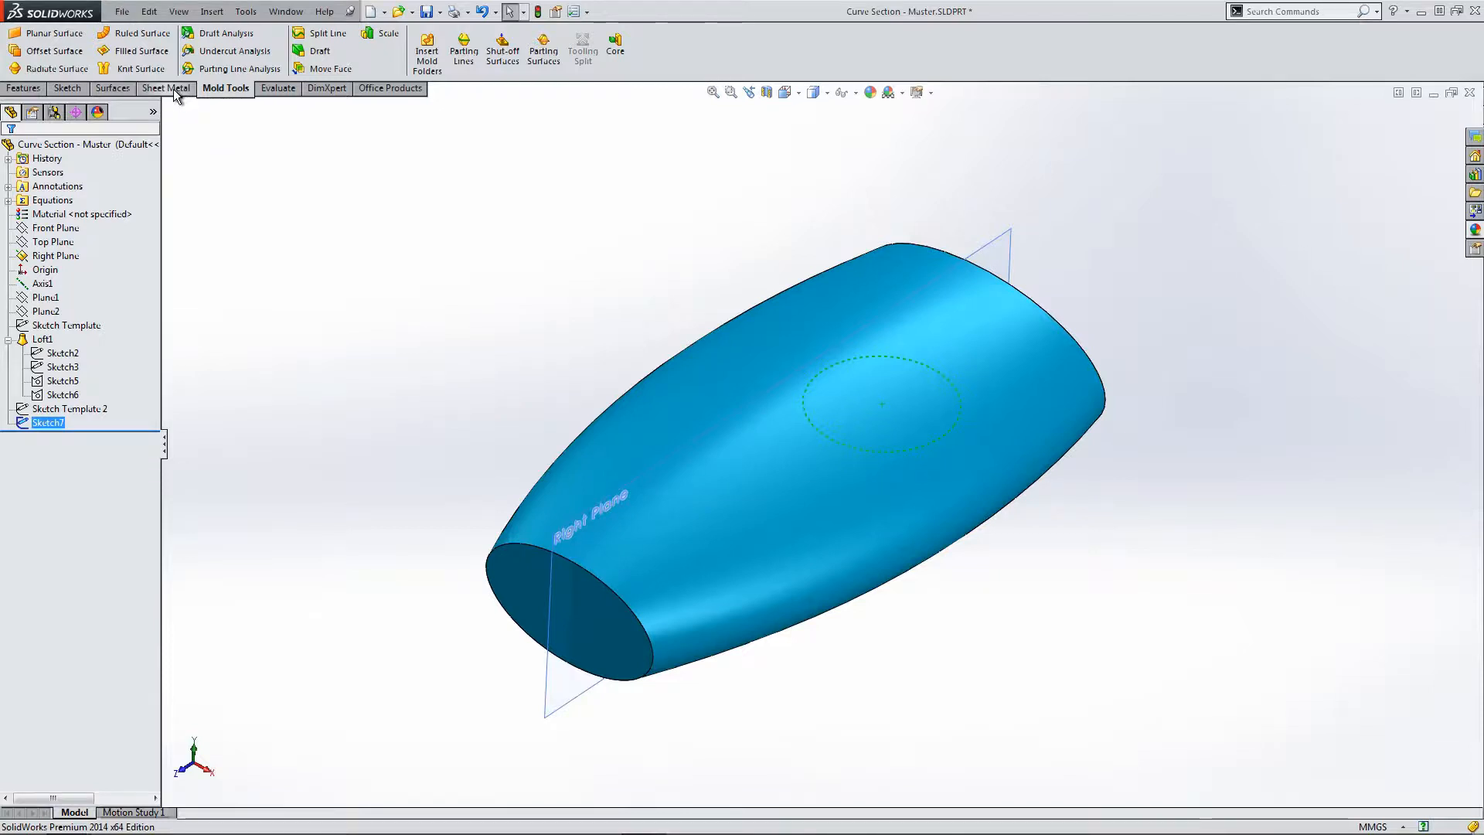
click(113, 88)
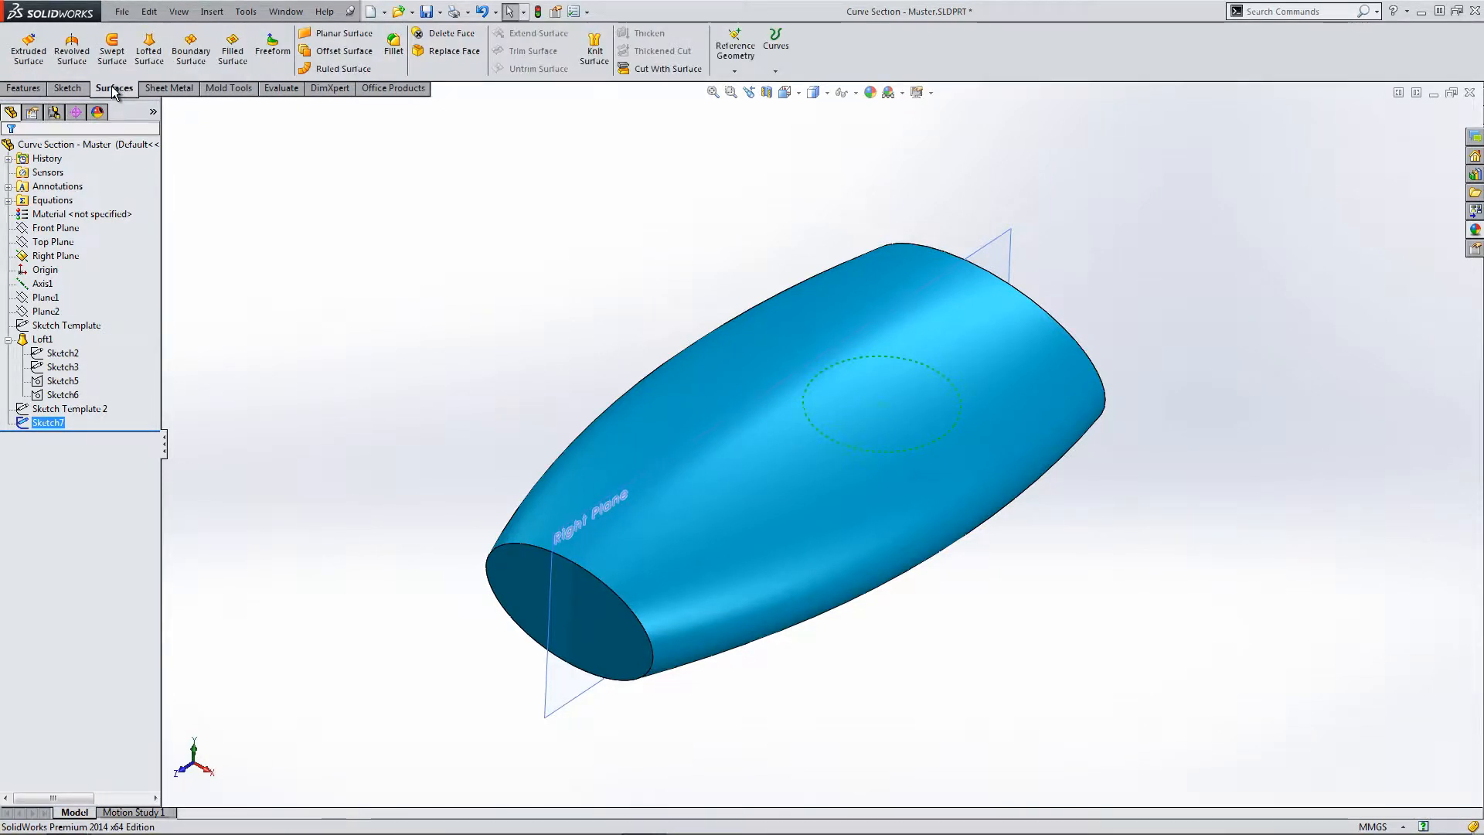
click(67, 88)
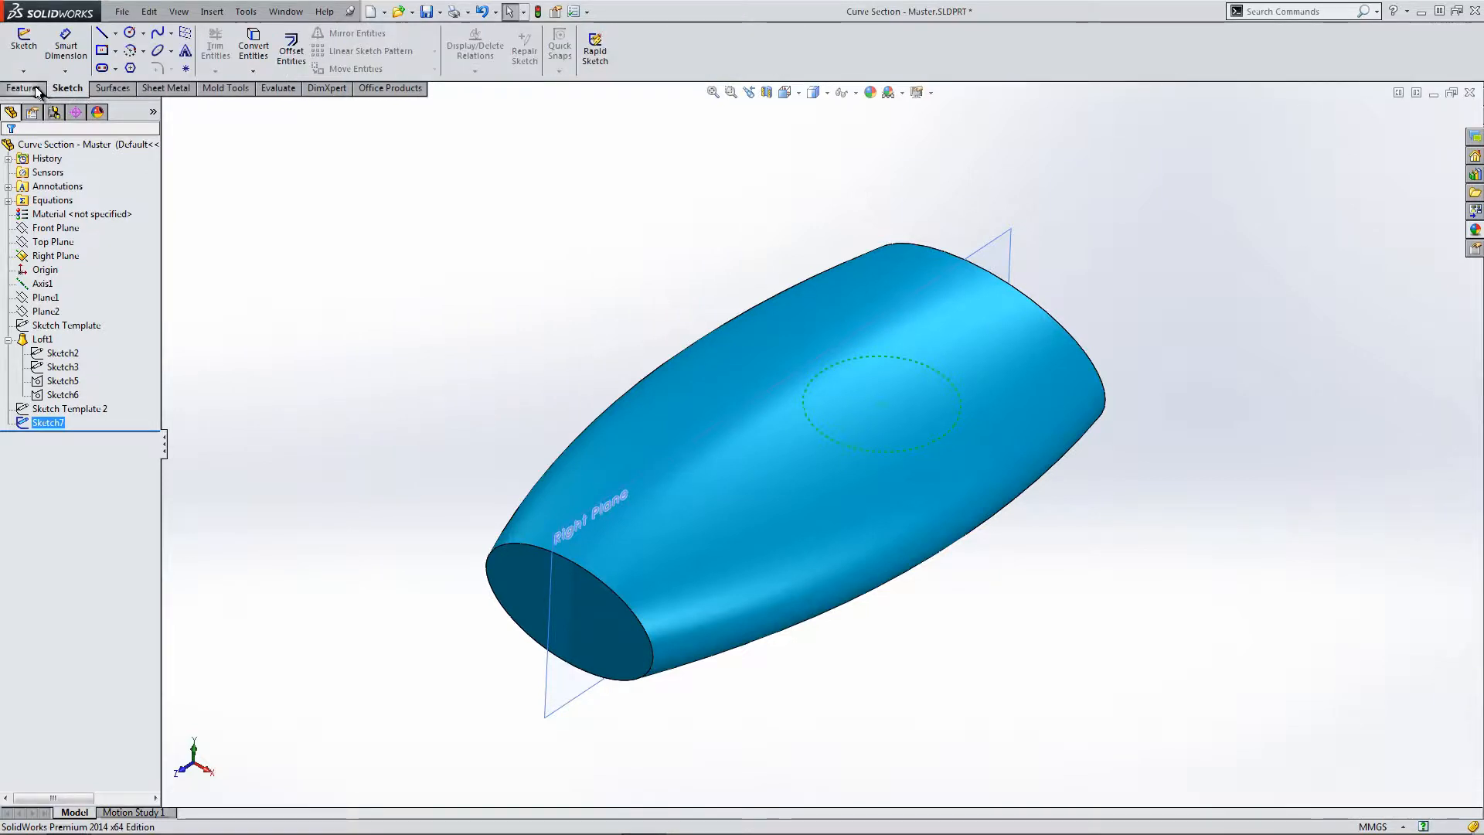
click(18, 88)
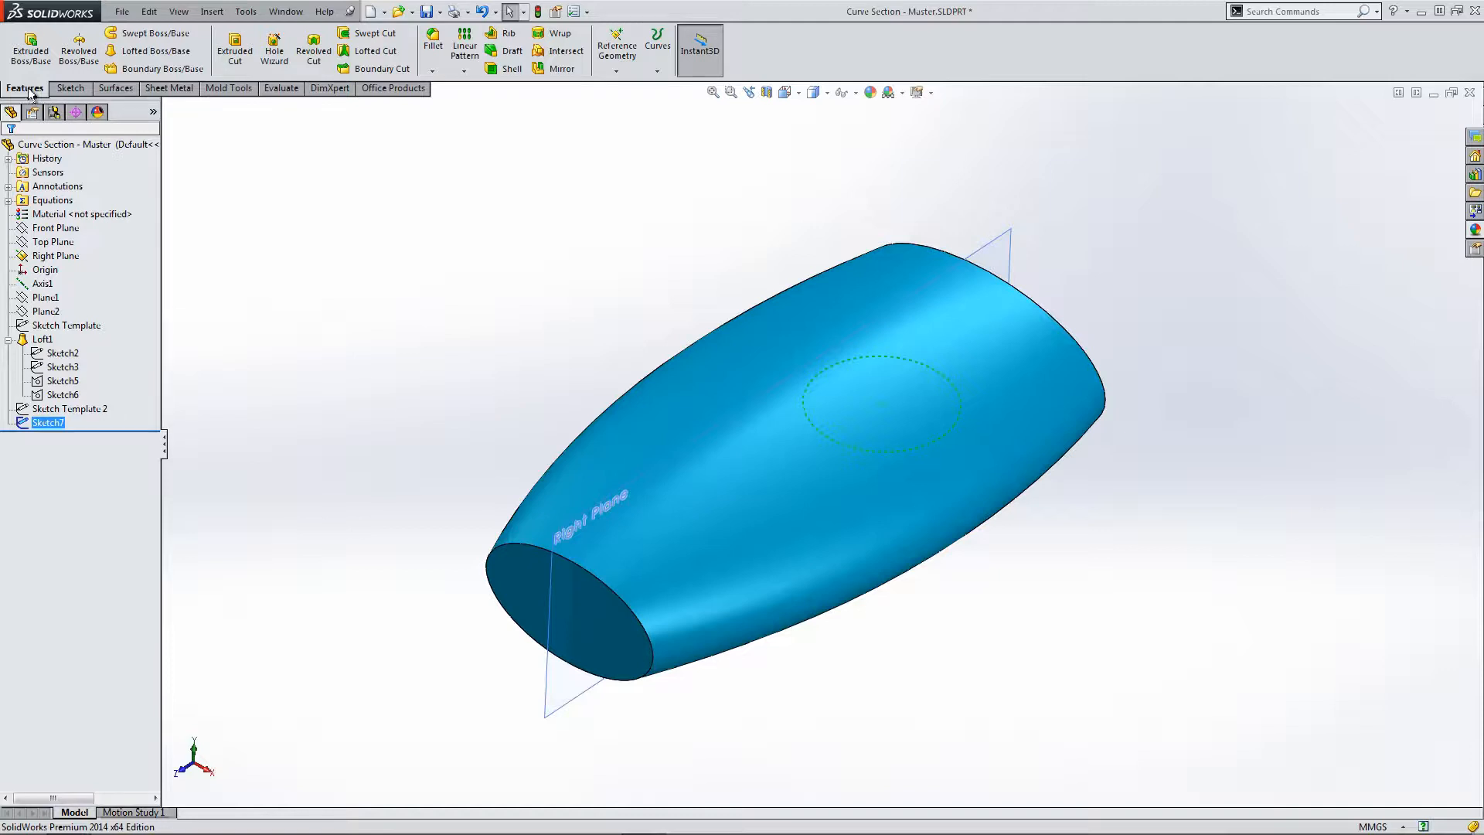
mouse_move(232, 94)
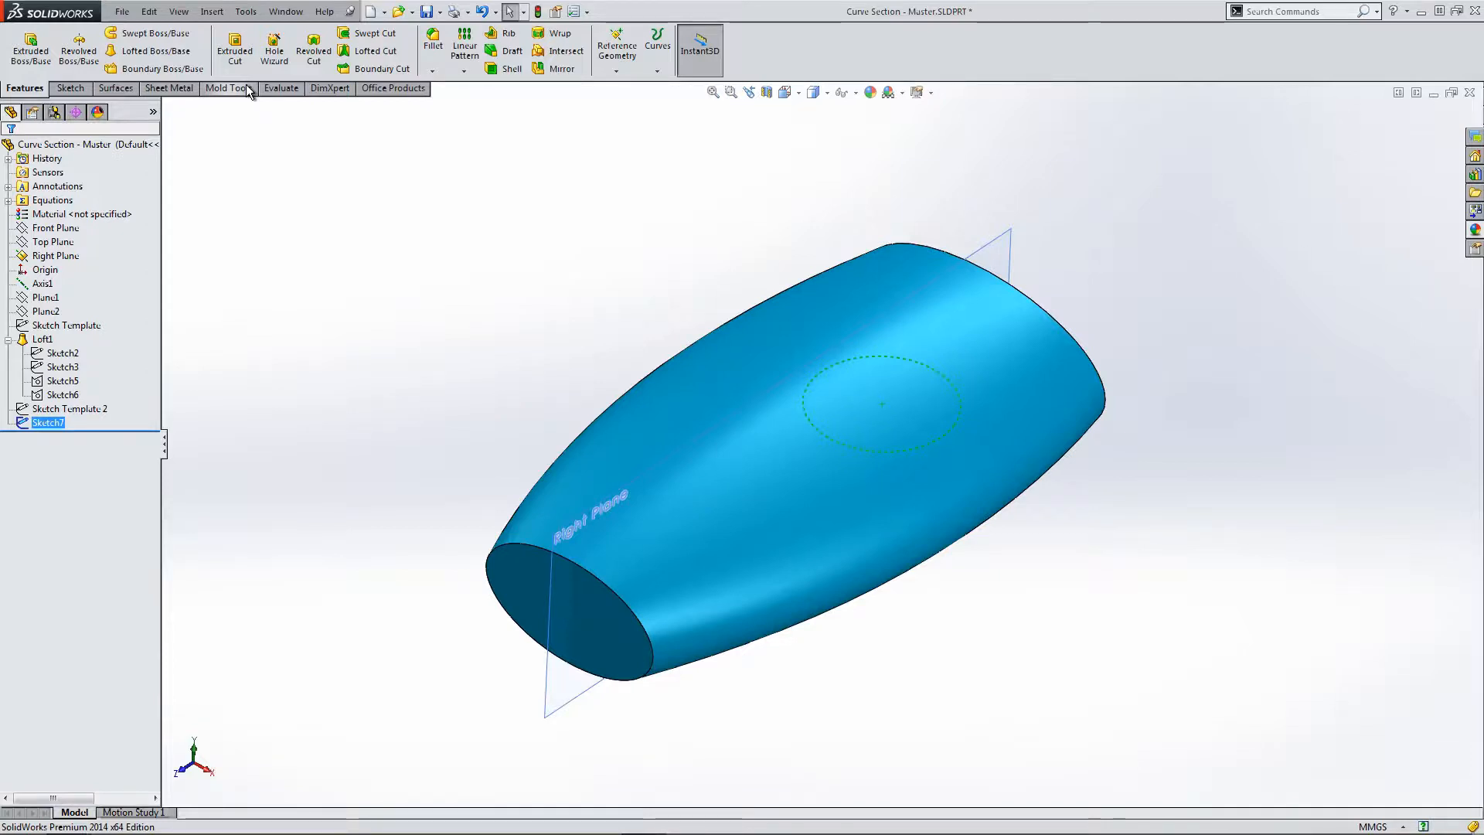
click(226, 88)
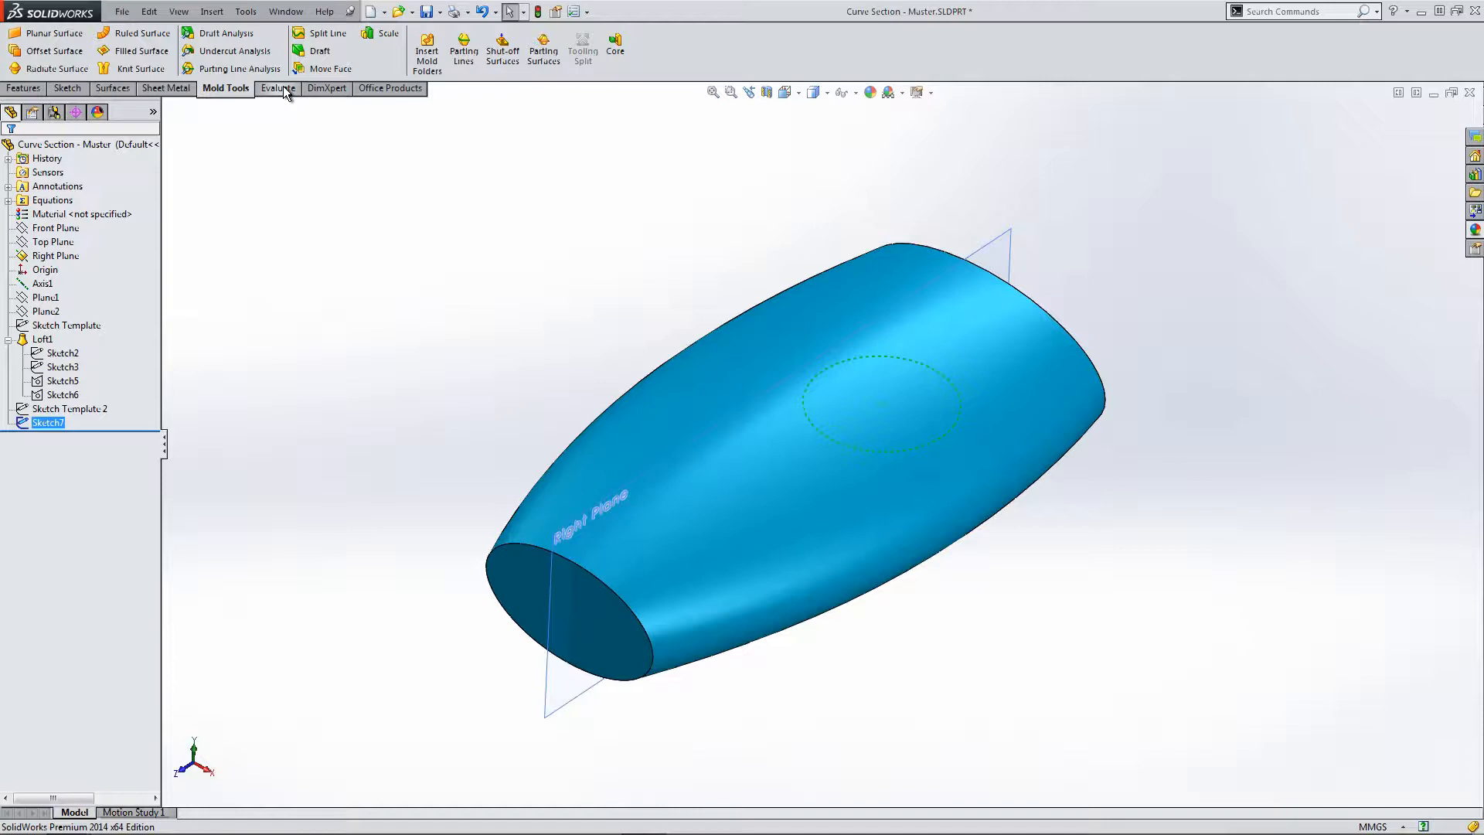
click(278, 89)
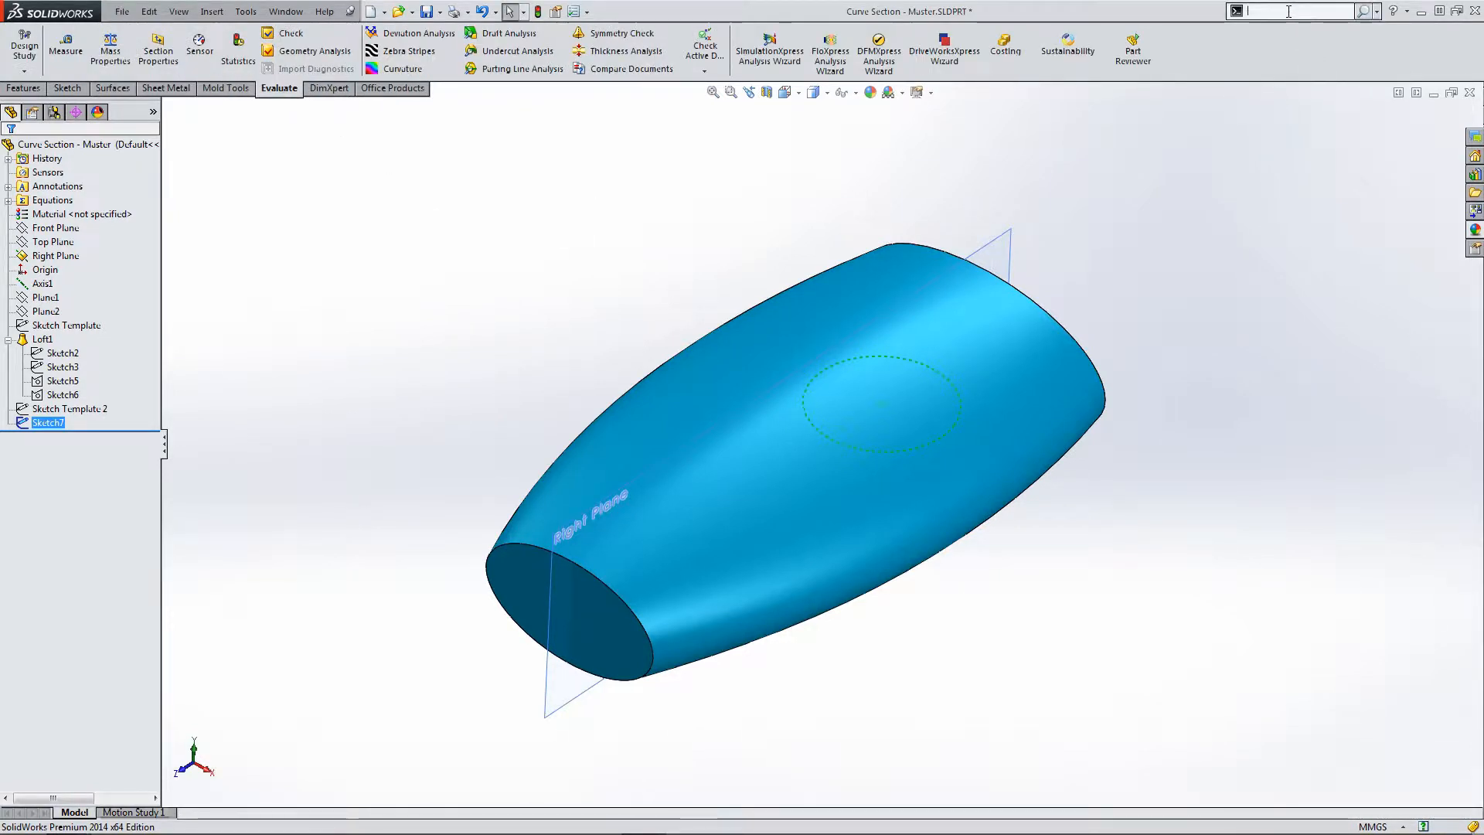
Search for 'split' in commands to launch Split with Sketch7 as the trim tool.
text(solit)
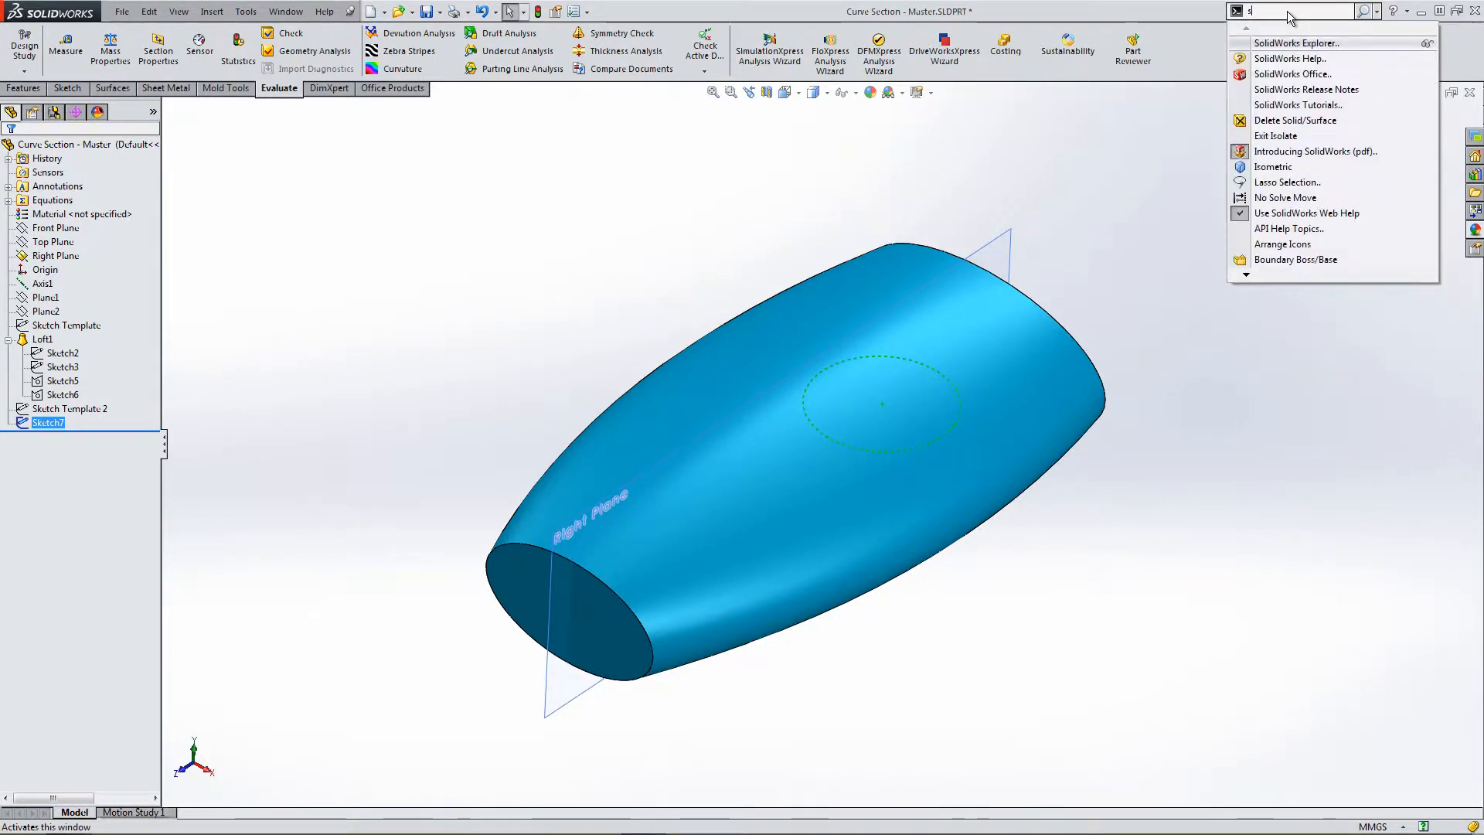
text(plit)
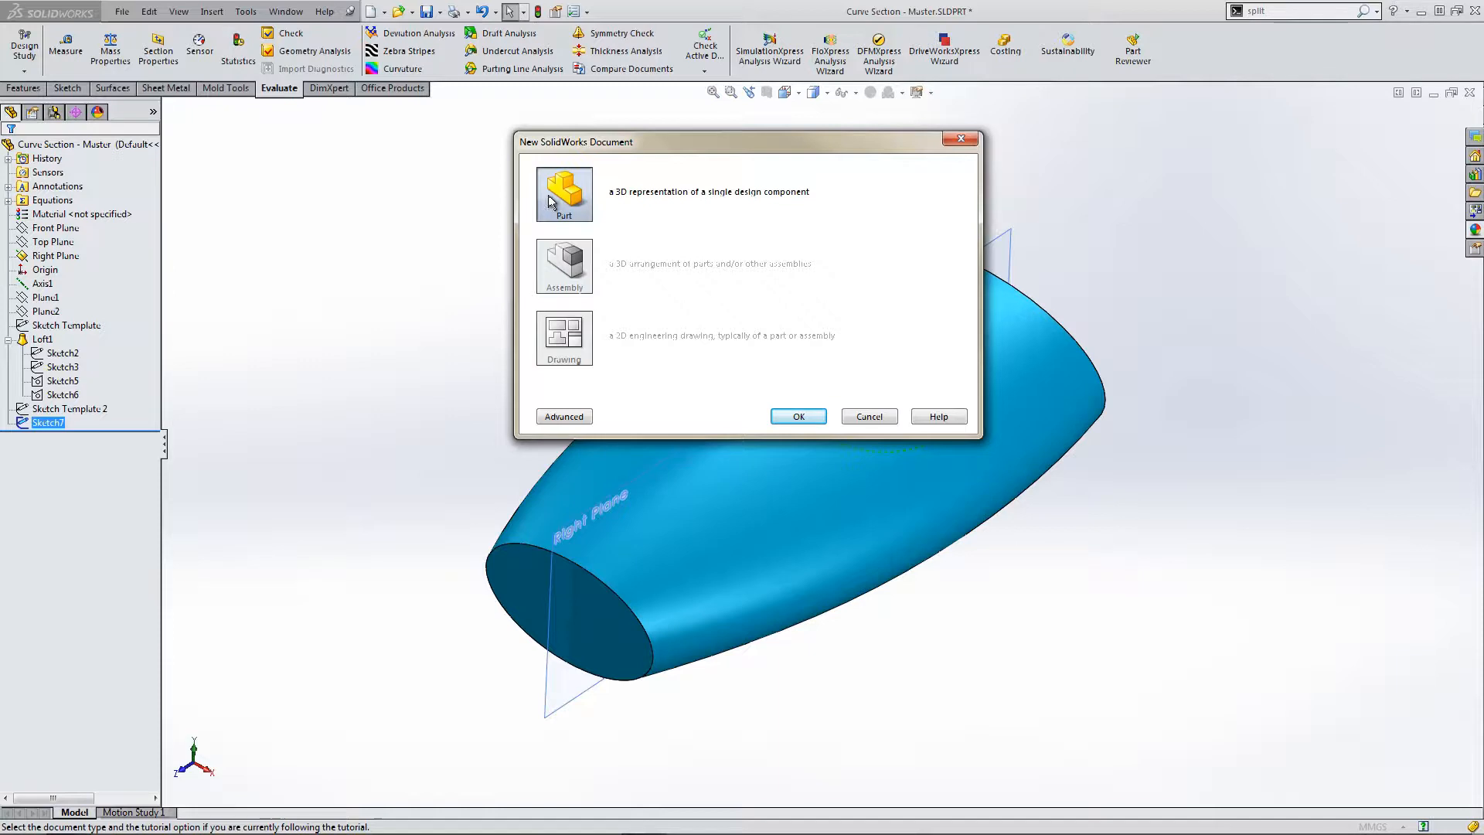
mouse_move(599, 199)
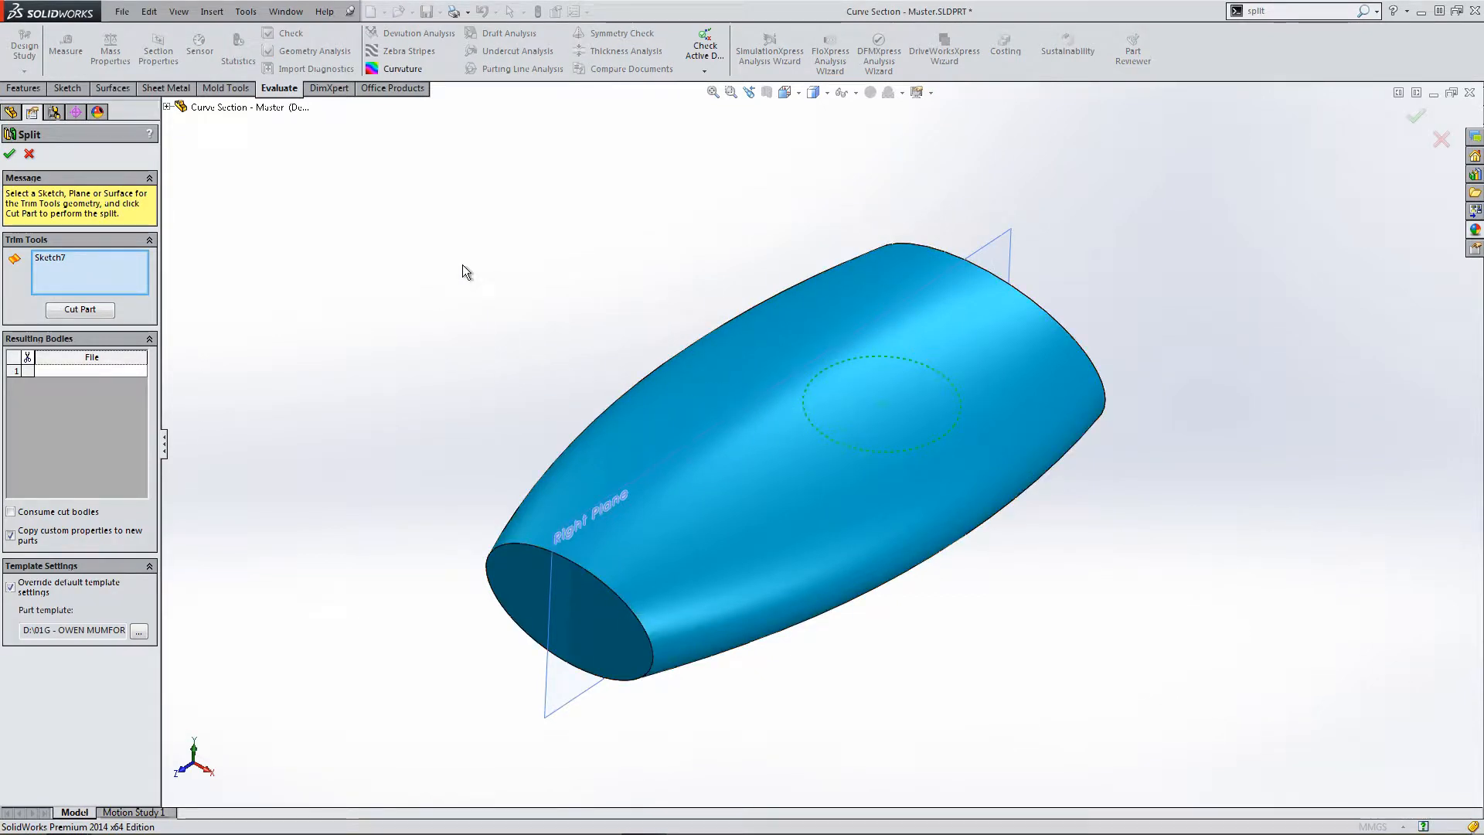
mouse_move(813, 420)
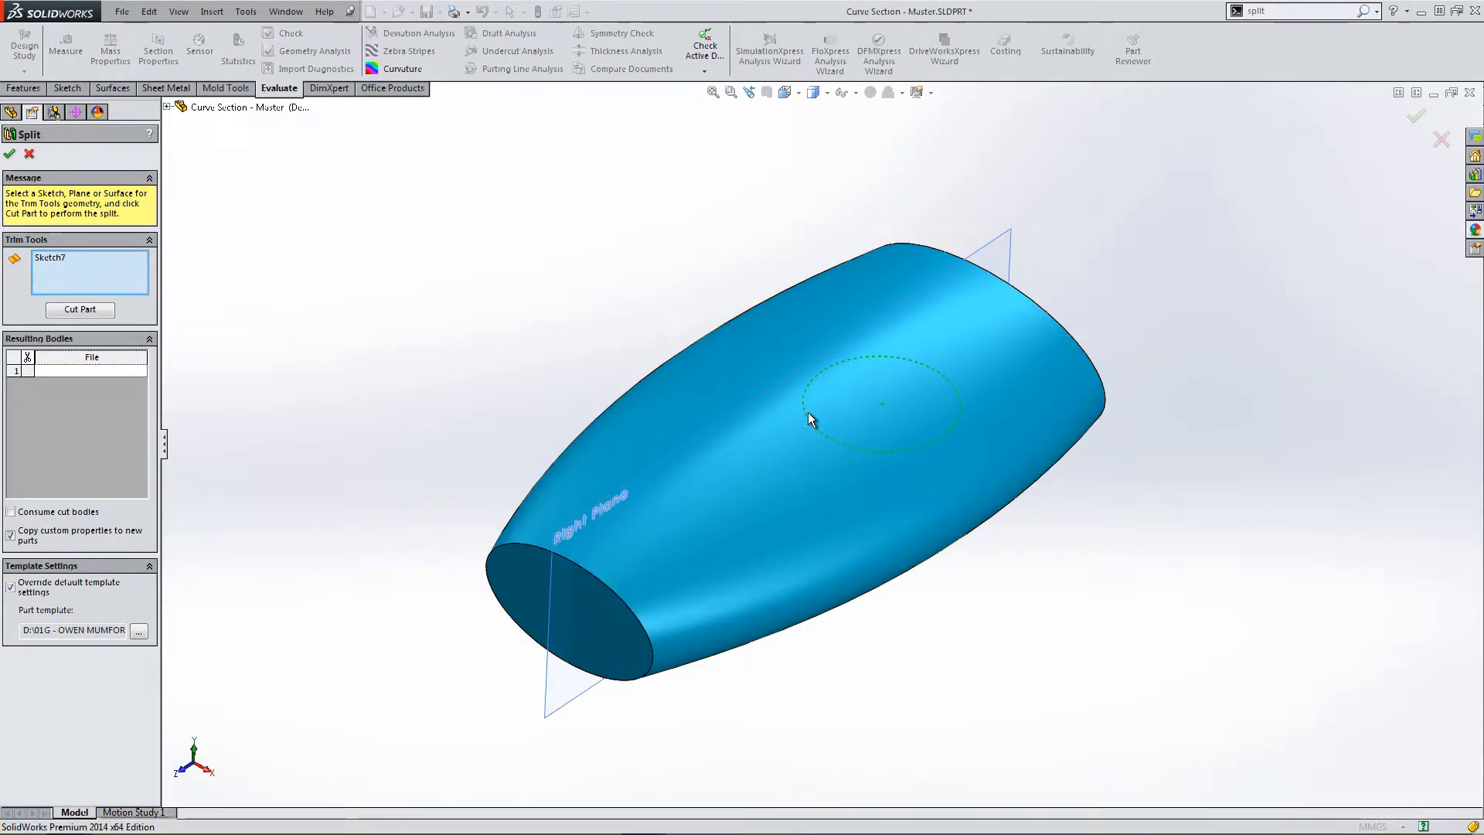
mouse_move(537, 364)
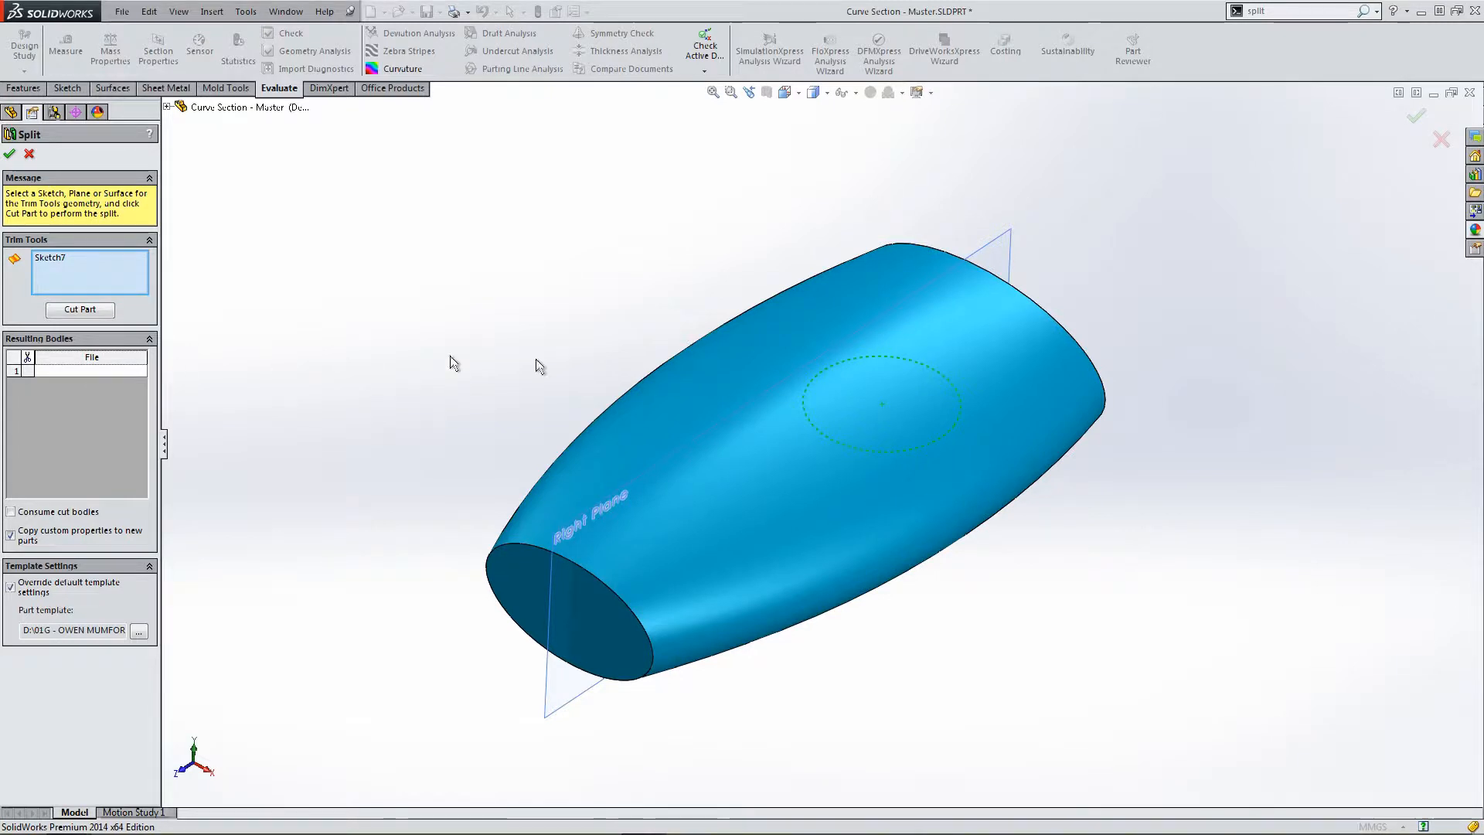
Create Split1 along the circle sketch, keeping both resulting solid bodies.
click(645, 420)
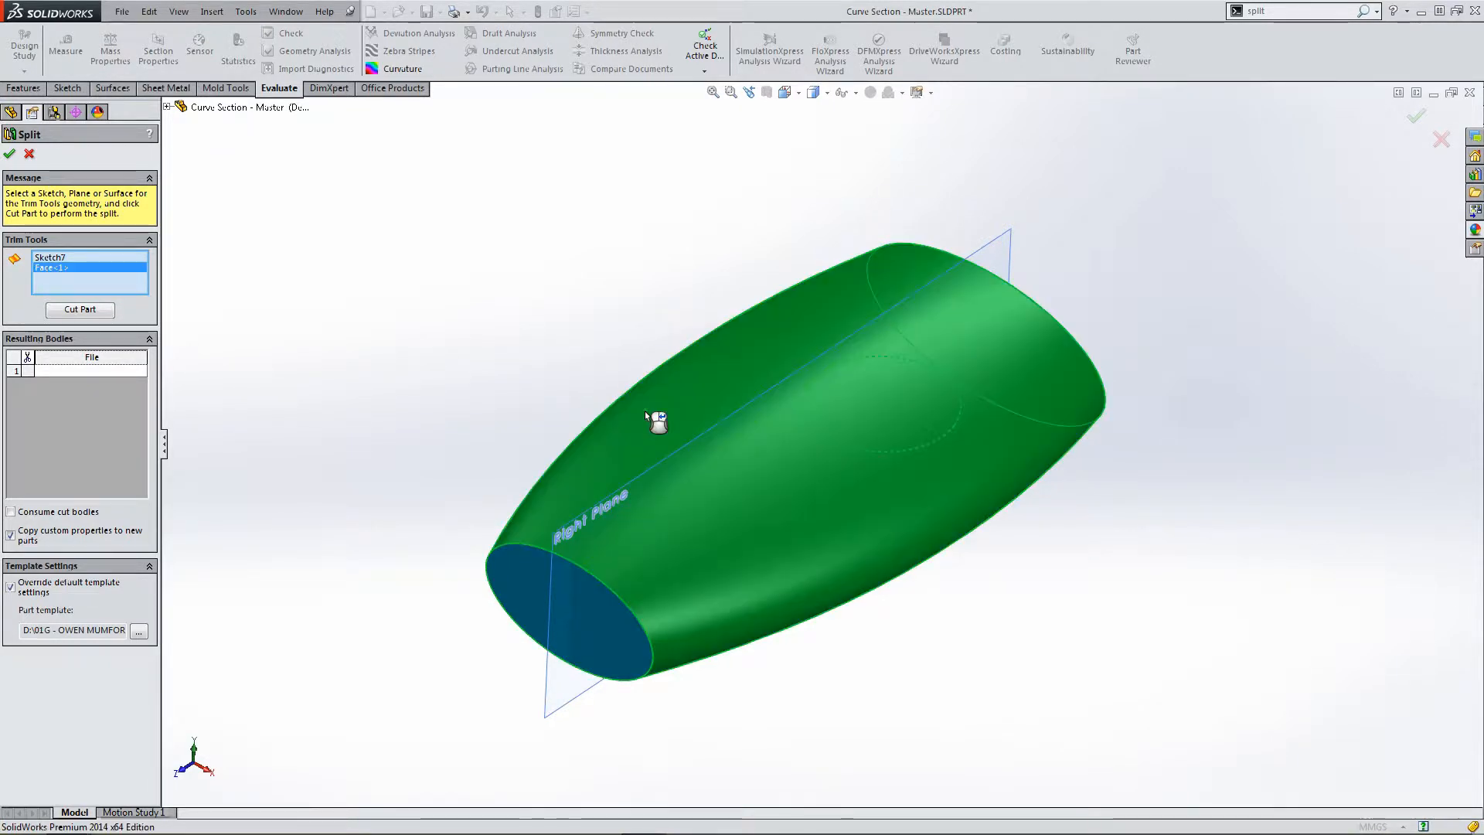
mouse_move(864, 448)
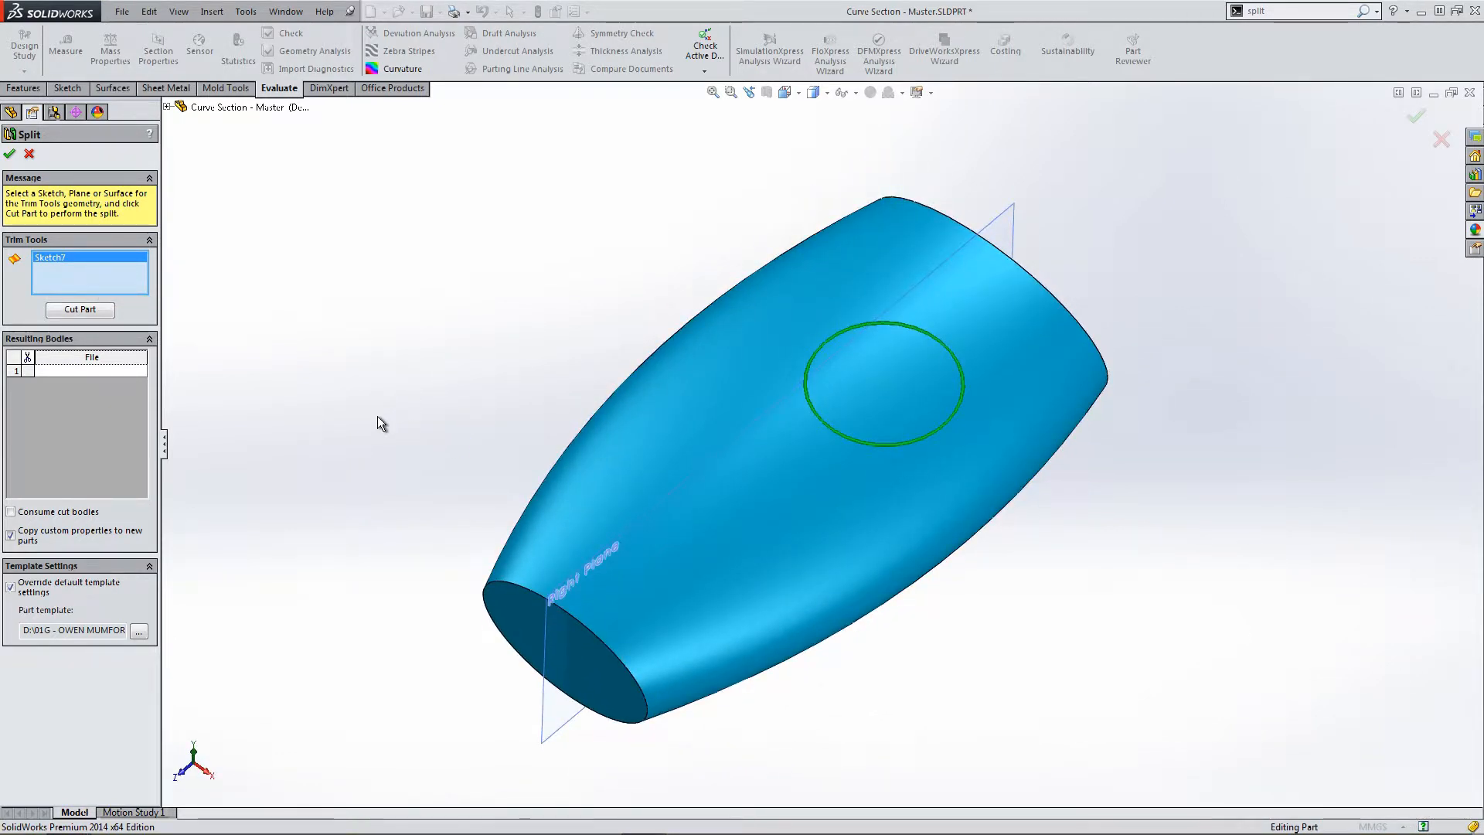
click(81, 309)
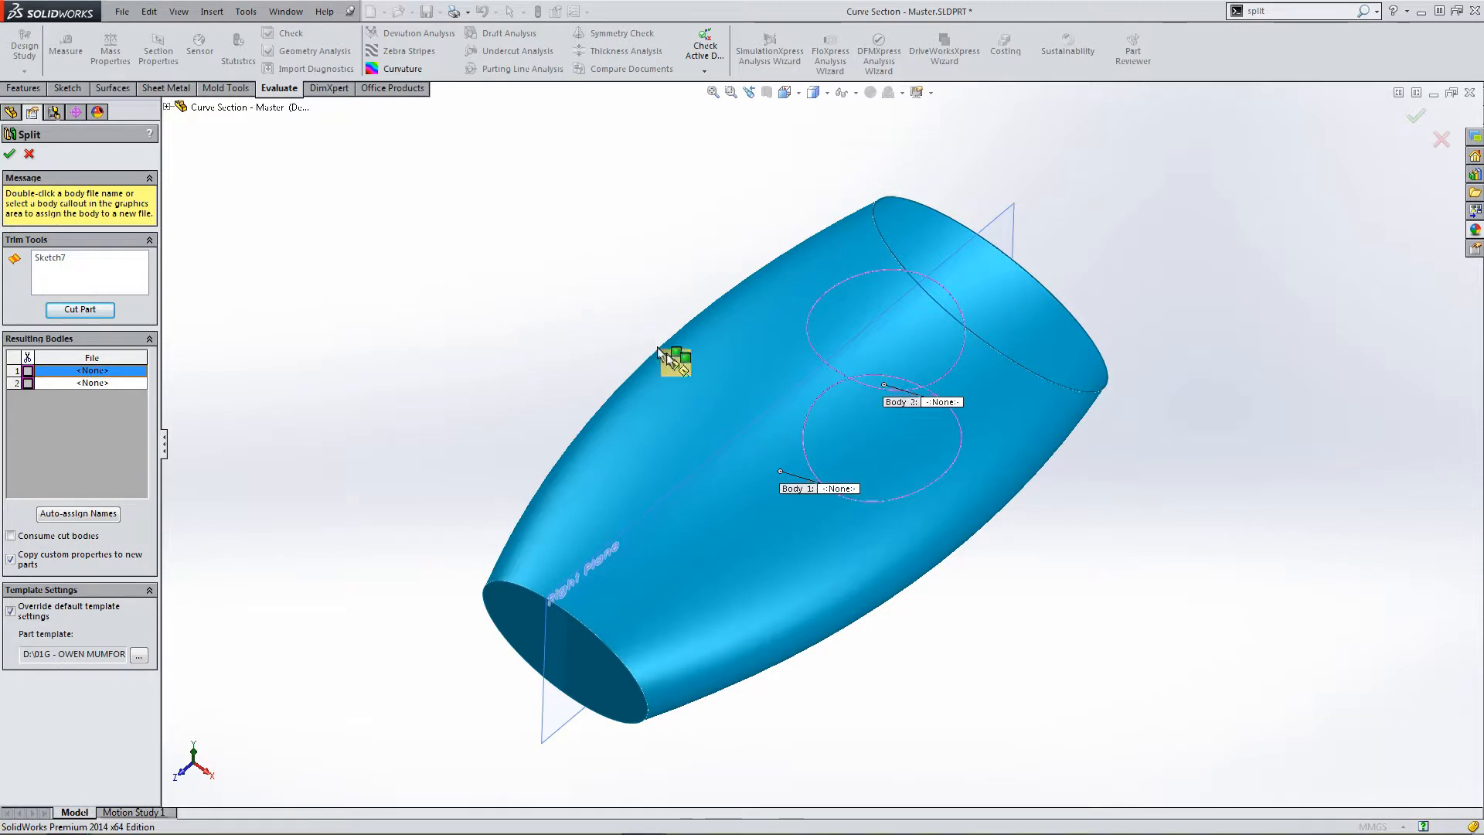
click(26, 371)
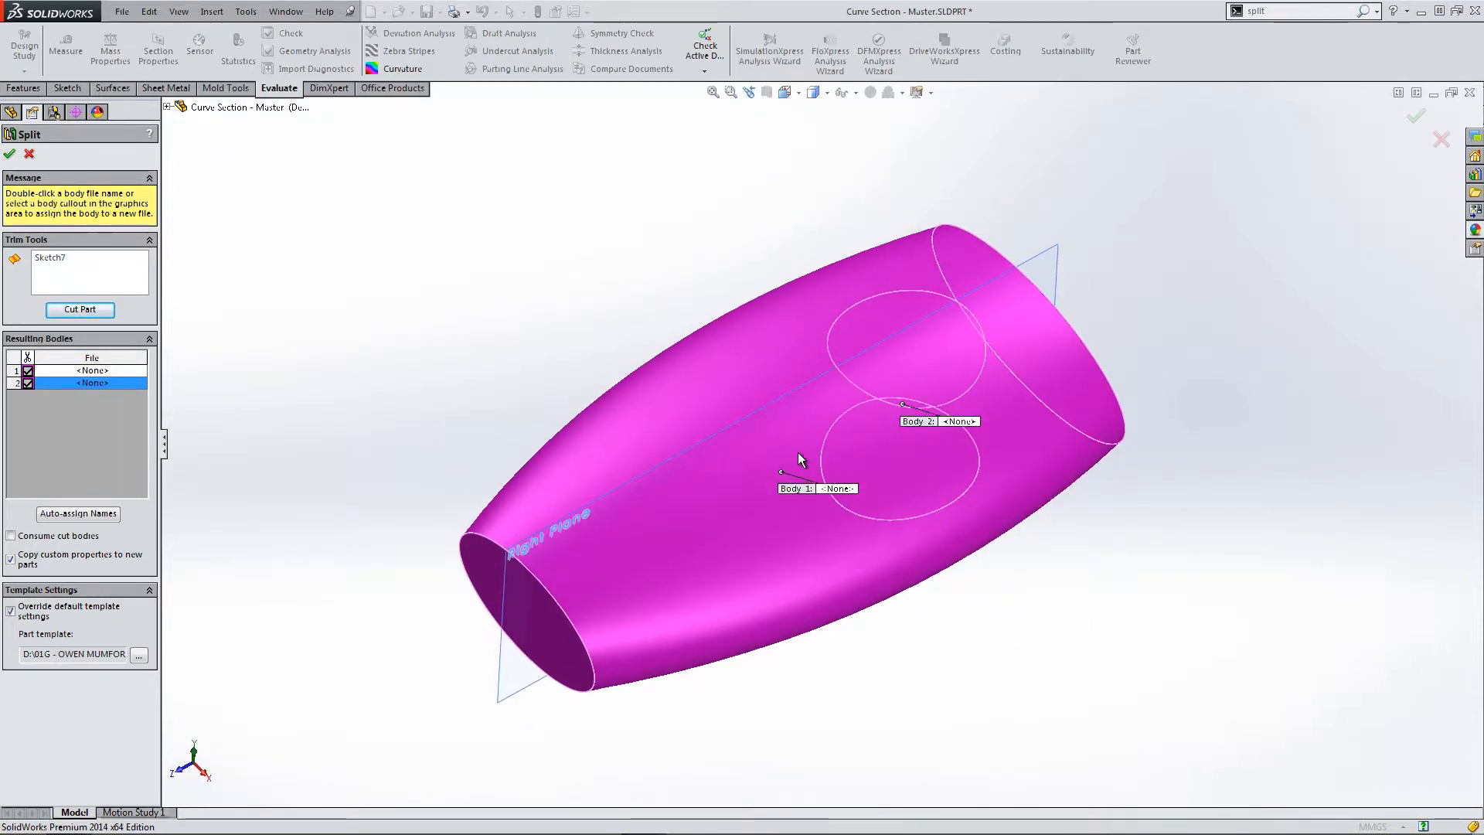
mouse_move(182, 442)
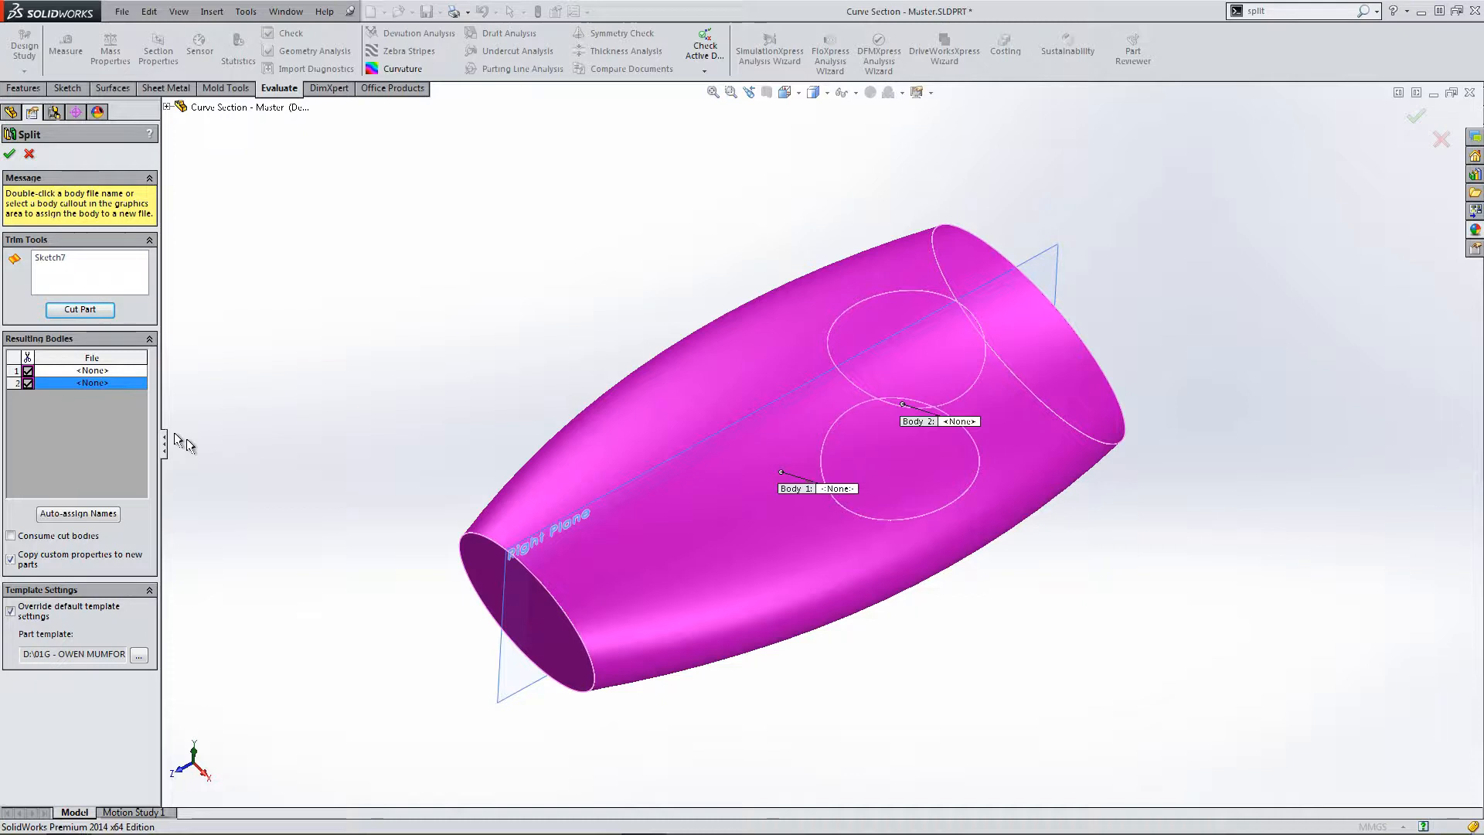
mouse_move(123, 445)
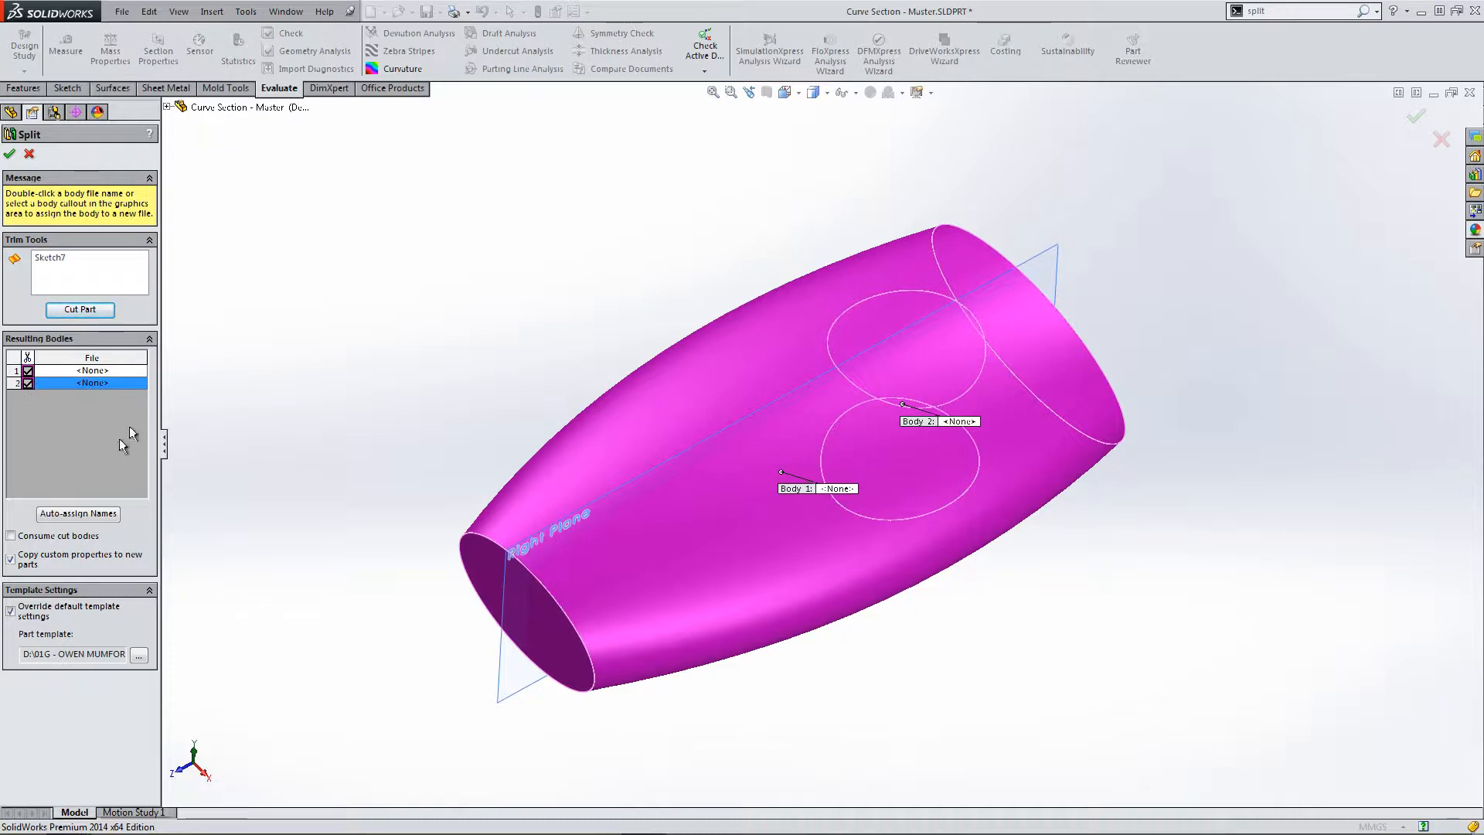
mouse_move(224, 520)
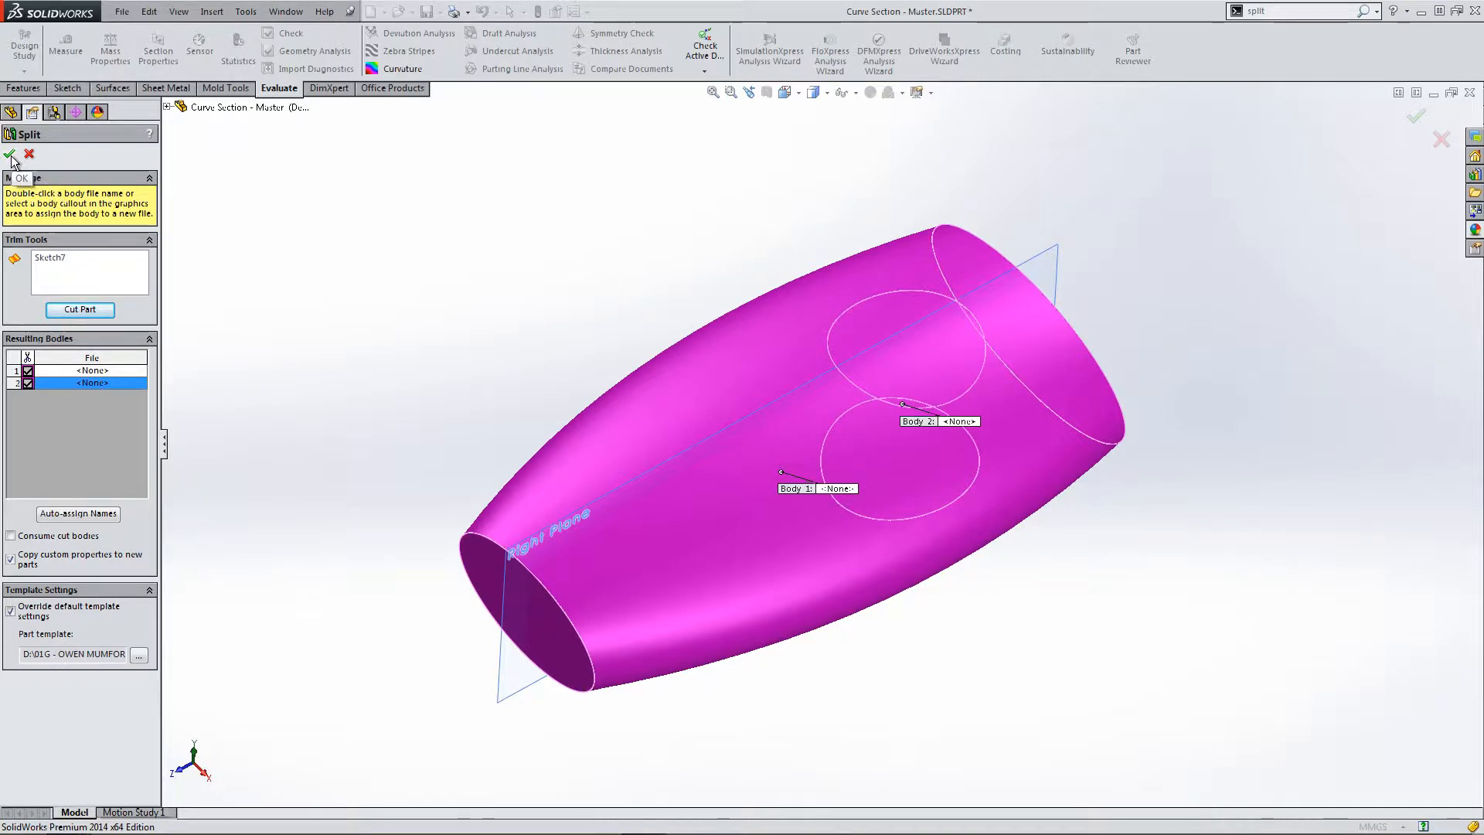
click(13, 153)
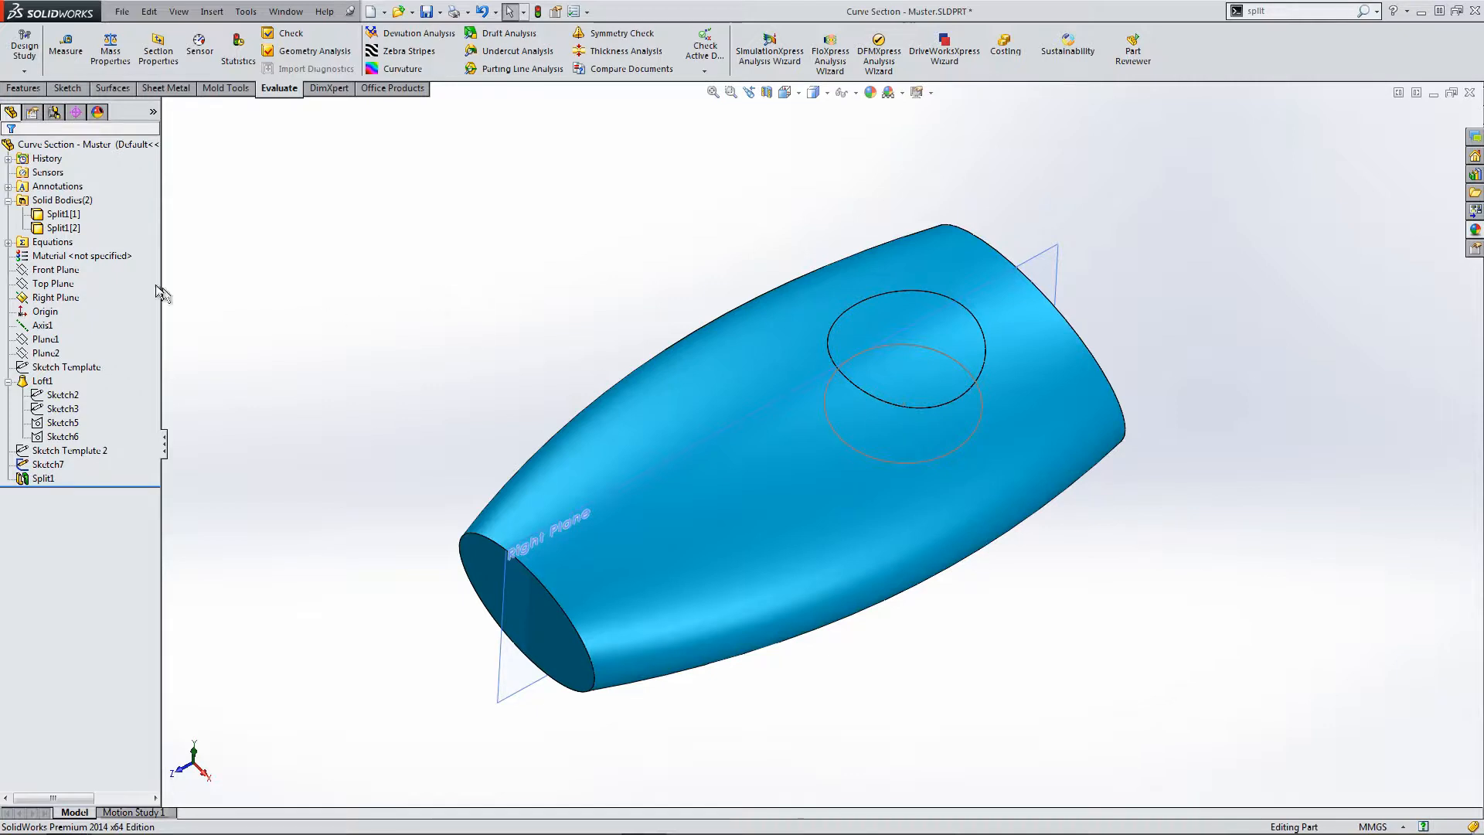
Face the view normal to the top plane and select it for the next sketch.
click(62, 213)
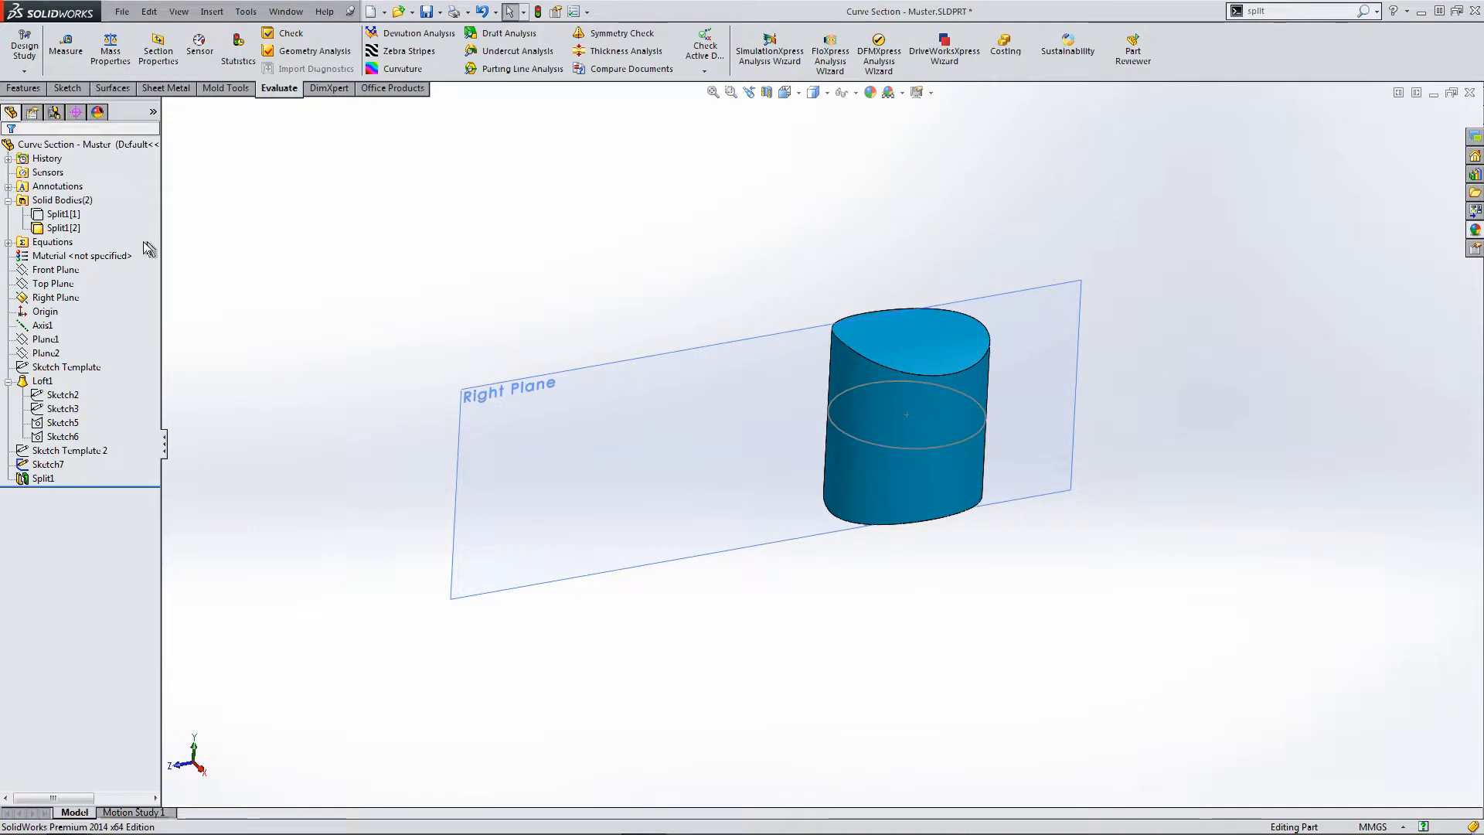
click(63, 213)
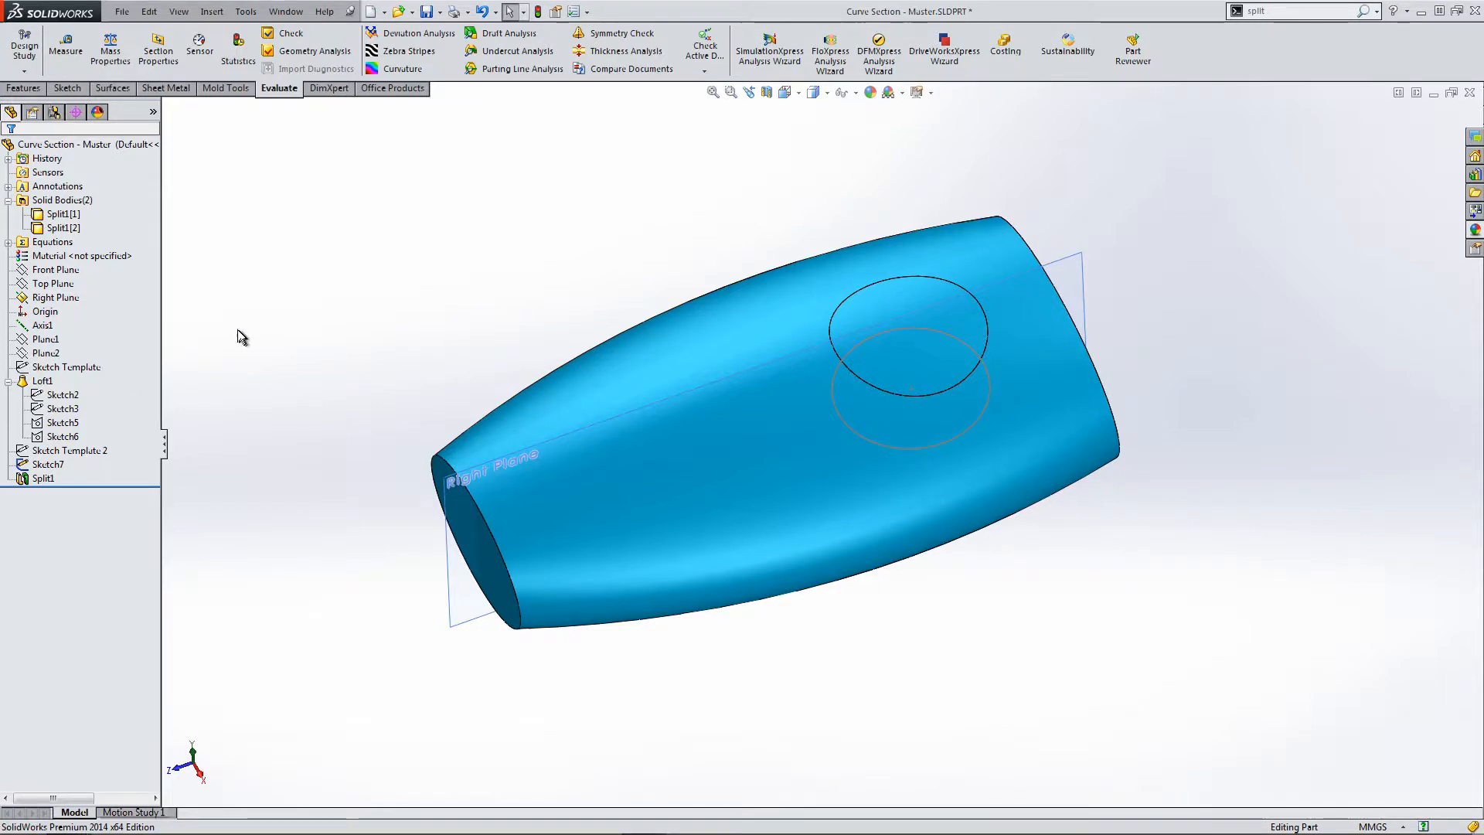
click(52, 283)
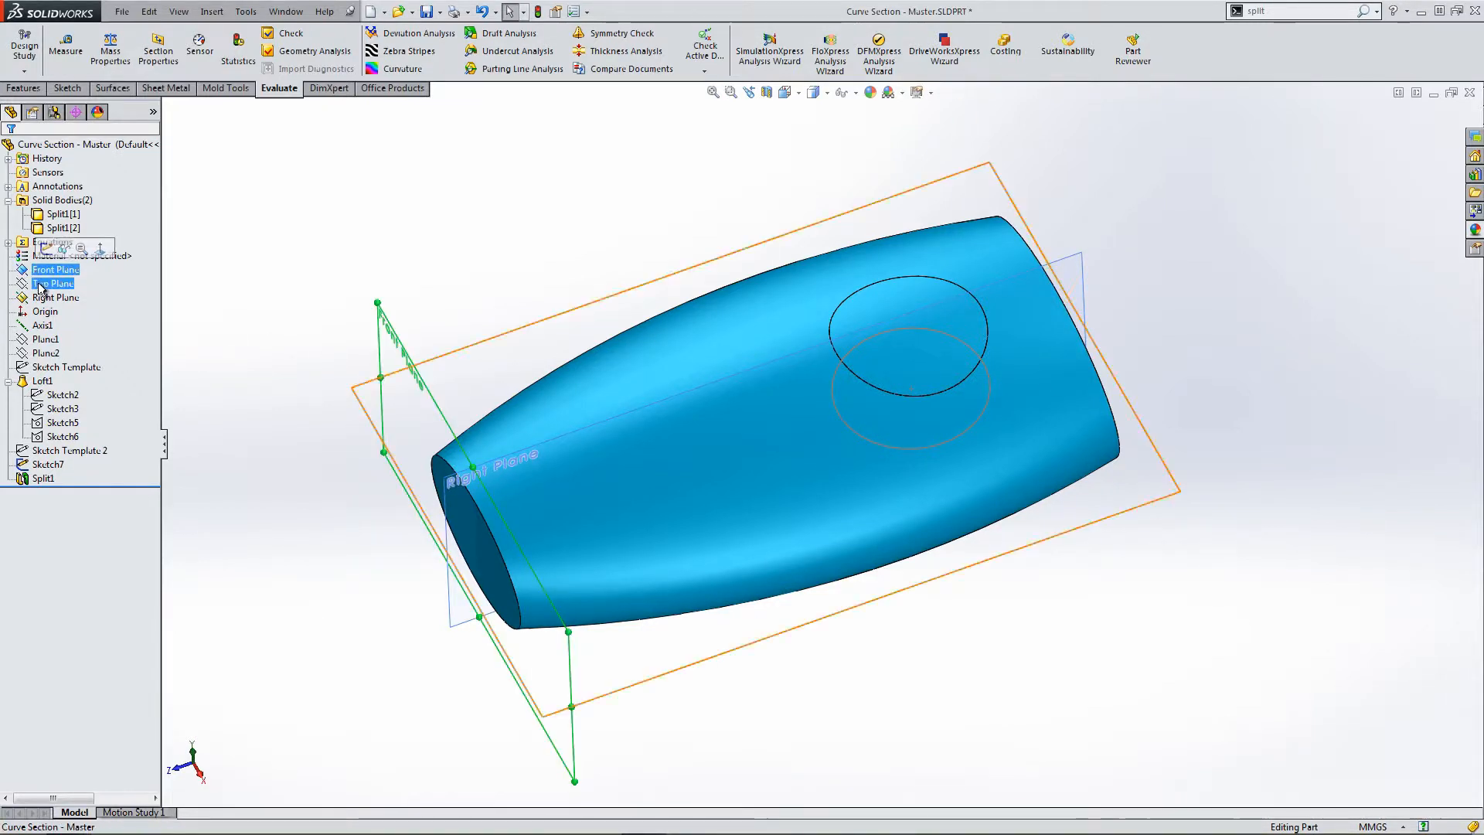
click(53, 283)
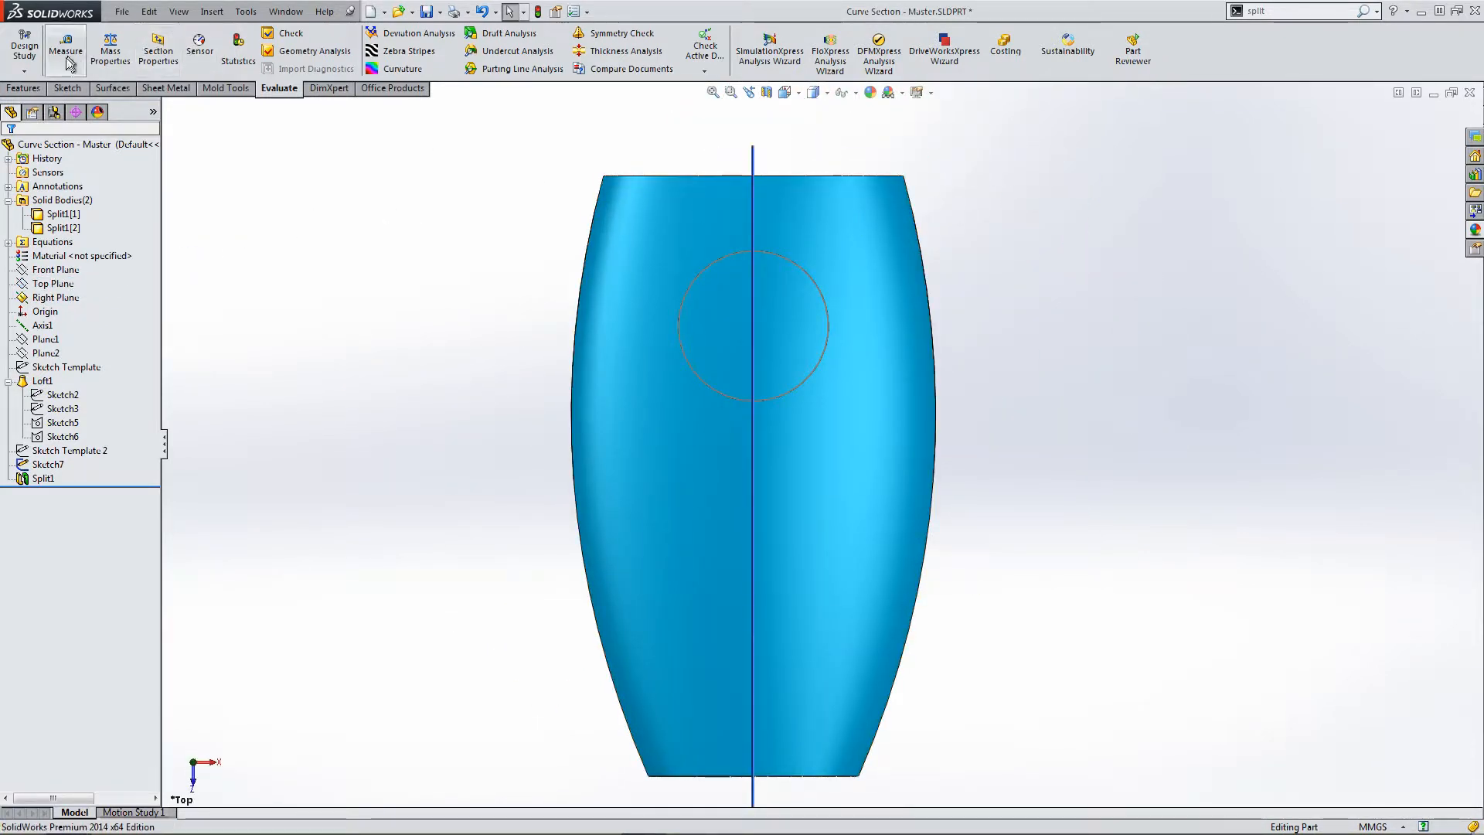
click(42, 324)
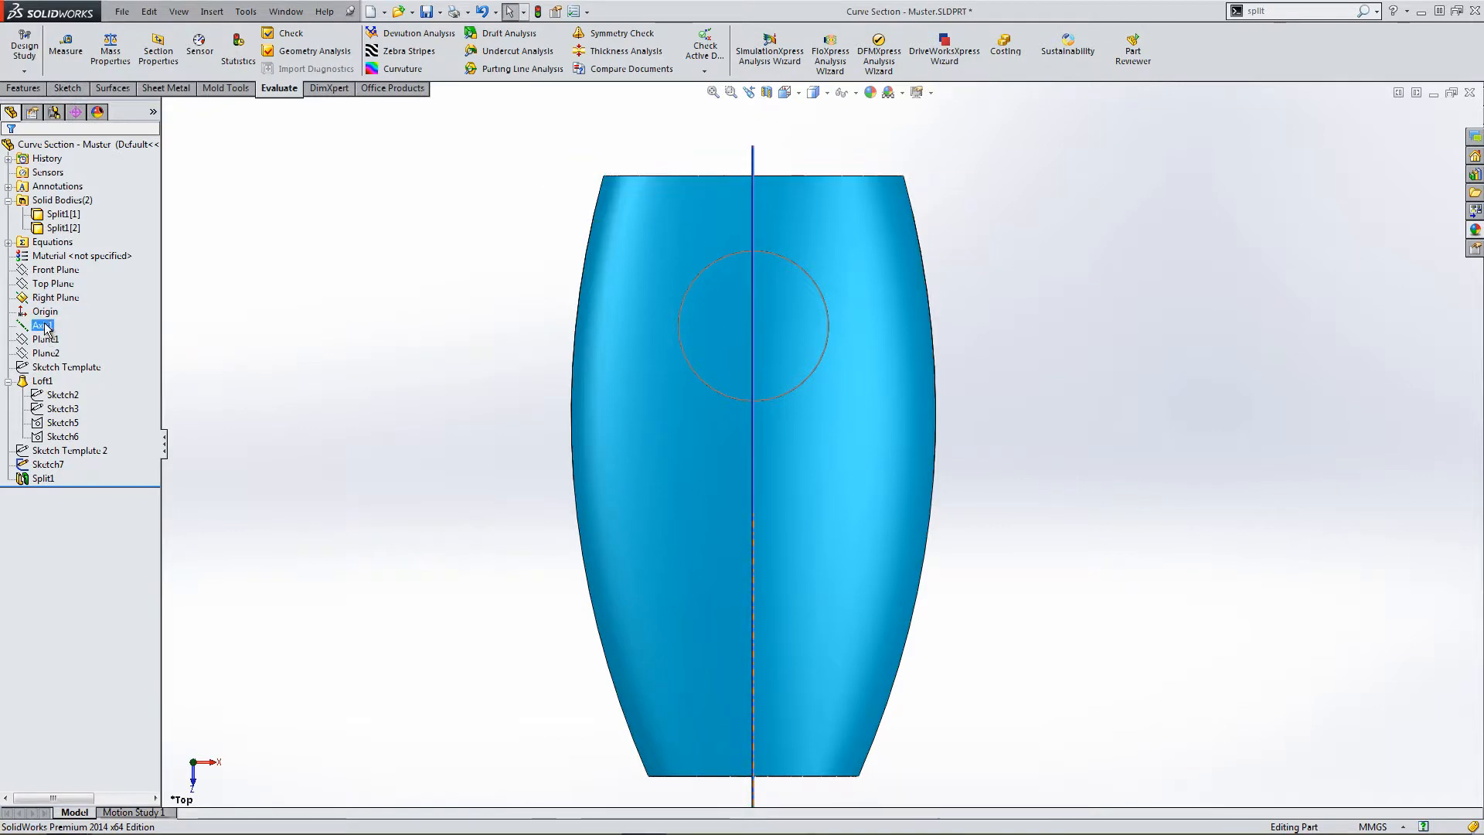
click(52, 283)
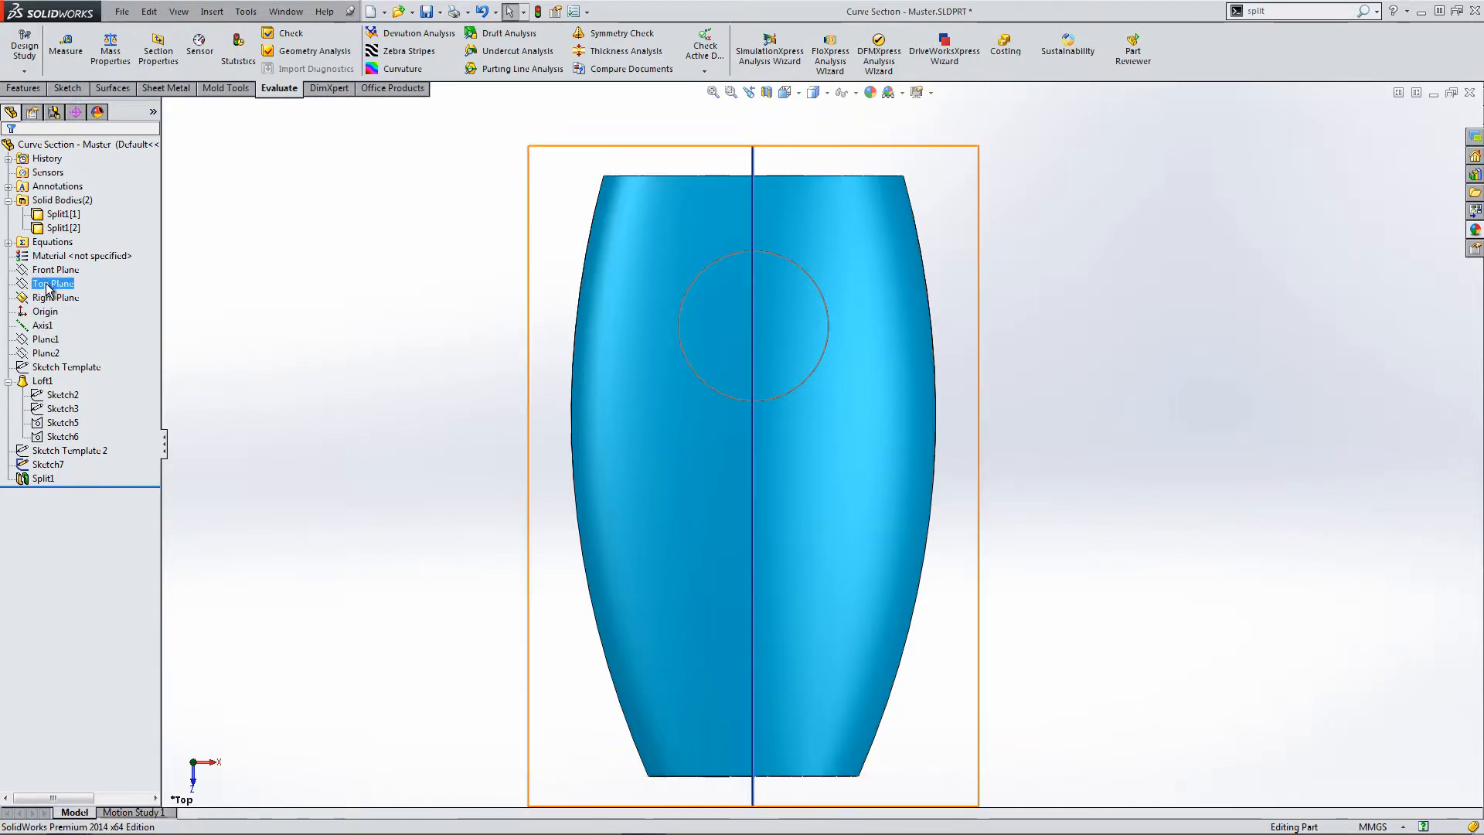
click(54, 283)
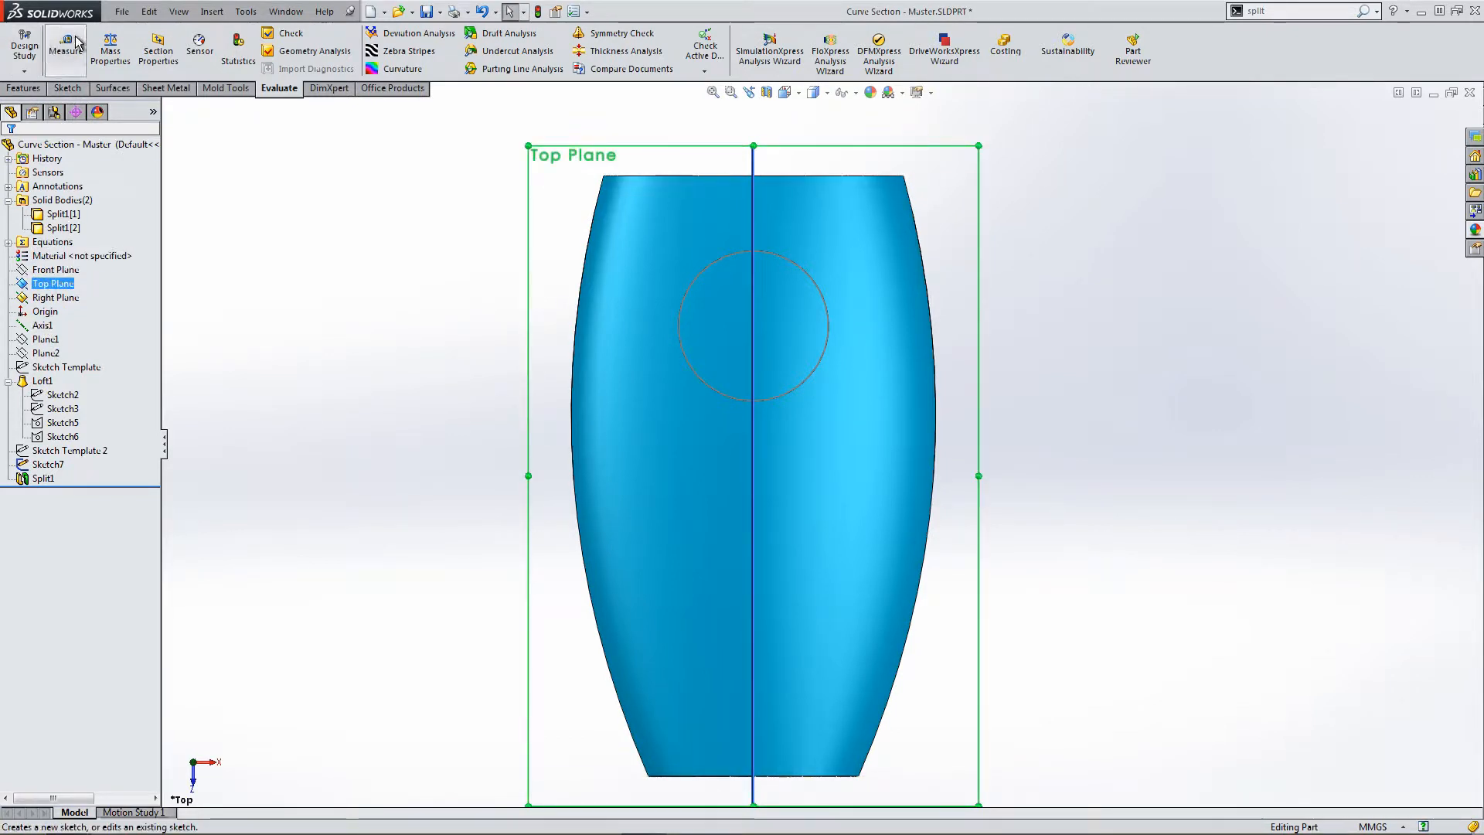
Sketch a spline arching across the body from left edge to right edge near the wide end.
click(66, 87)
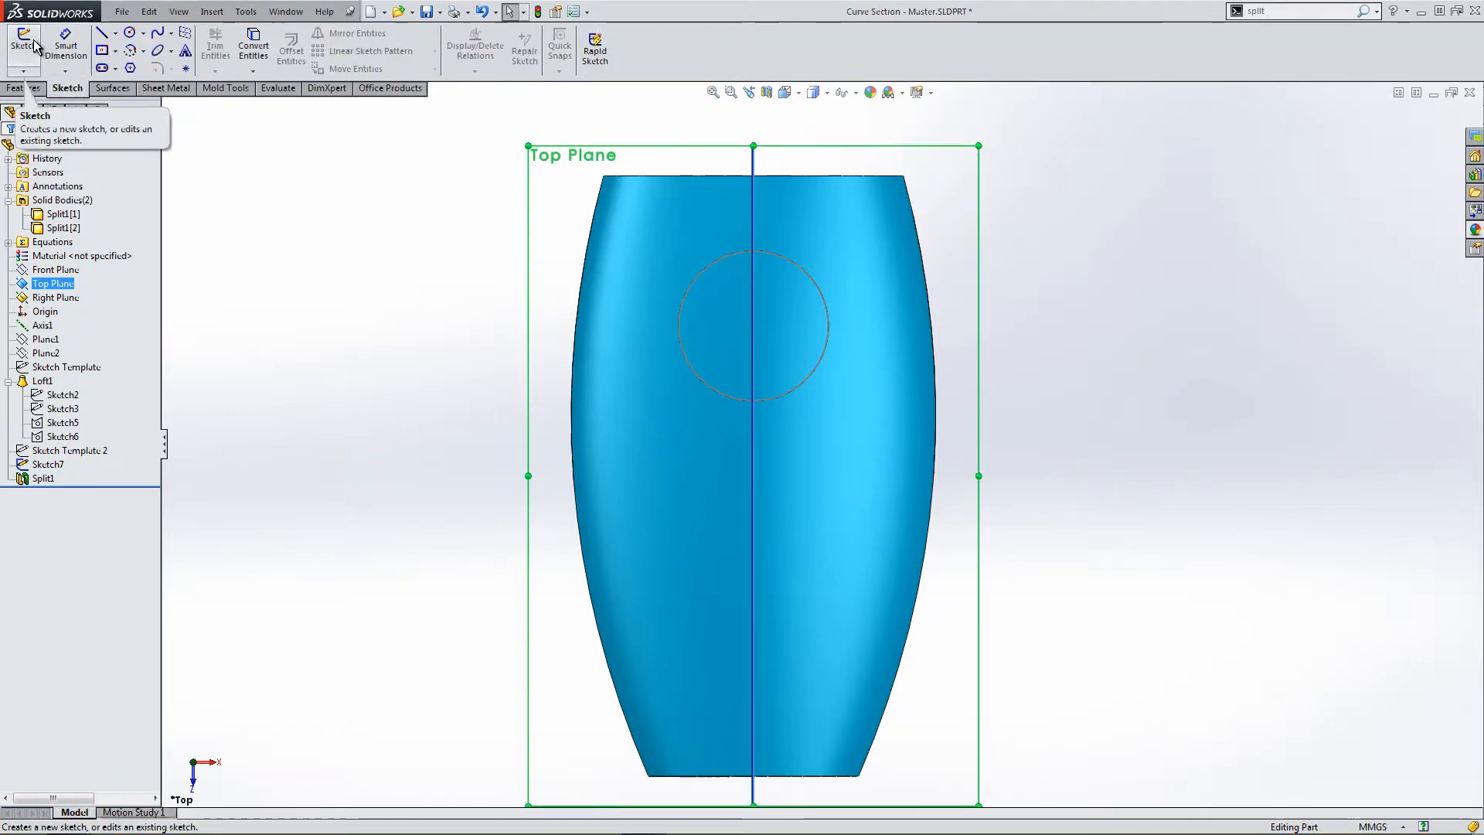
click(17, 37)
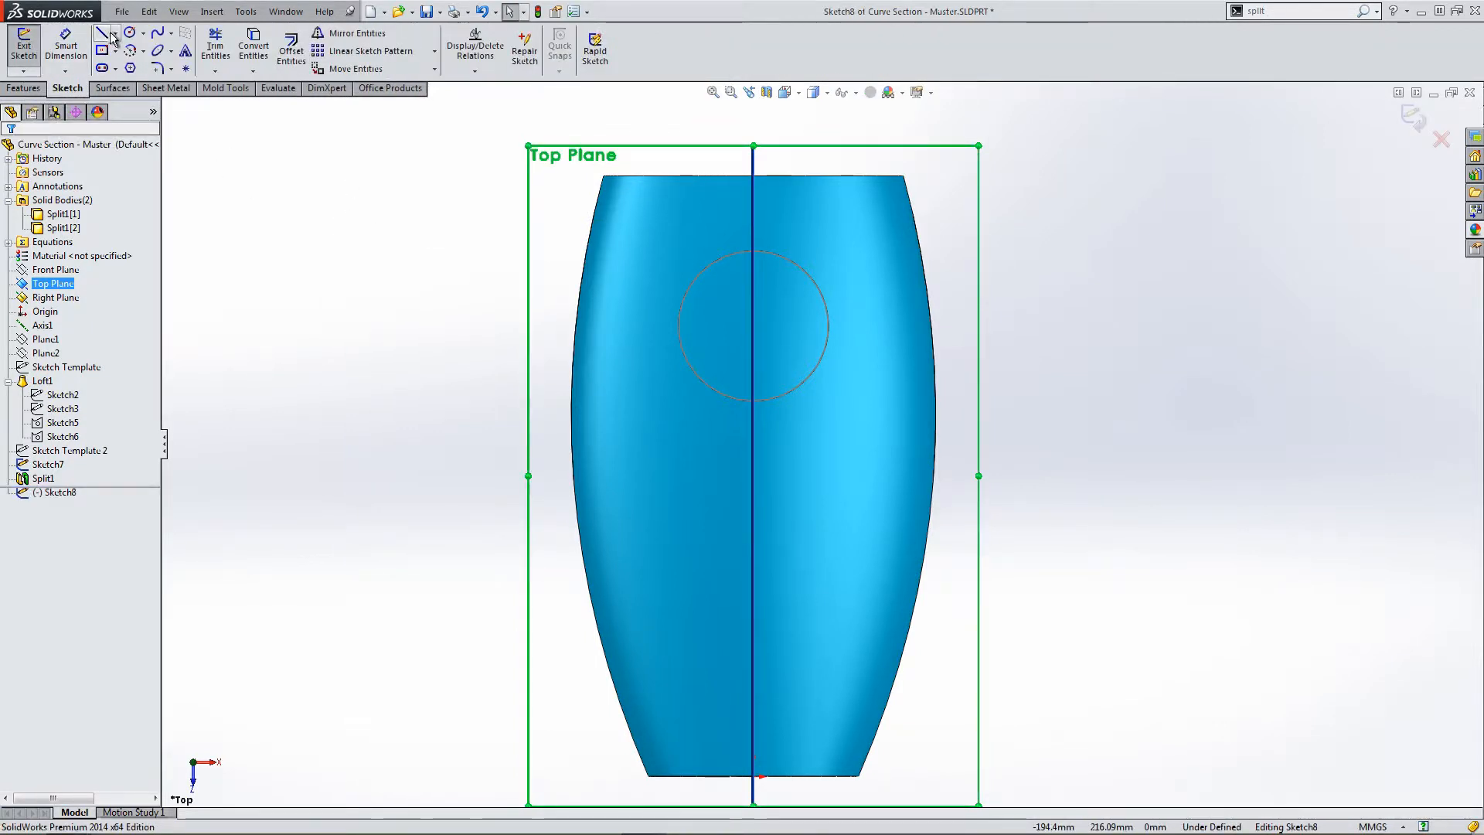
mouse_move(154, 37)
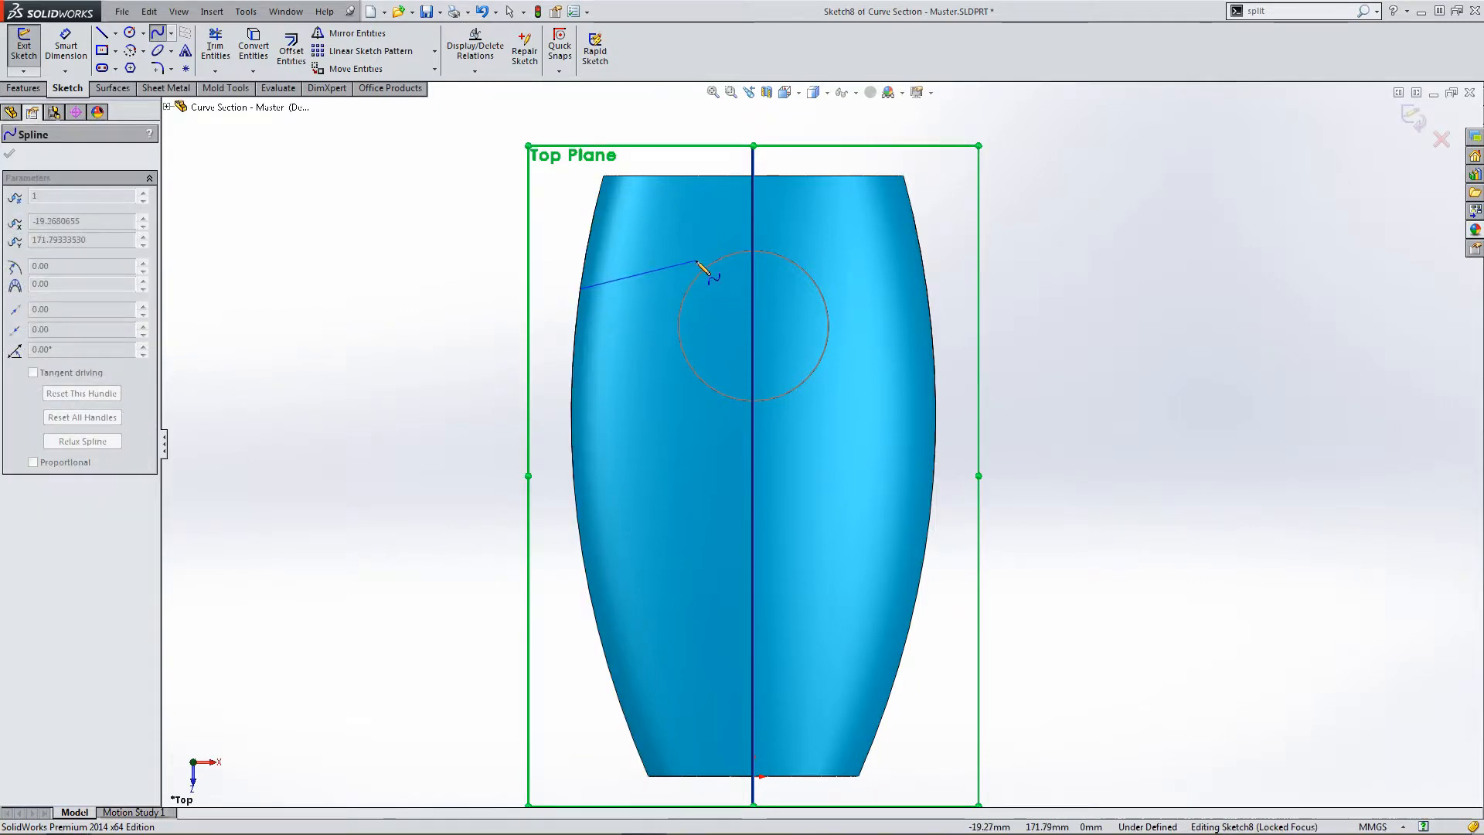
drag(698, 267, 683, 277)
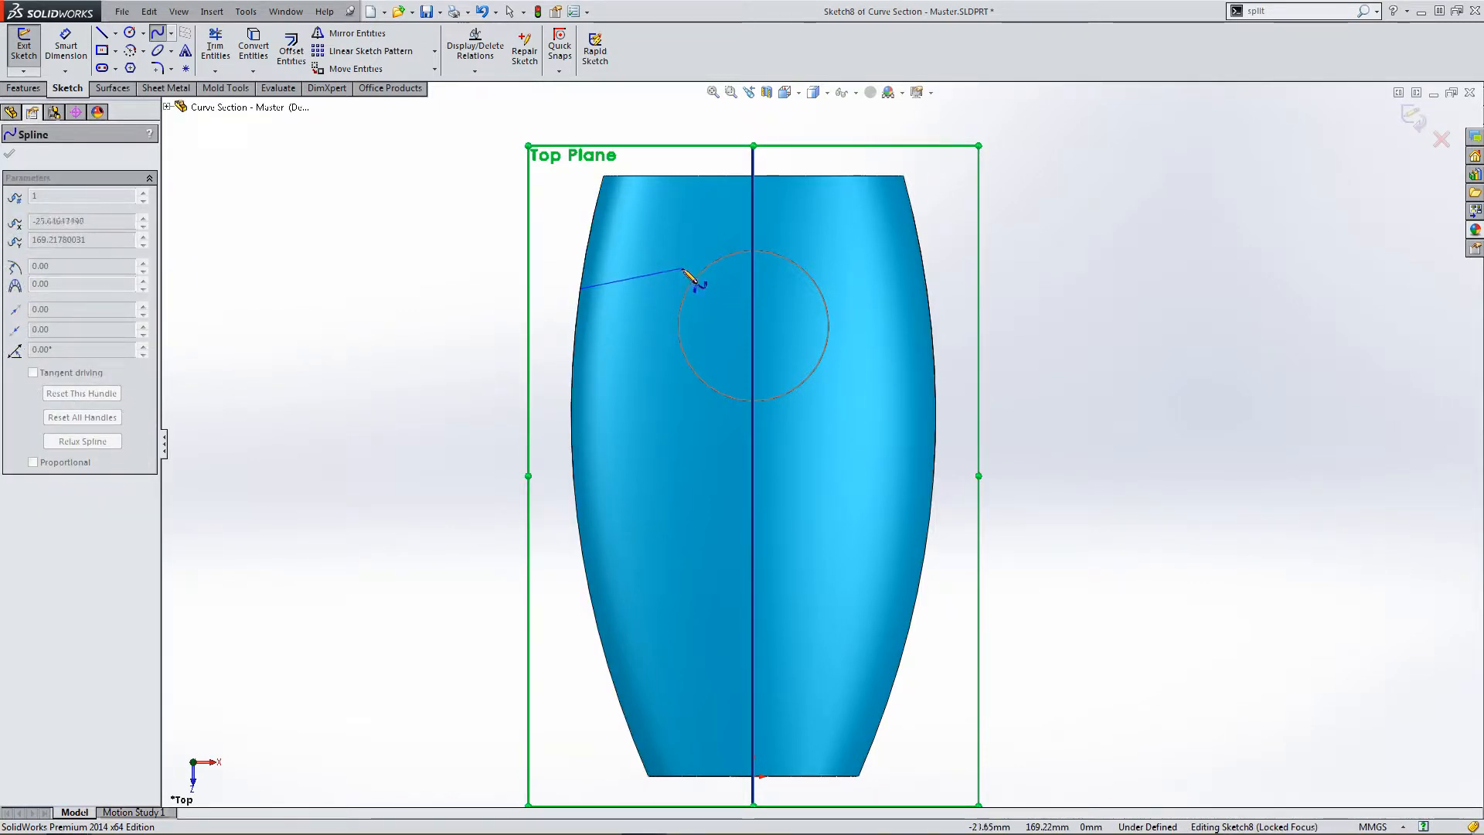
drag(686, 275, 744, 258)
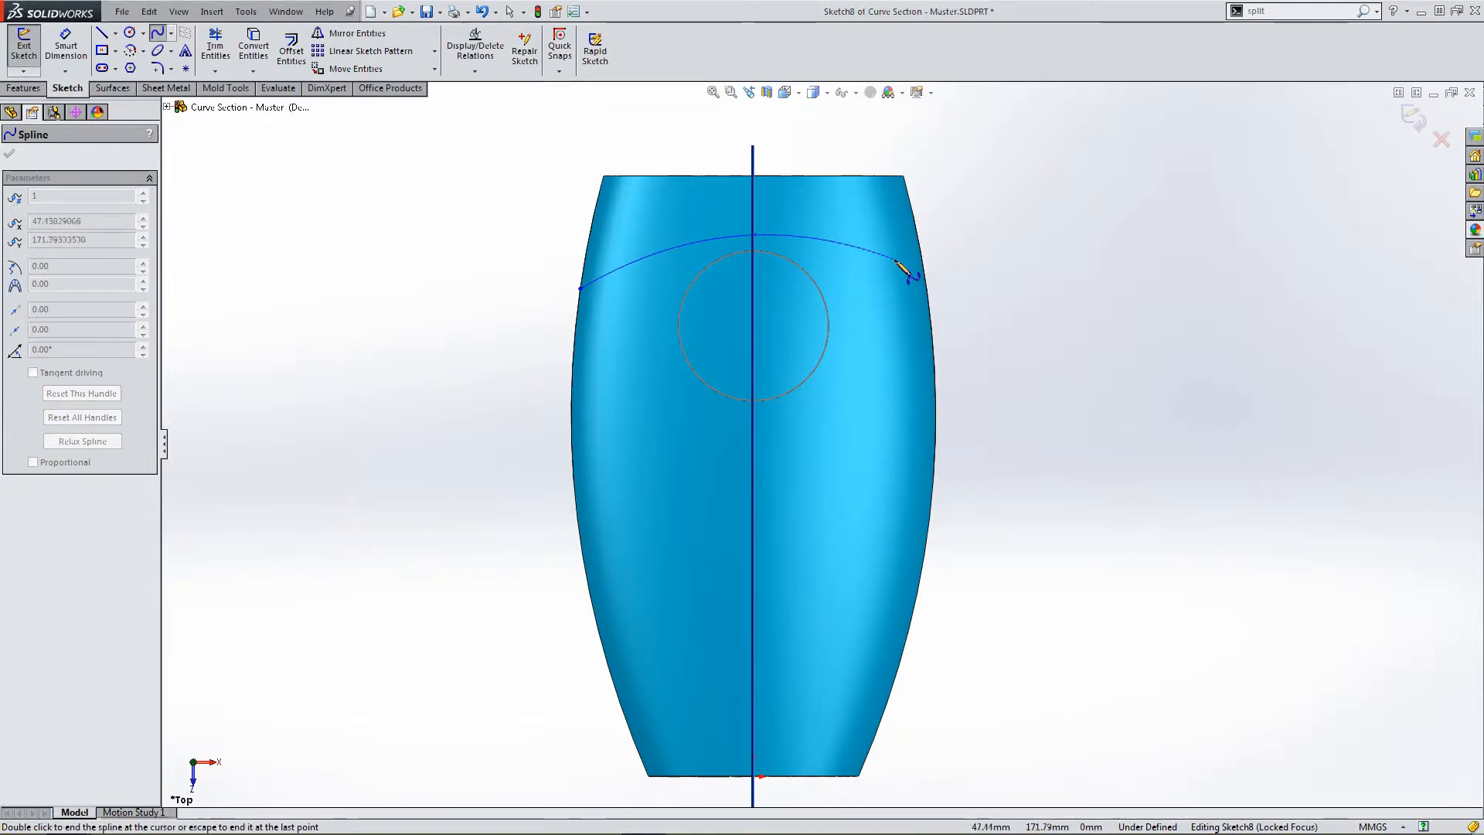
drag(900, 269, 936, 303)
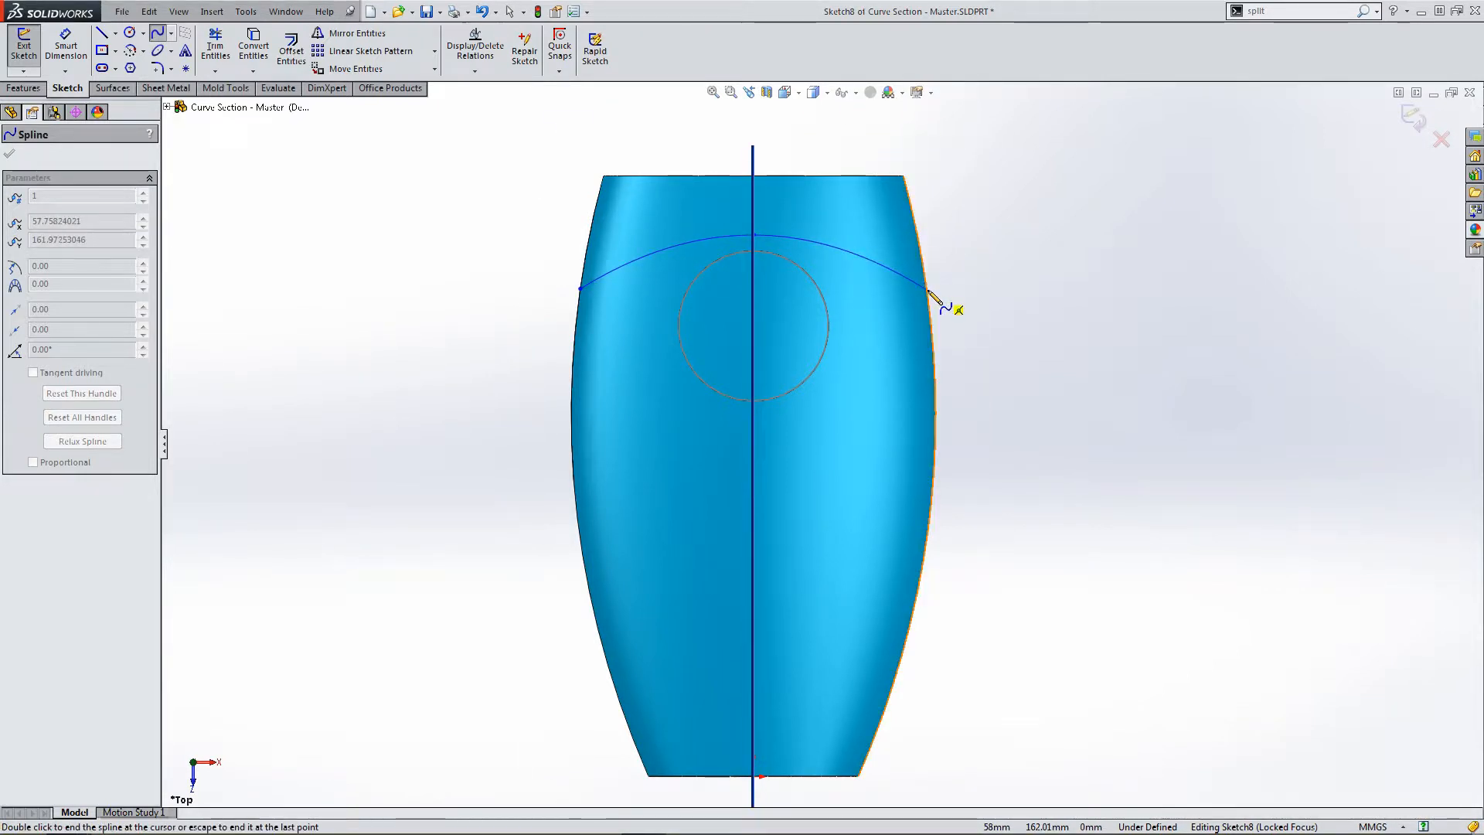
drag(936, 303, 773, 326)
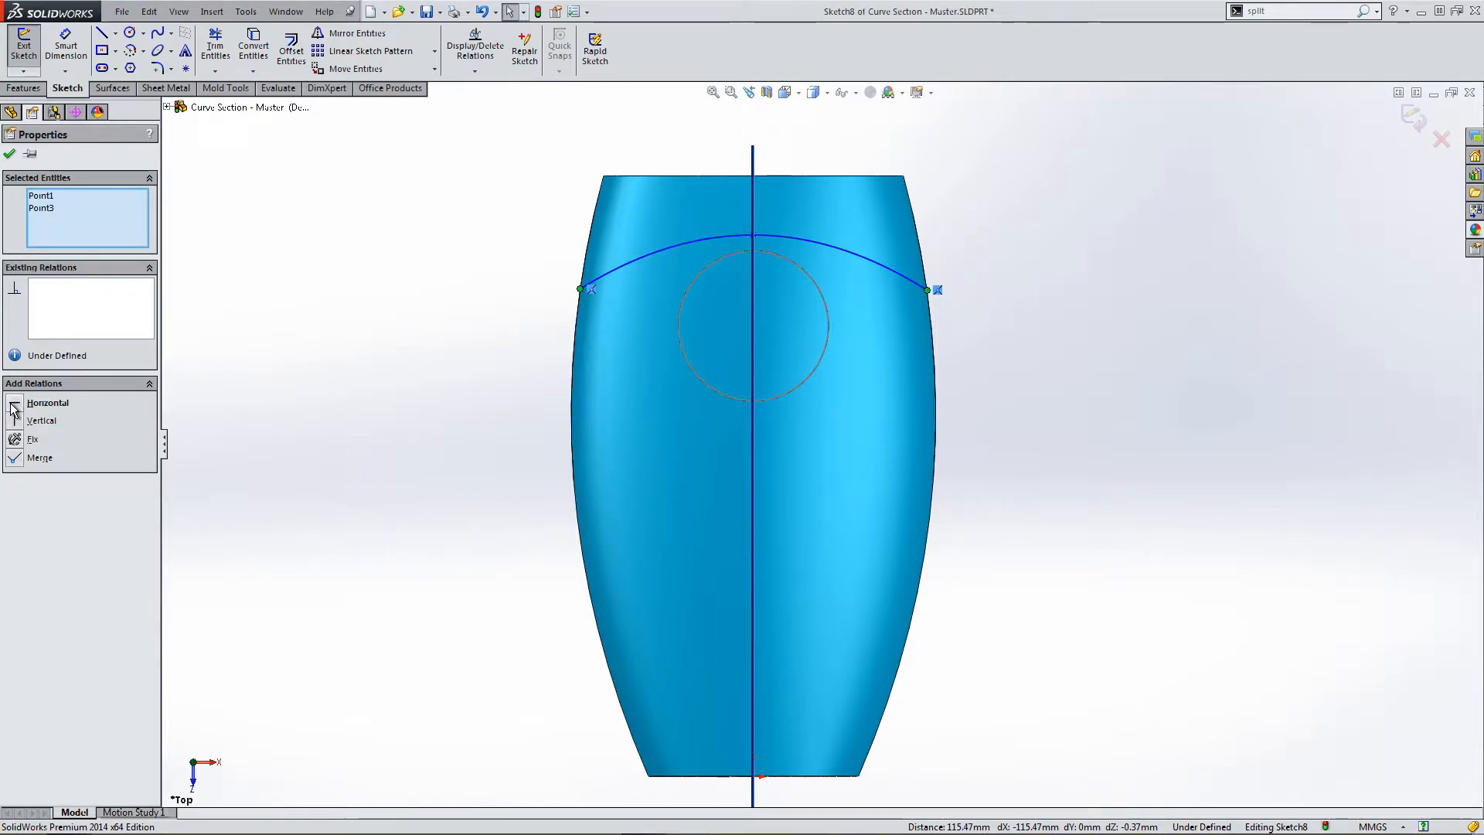
Level the spline's endpoints and dimension it 15 and 40 depth to fully define it.
click(581, 288)
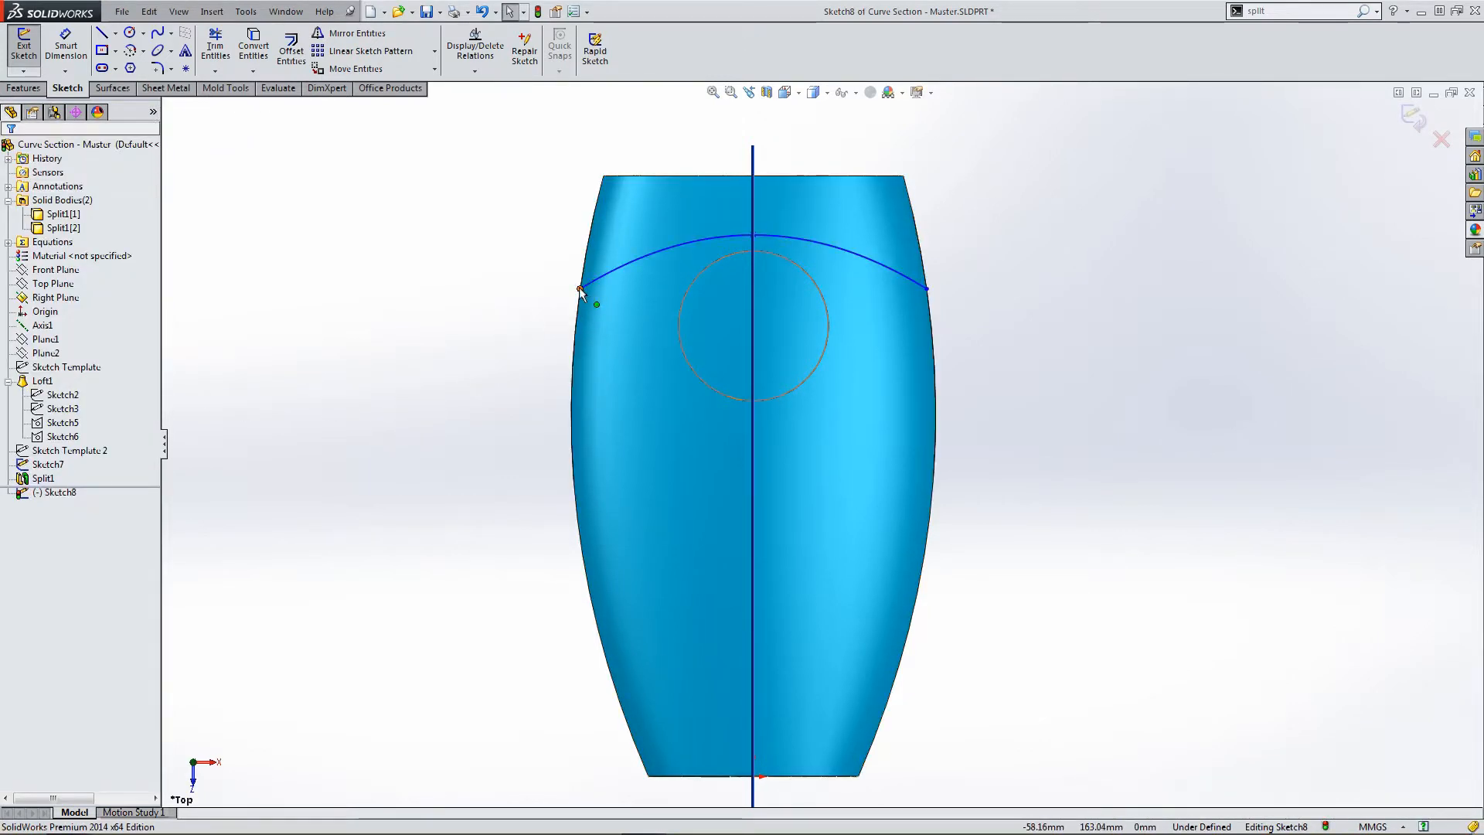
click(582, 291)
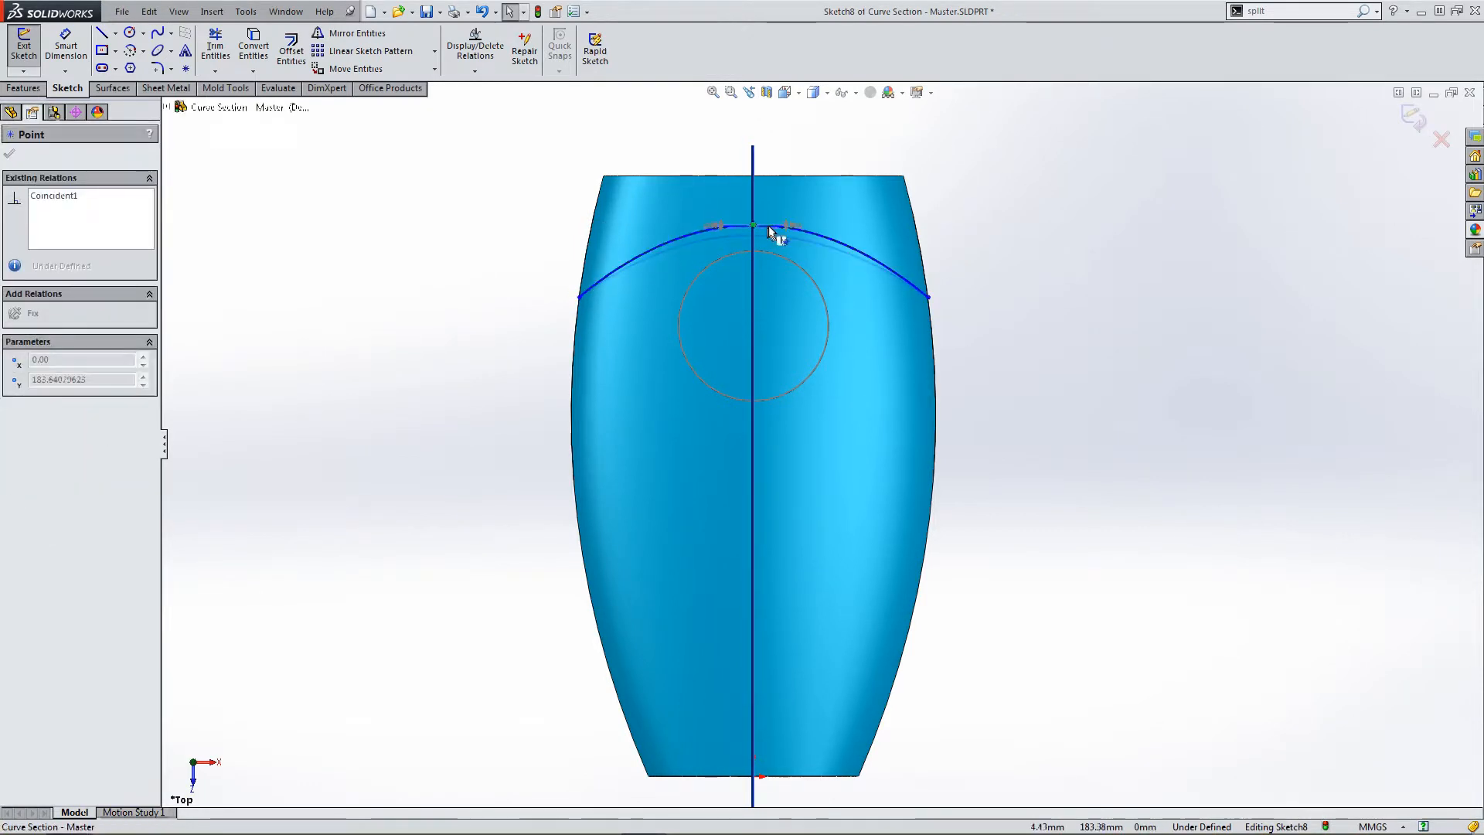
click(501, 277)
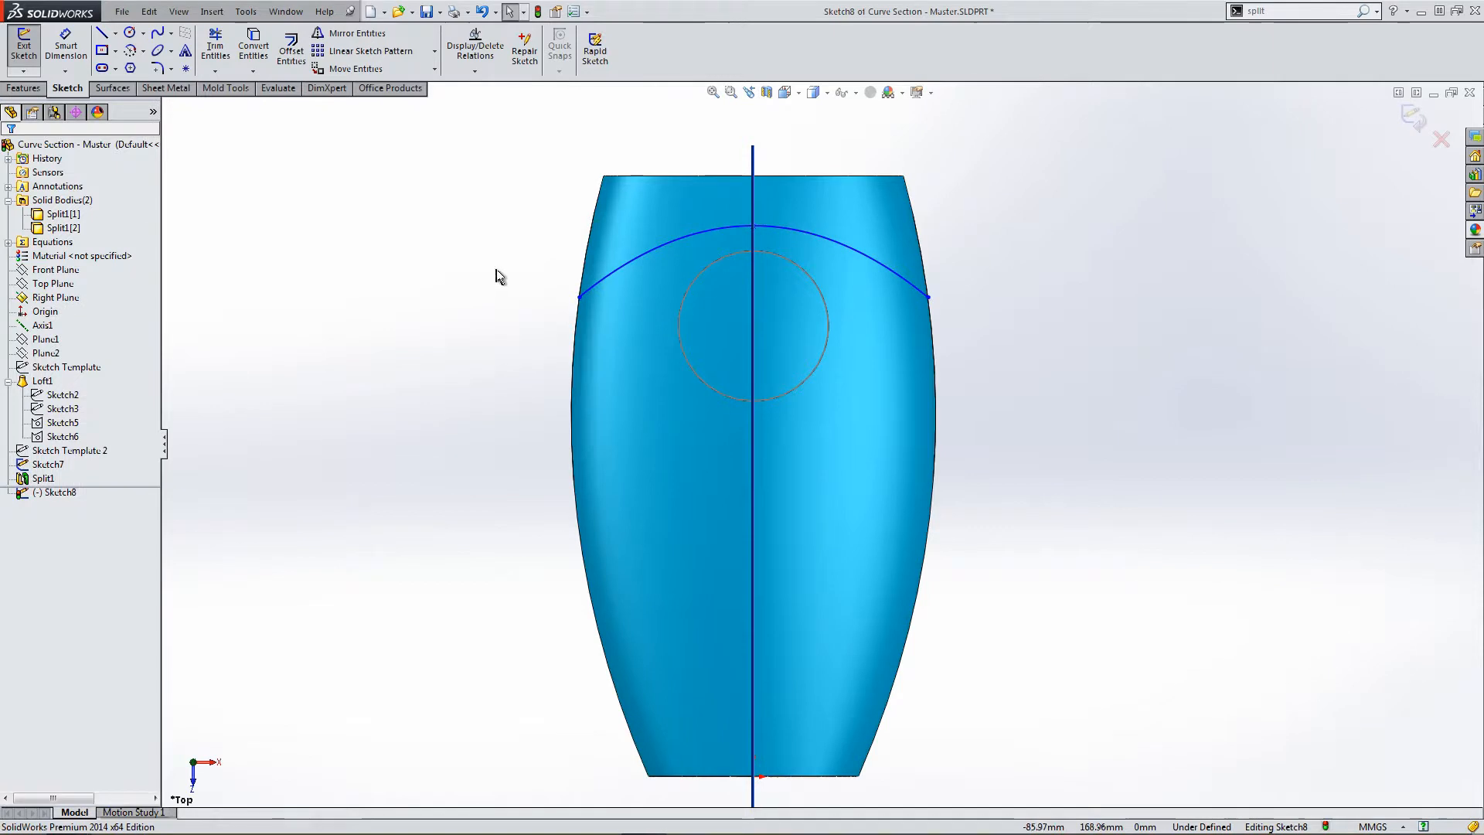
click(748, 232)
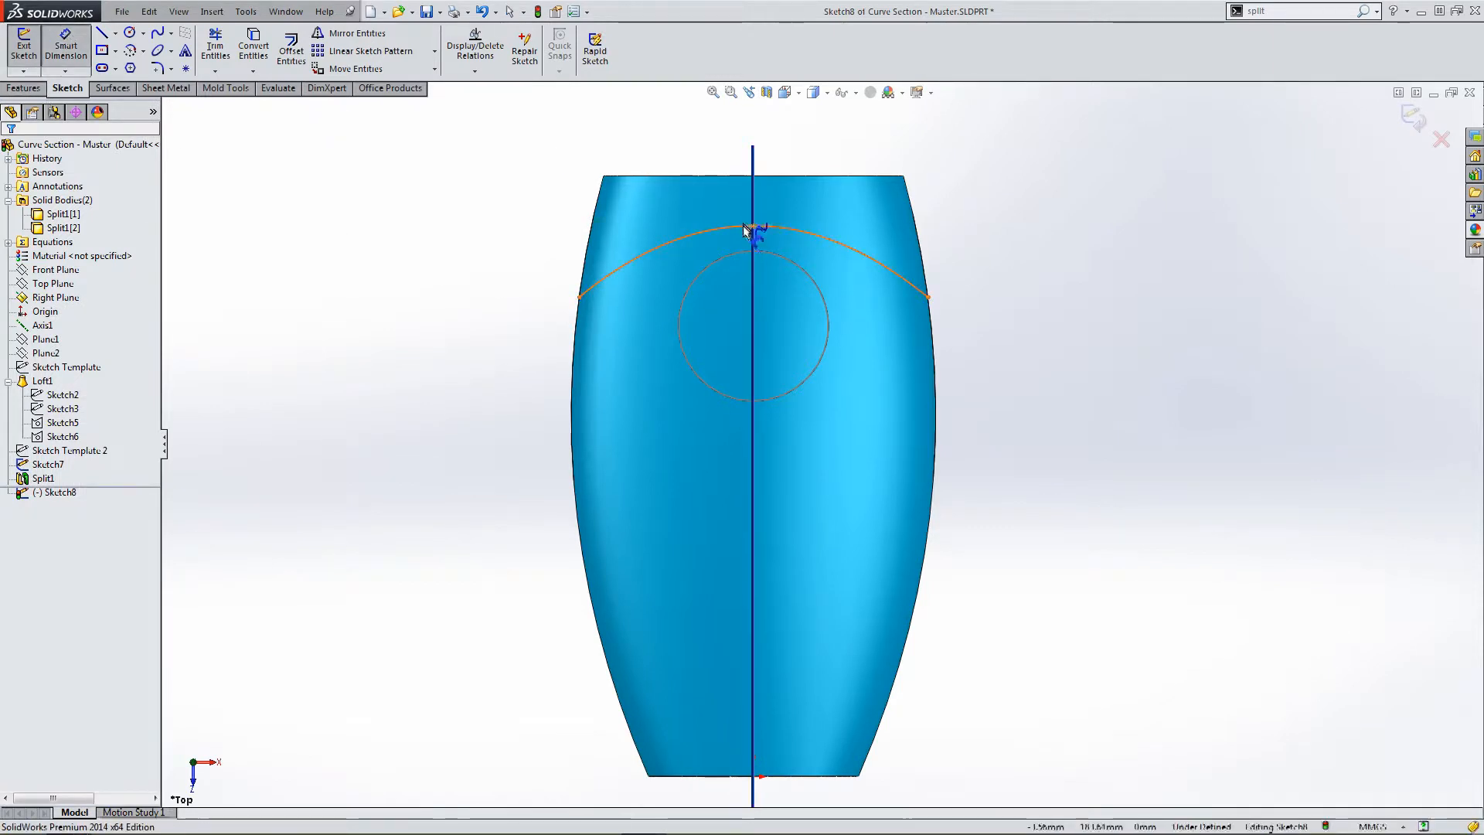
click(751, 225)
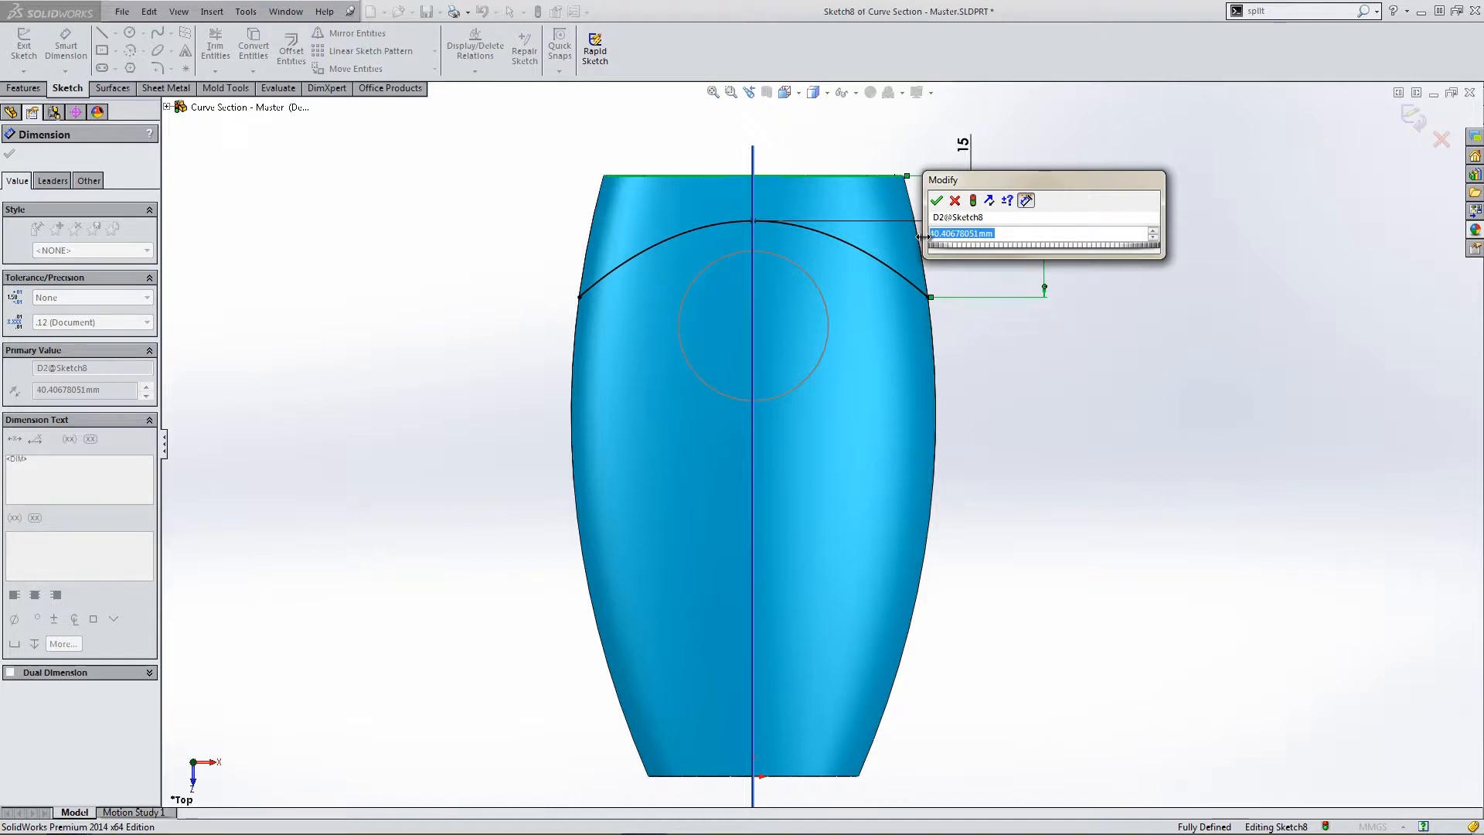
click(942, 199)
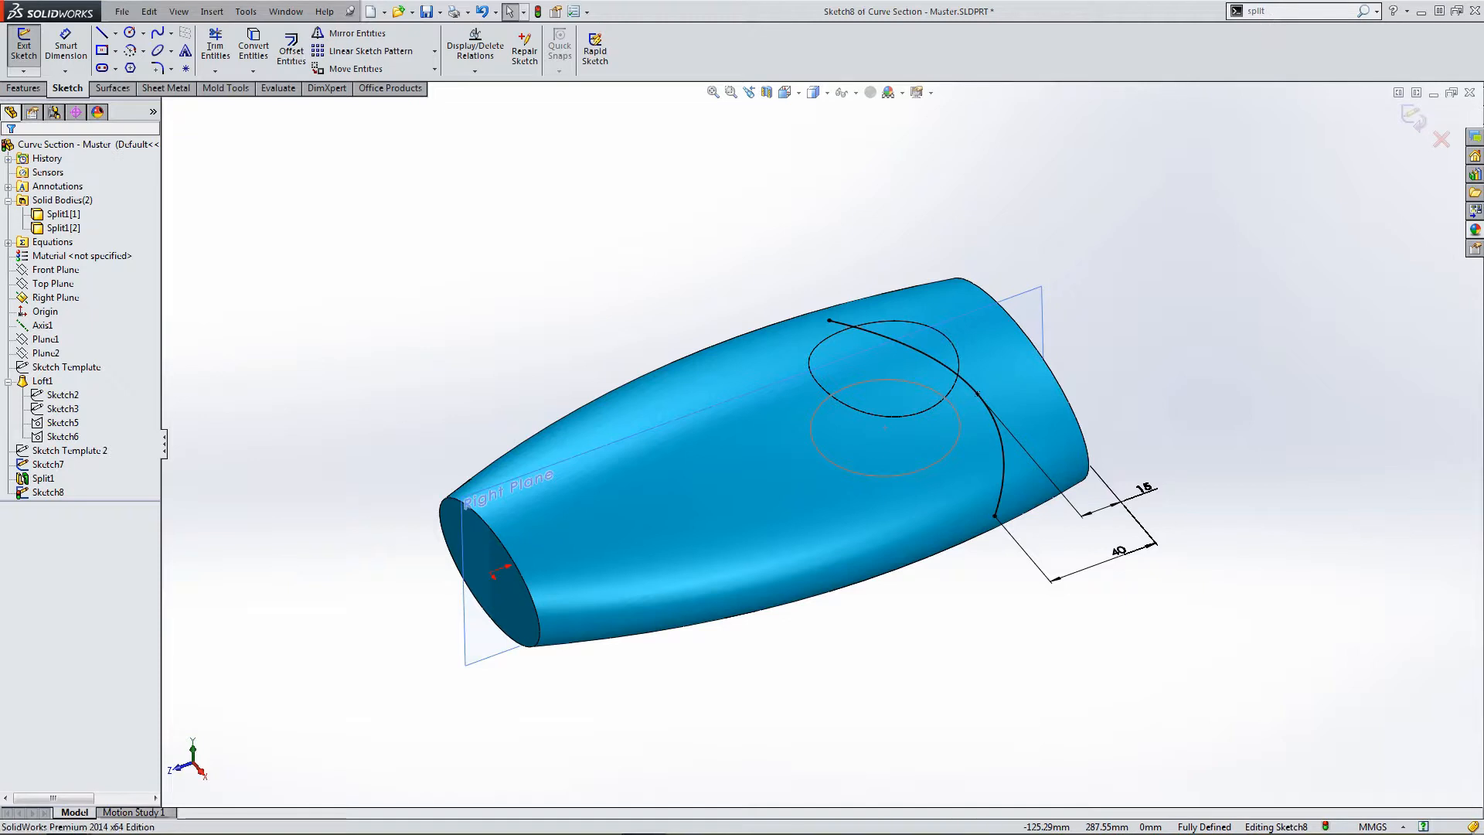
click(1296, 11)
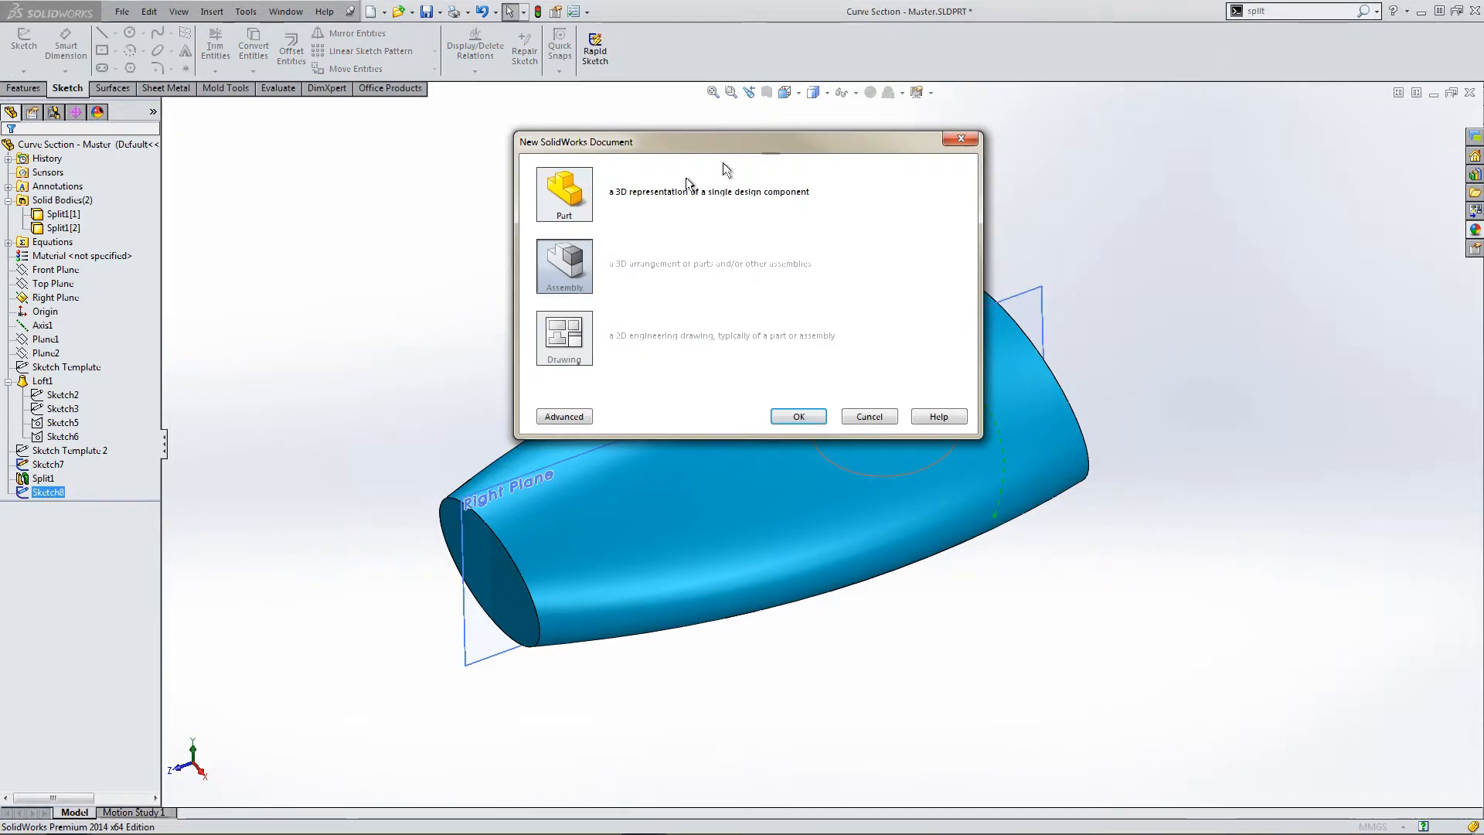
mouse_move(583, 198)
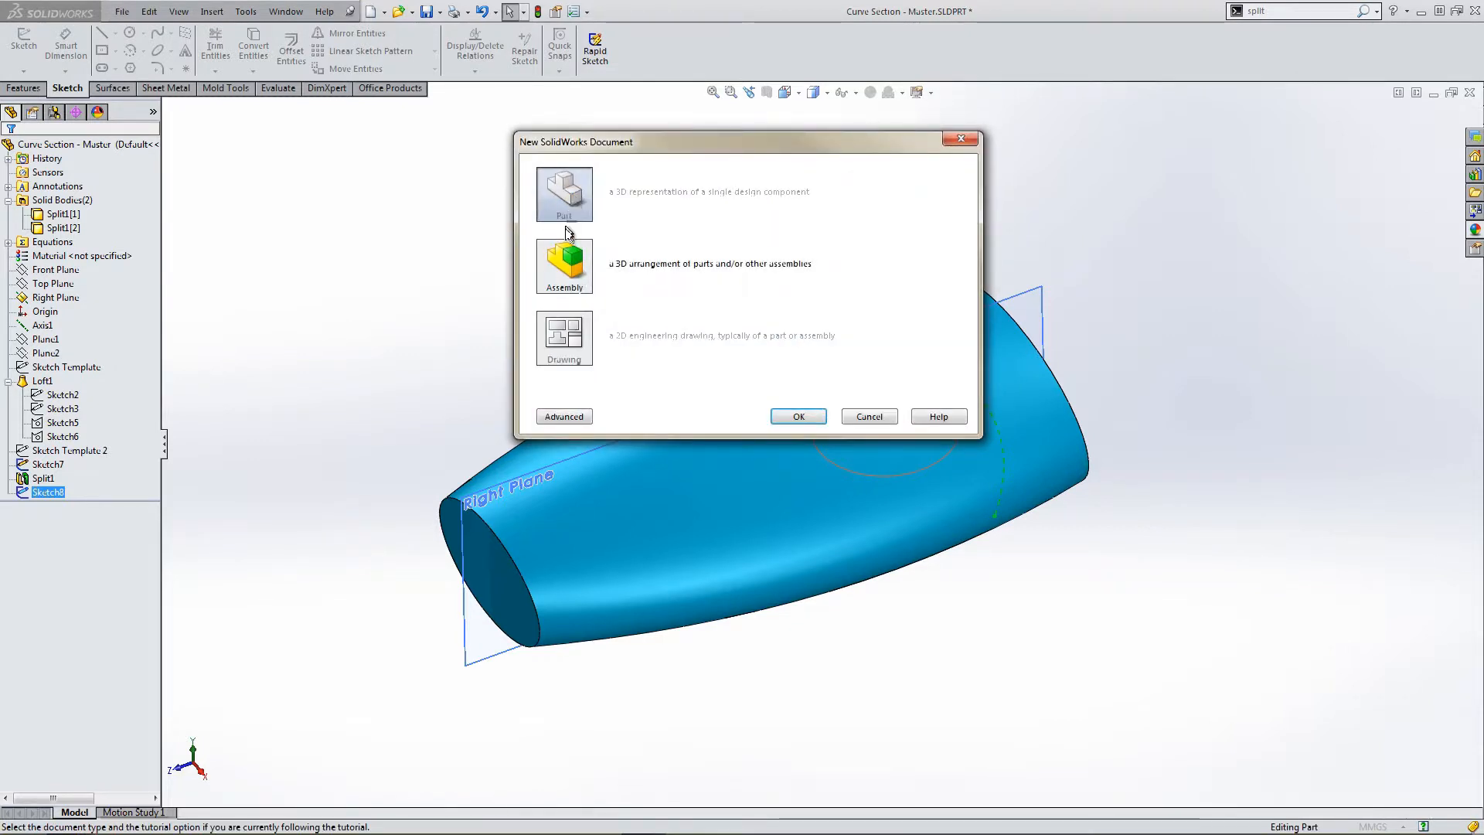
click(869, 417)
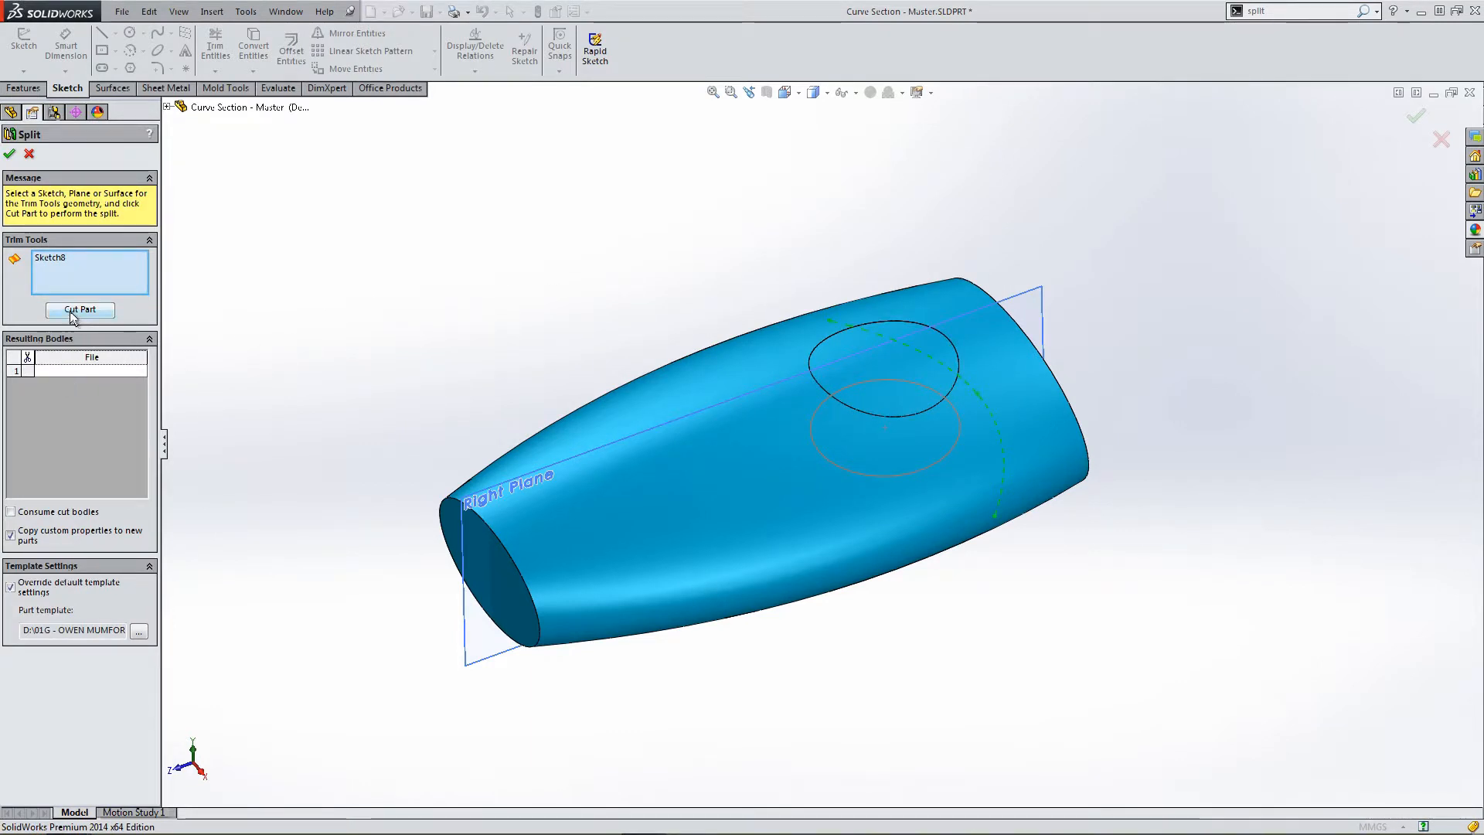
click(81, 309)
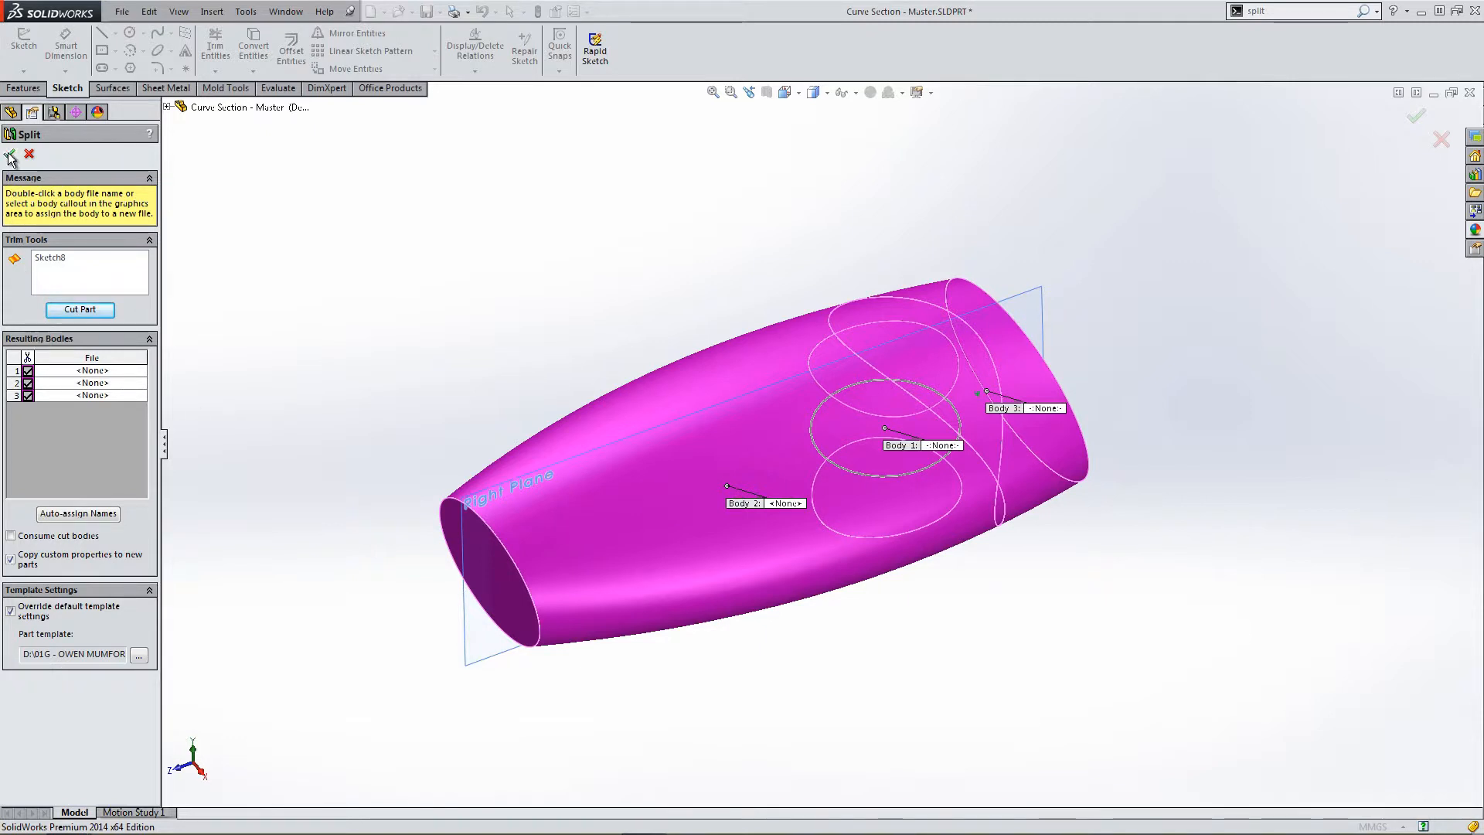
mouse_move(12, 158)
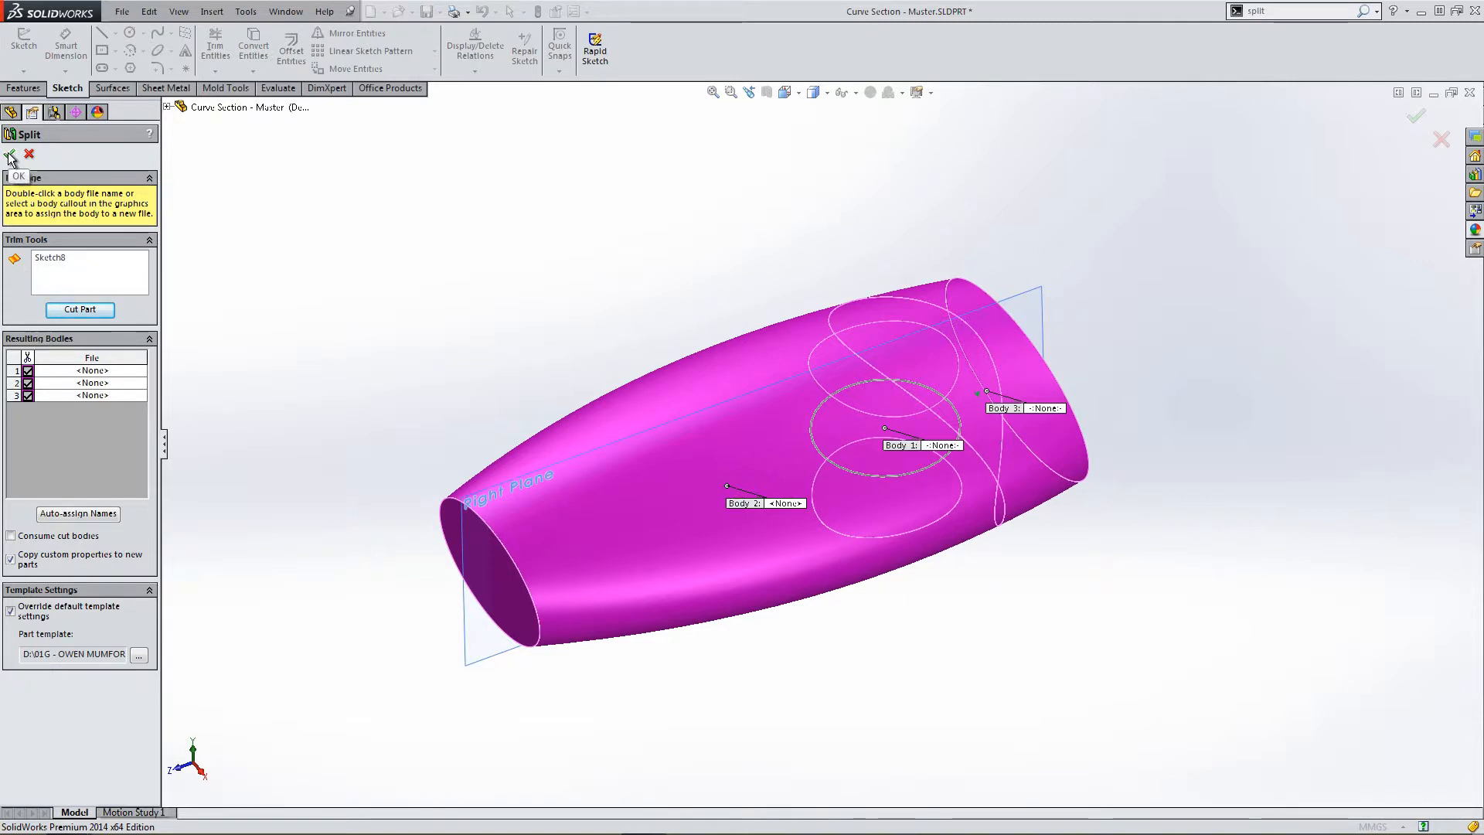
click(11, 153)
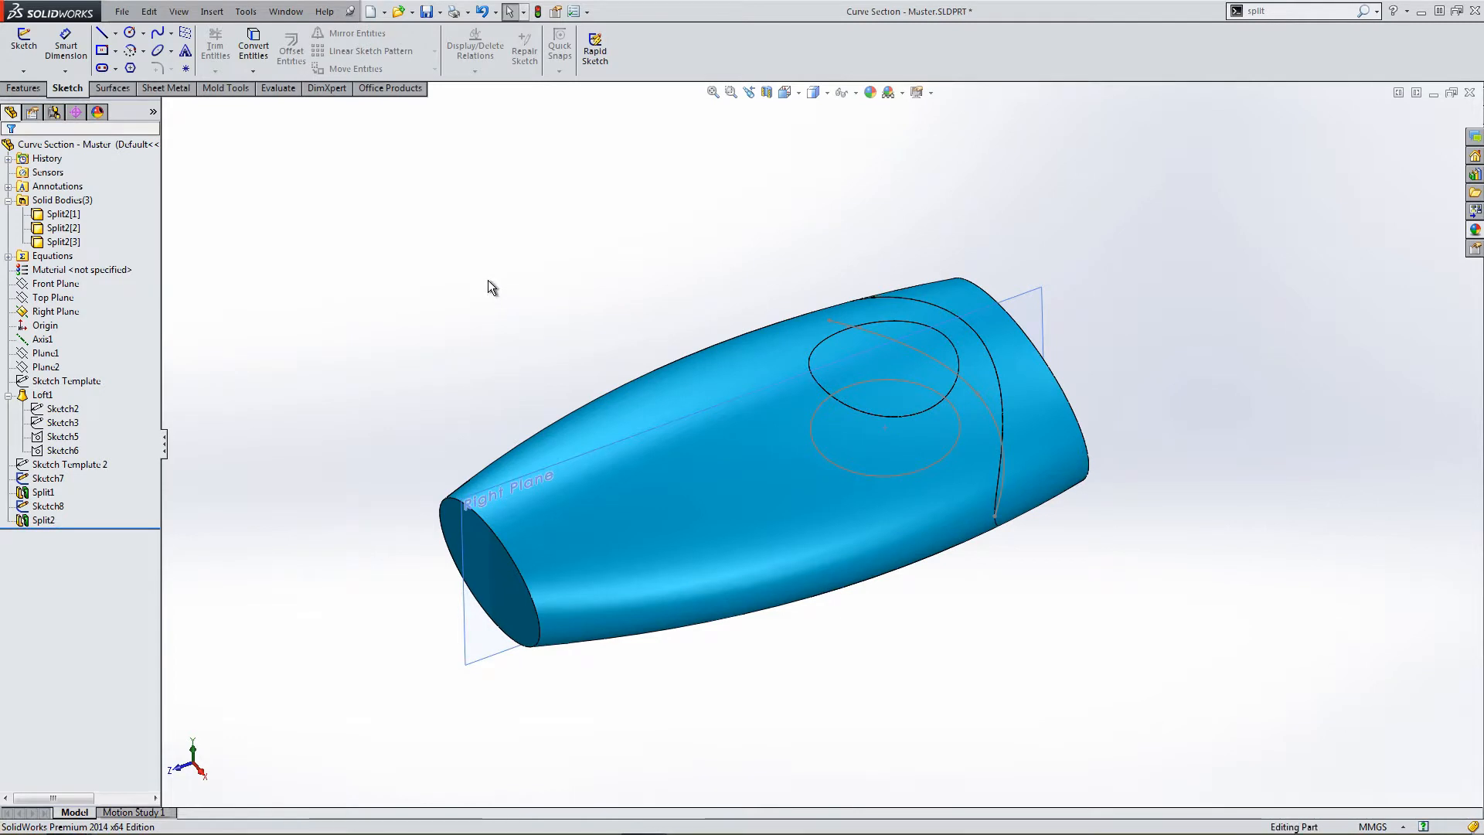
click(62, 214)
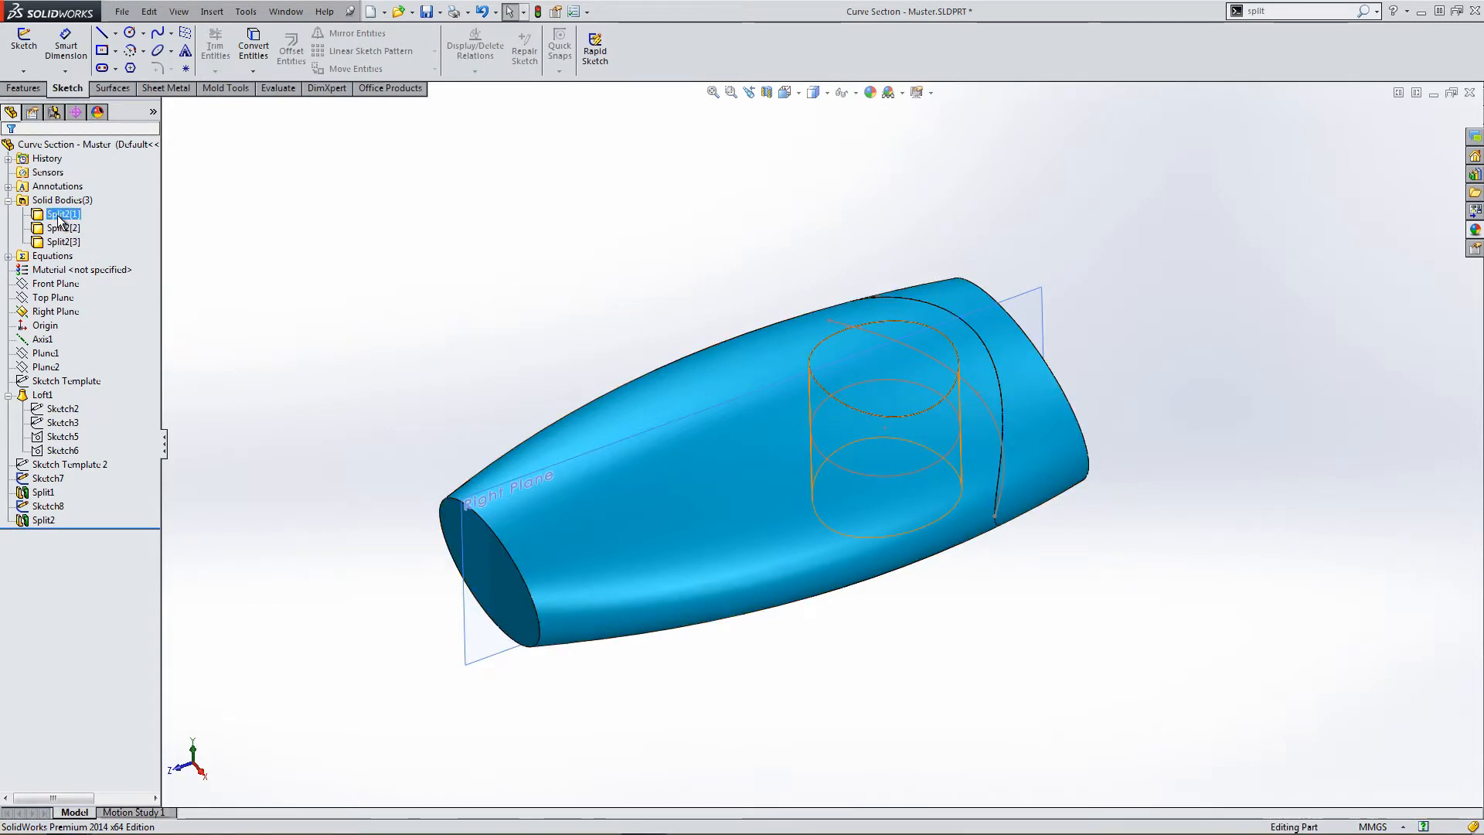
click(63, 228)
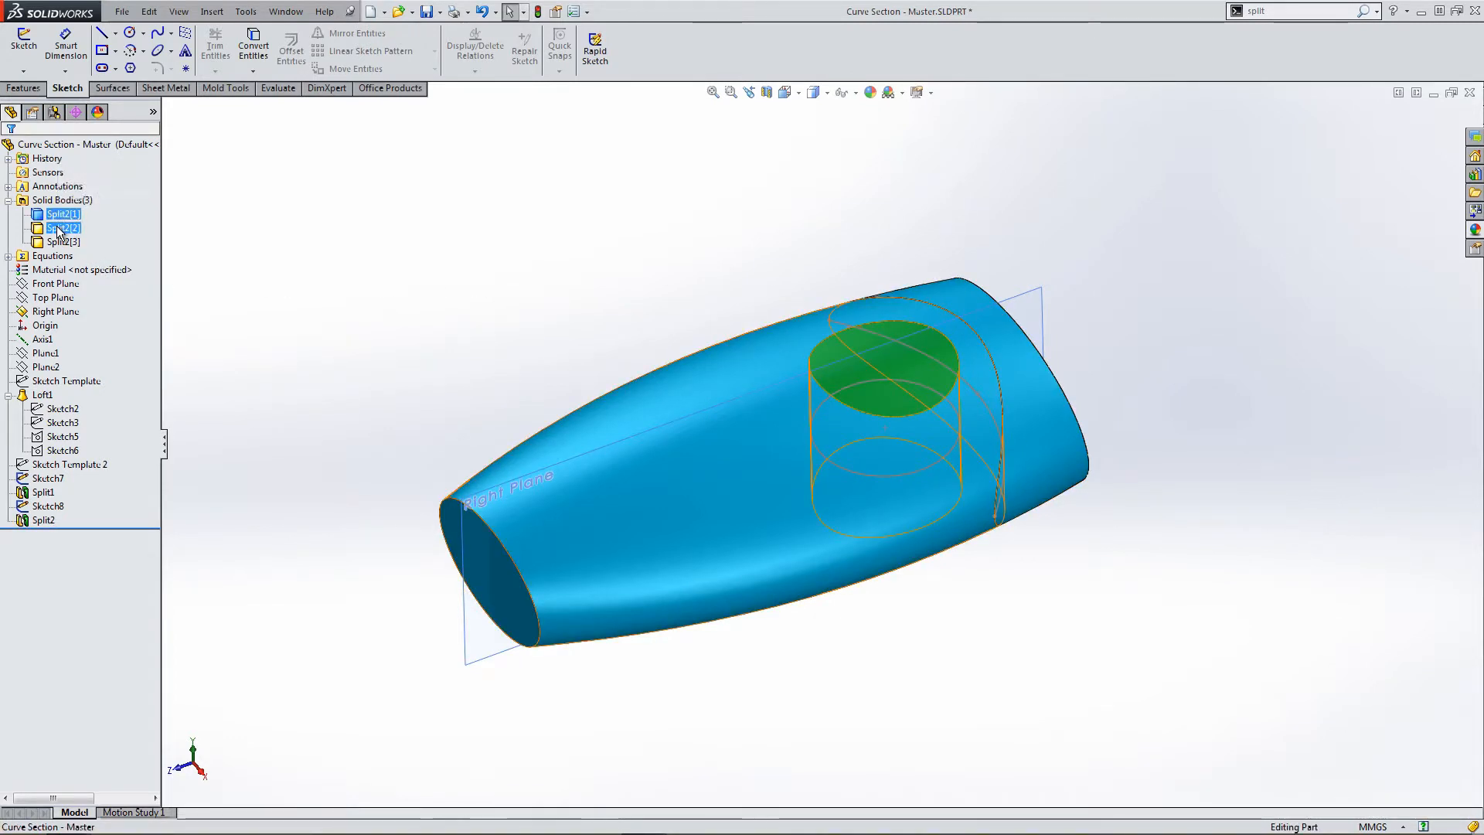
click(61, 241)
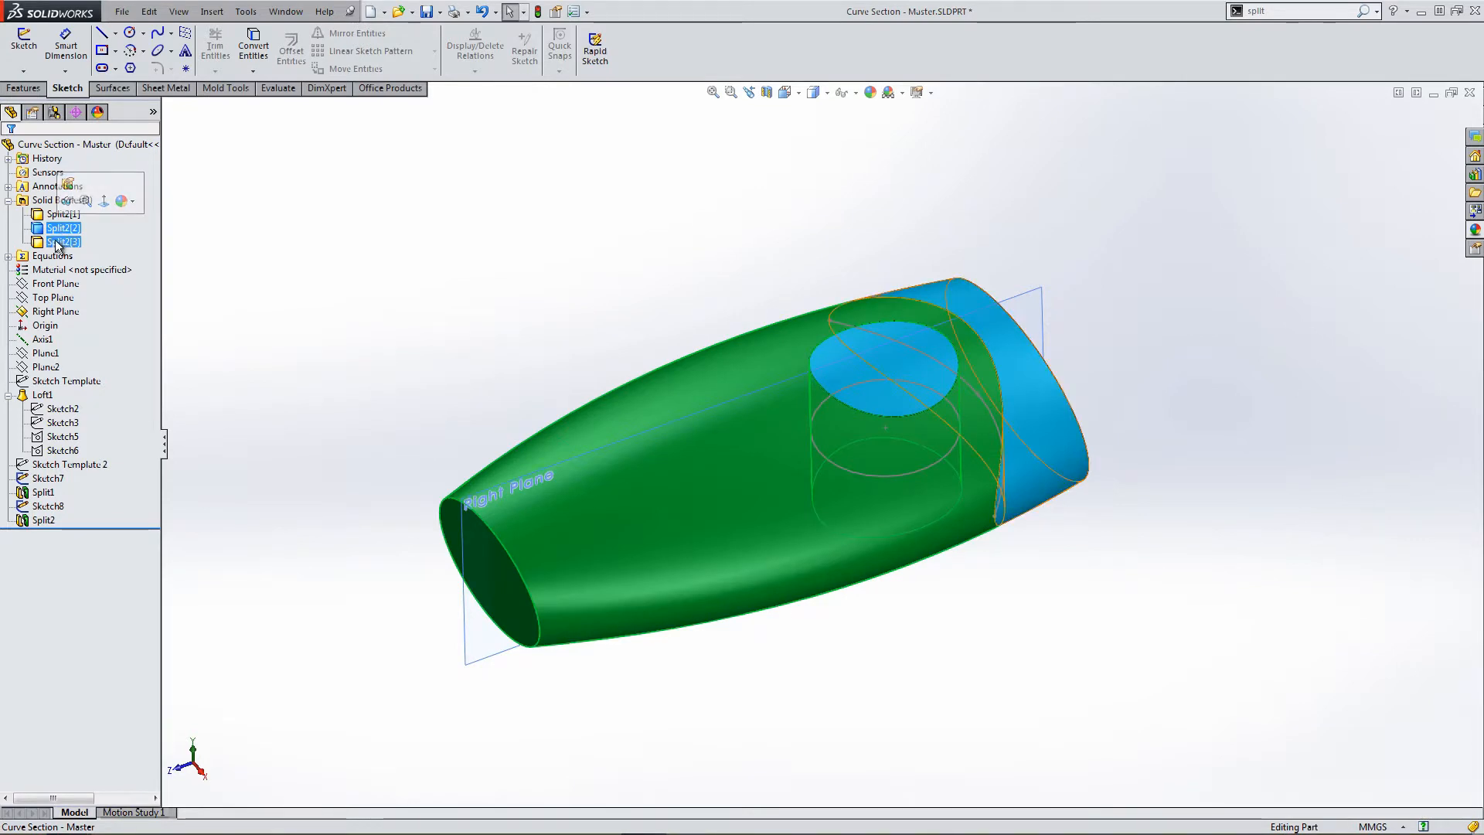
click(63, 241)
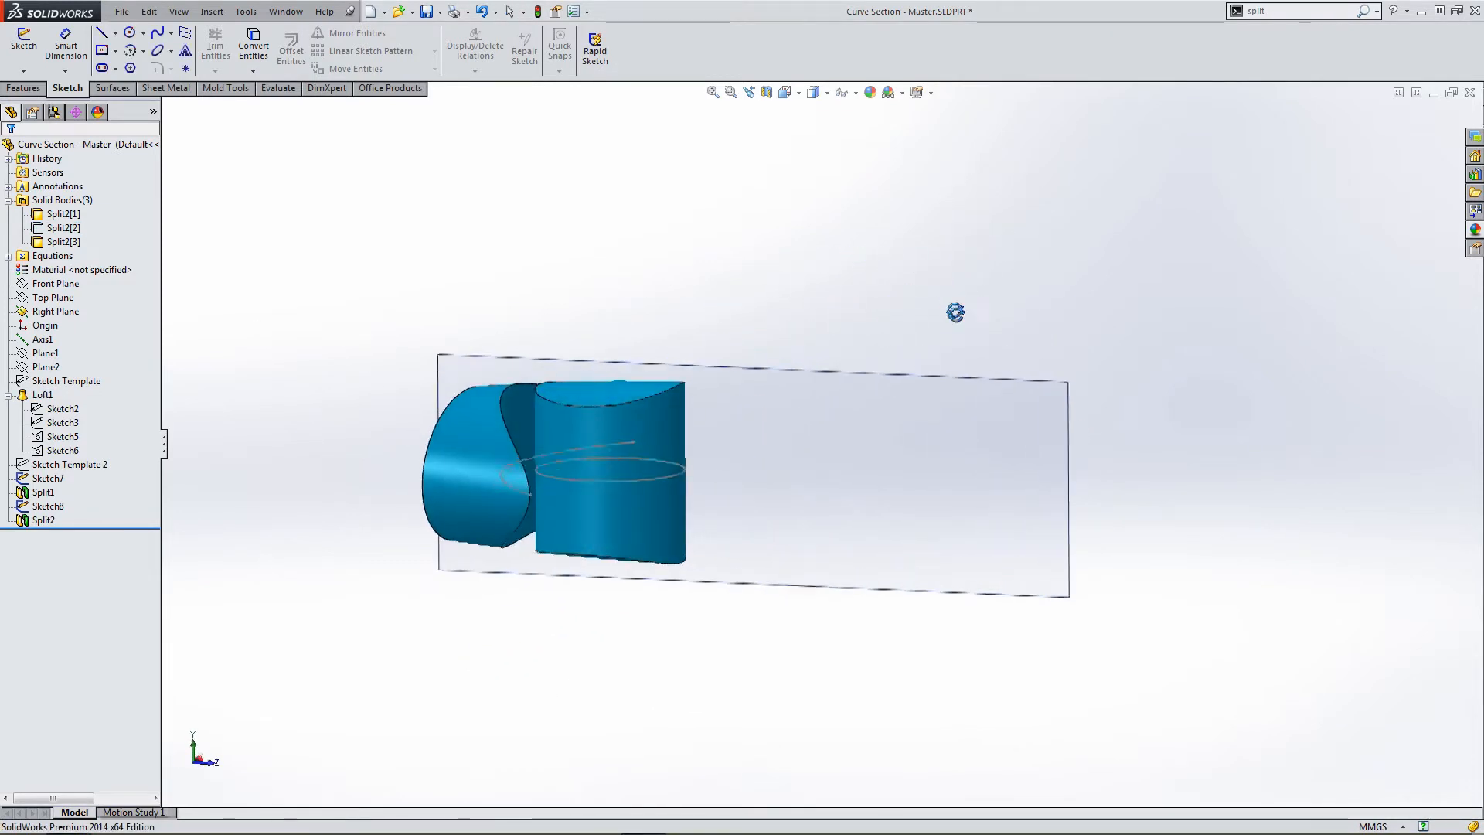
drag(955, 312, 579, 453)
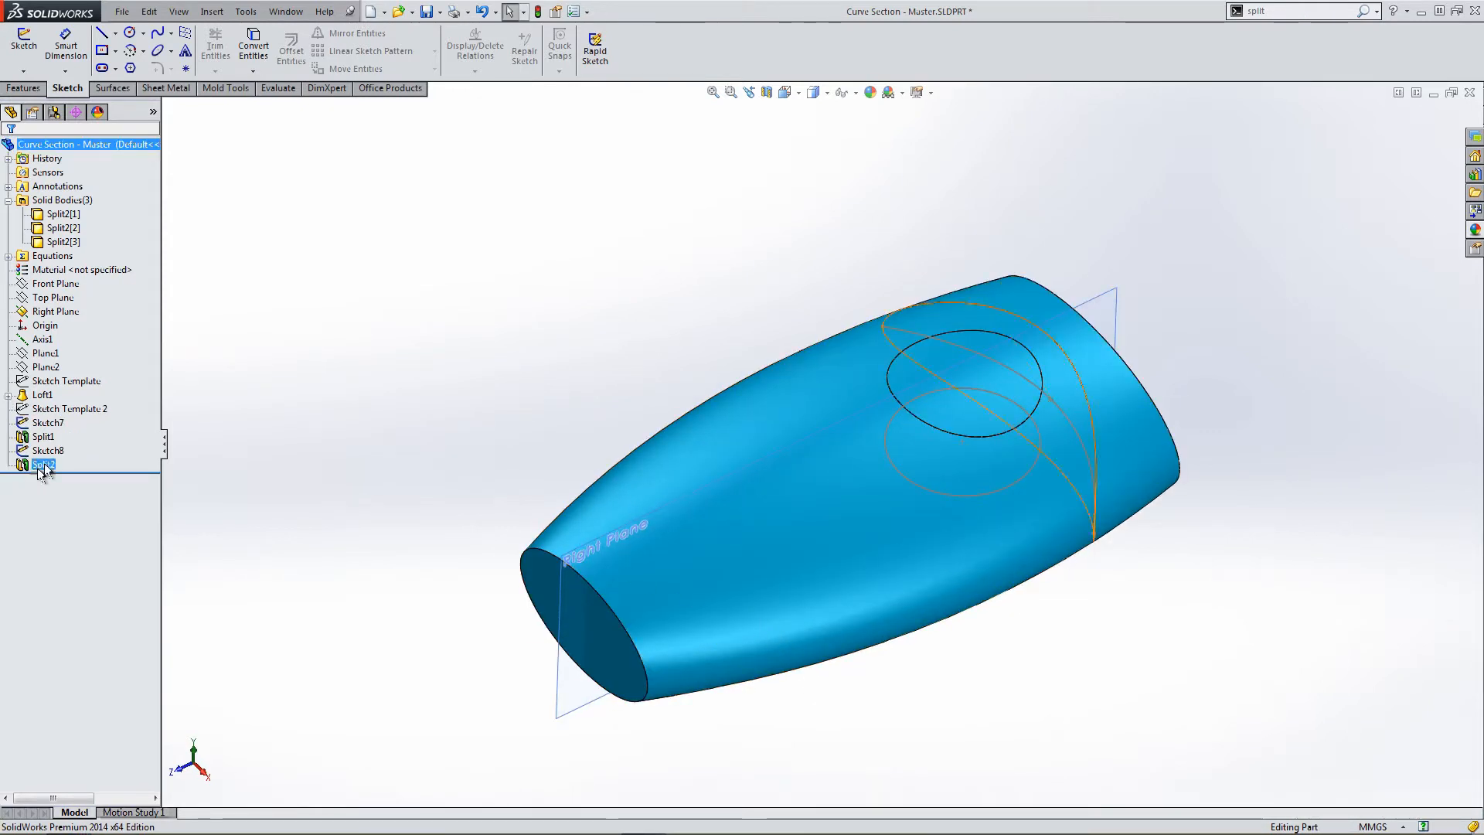
Edit Sketch Template 2 and start Offset Entities on its outline.
click(70, 408)
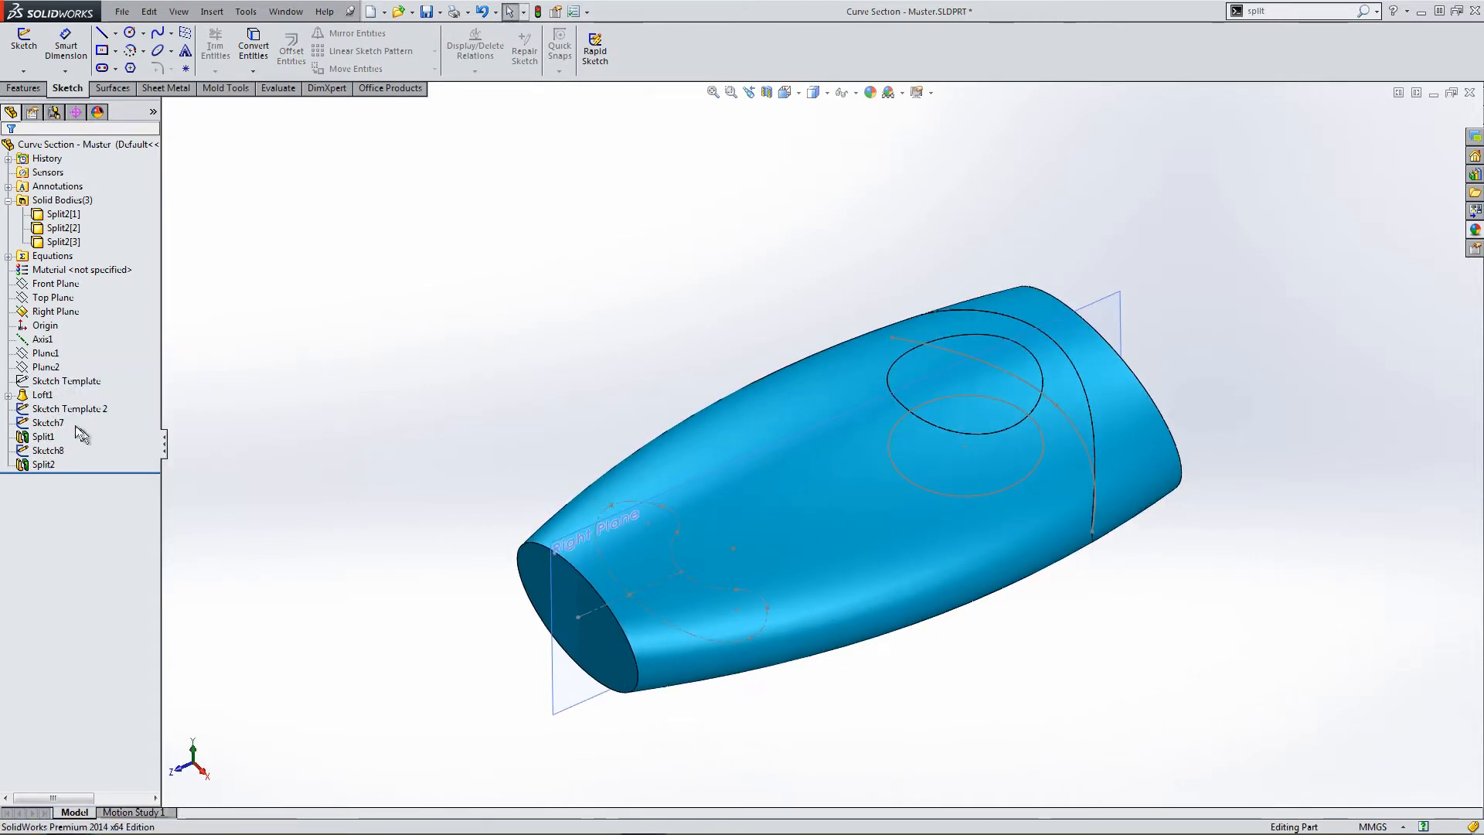
click(68, 408)
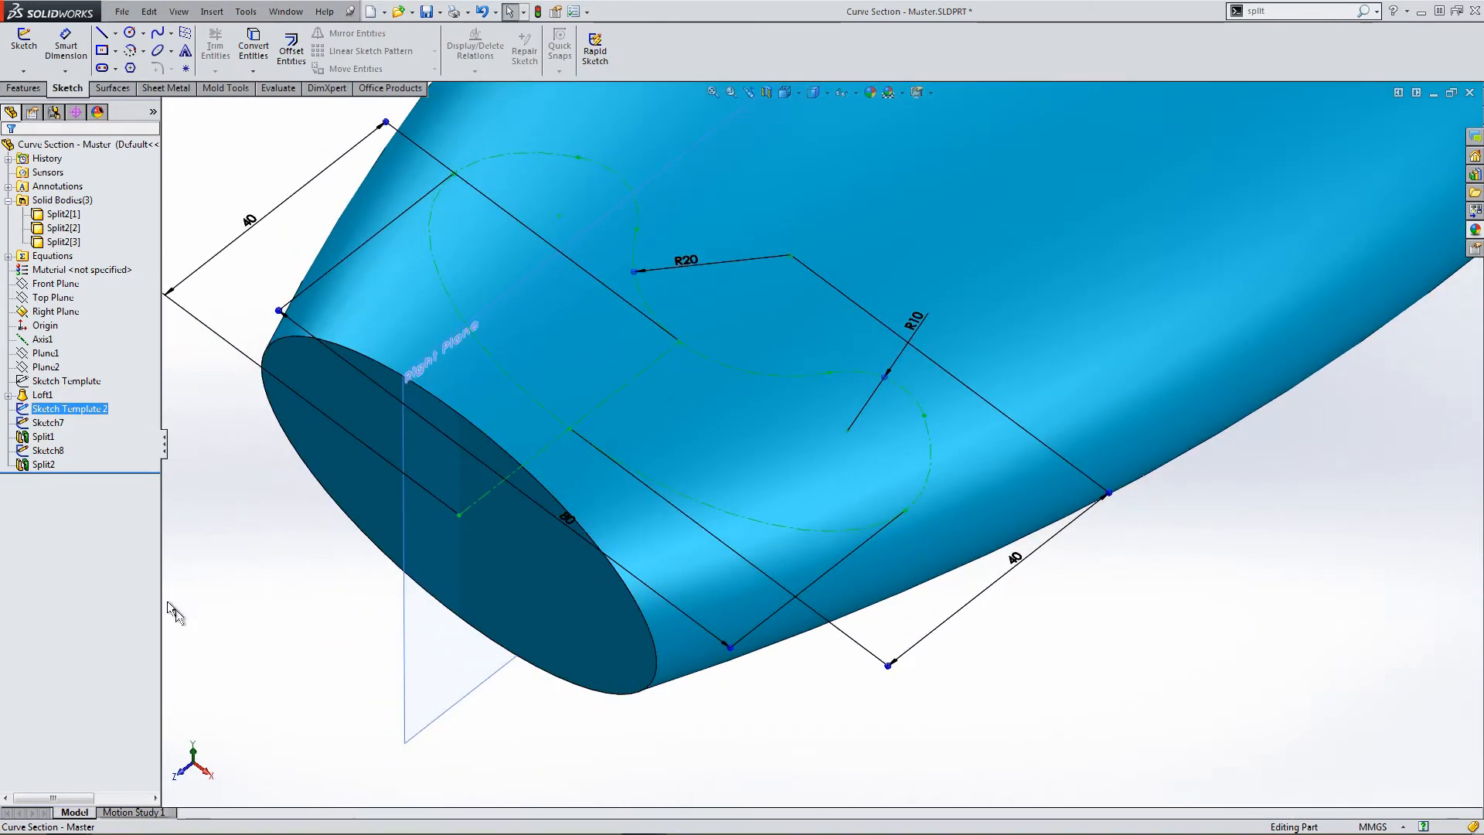
right_click(70, 408)
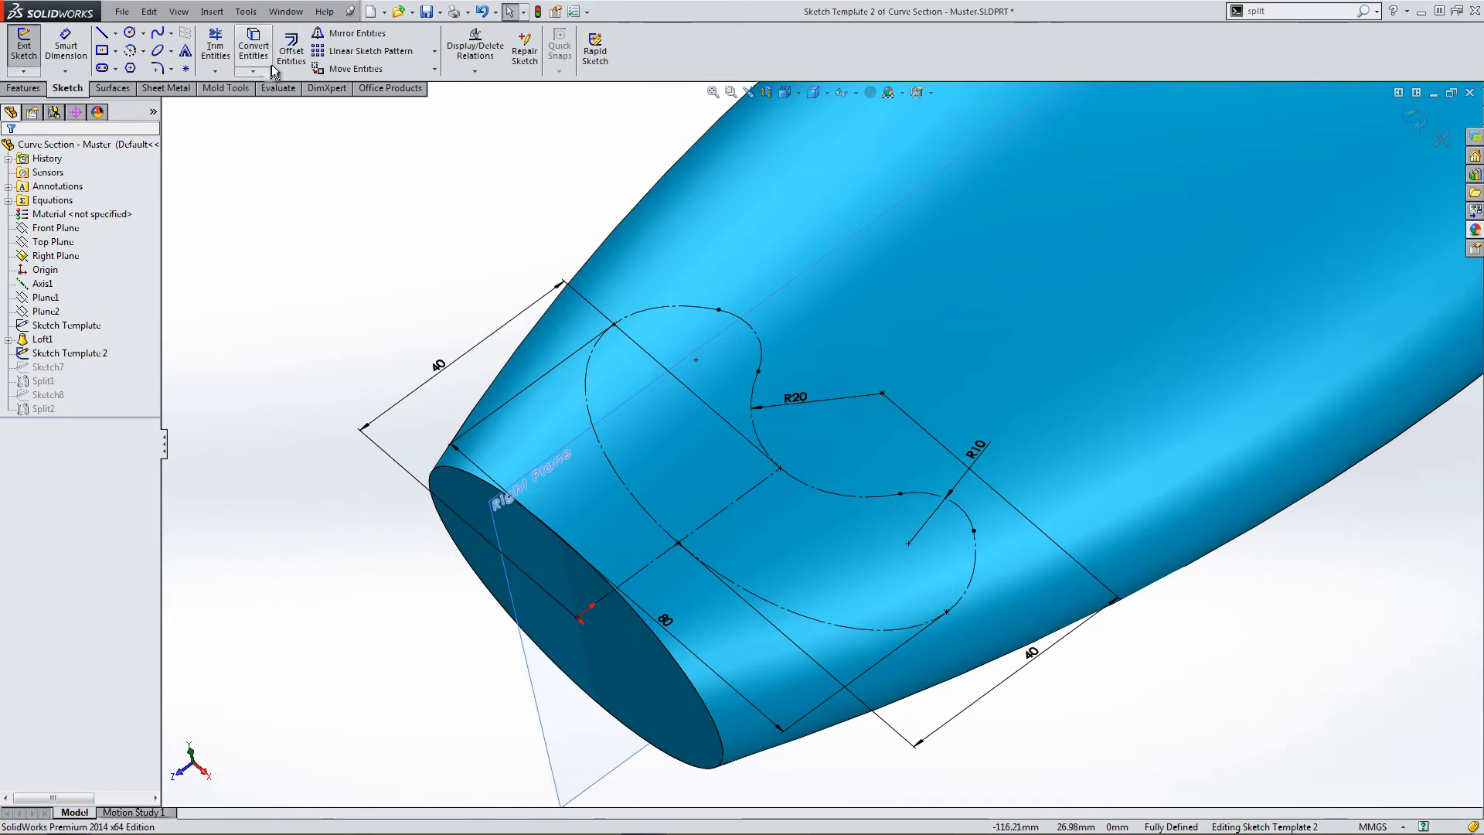
click(290, 46)
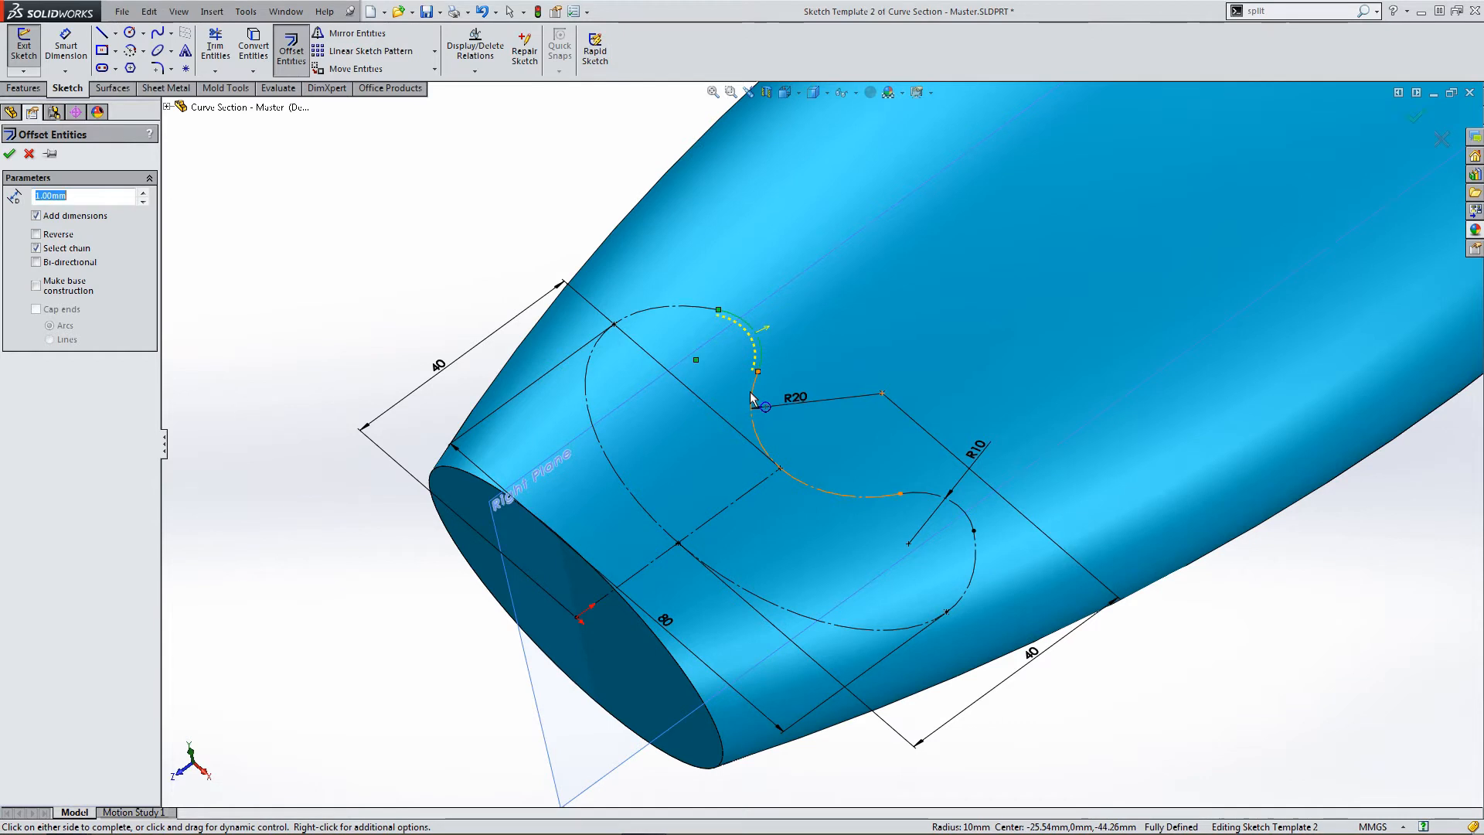
Offset the kidney-shaped outline bi-directionally by a small distance to form a thin band.
click(36, 247)
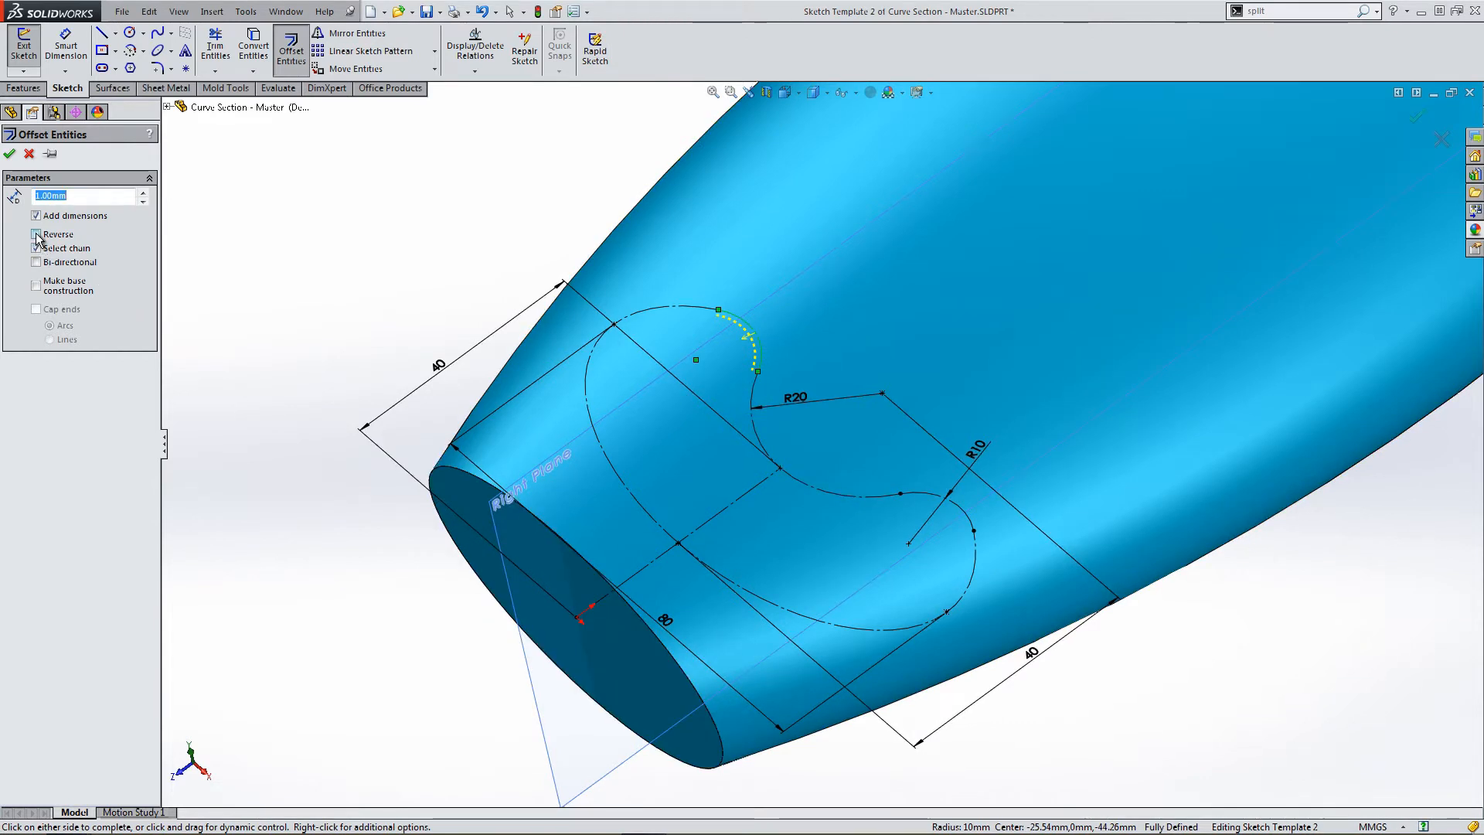
click(36, 261)
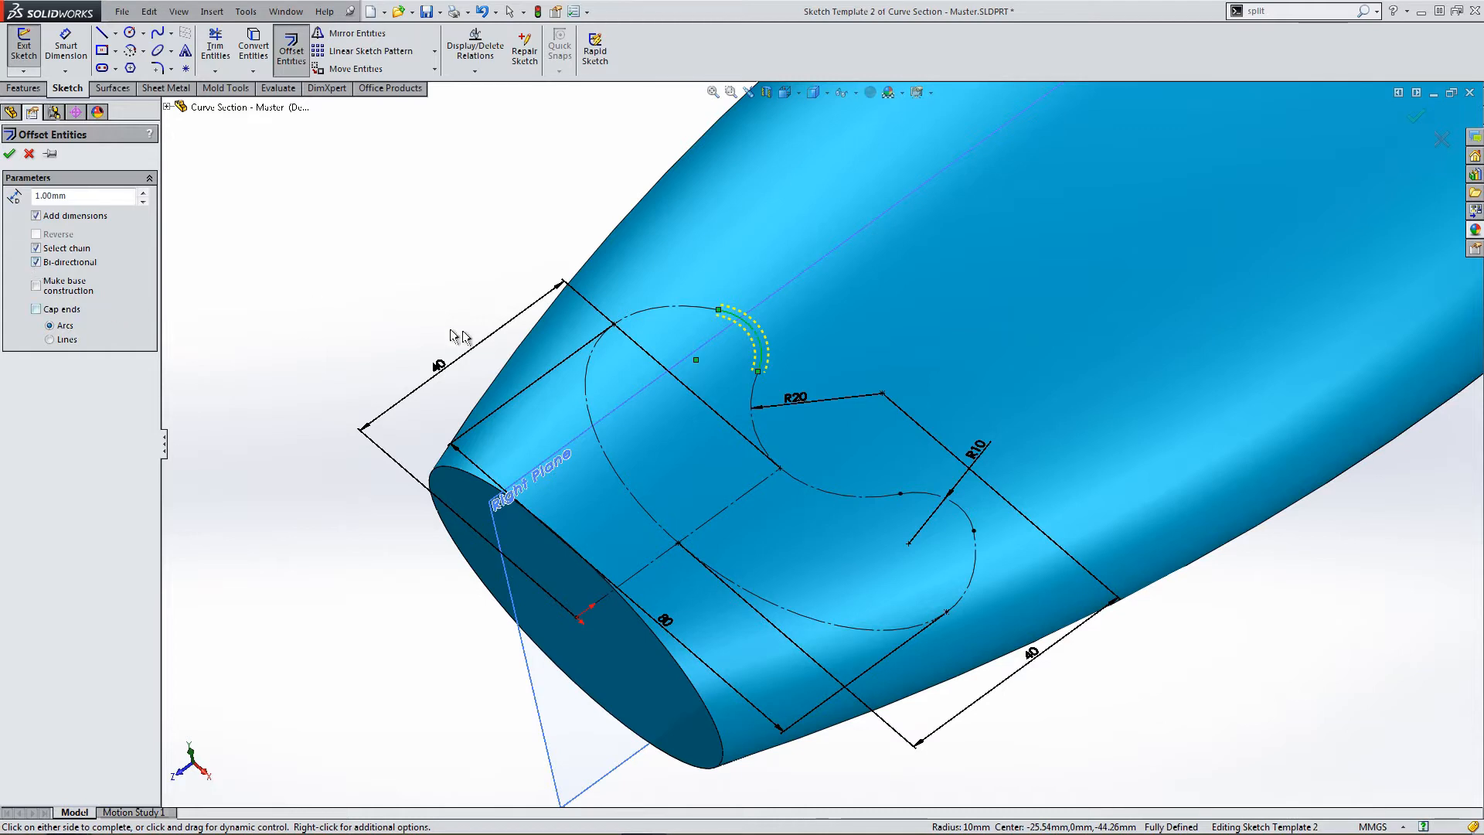
click(680, 312)
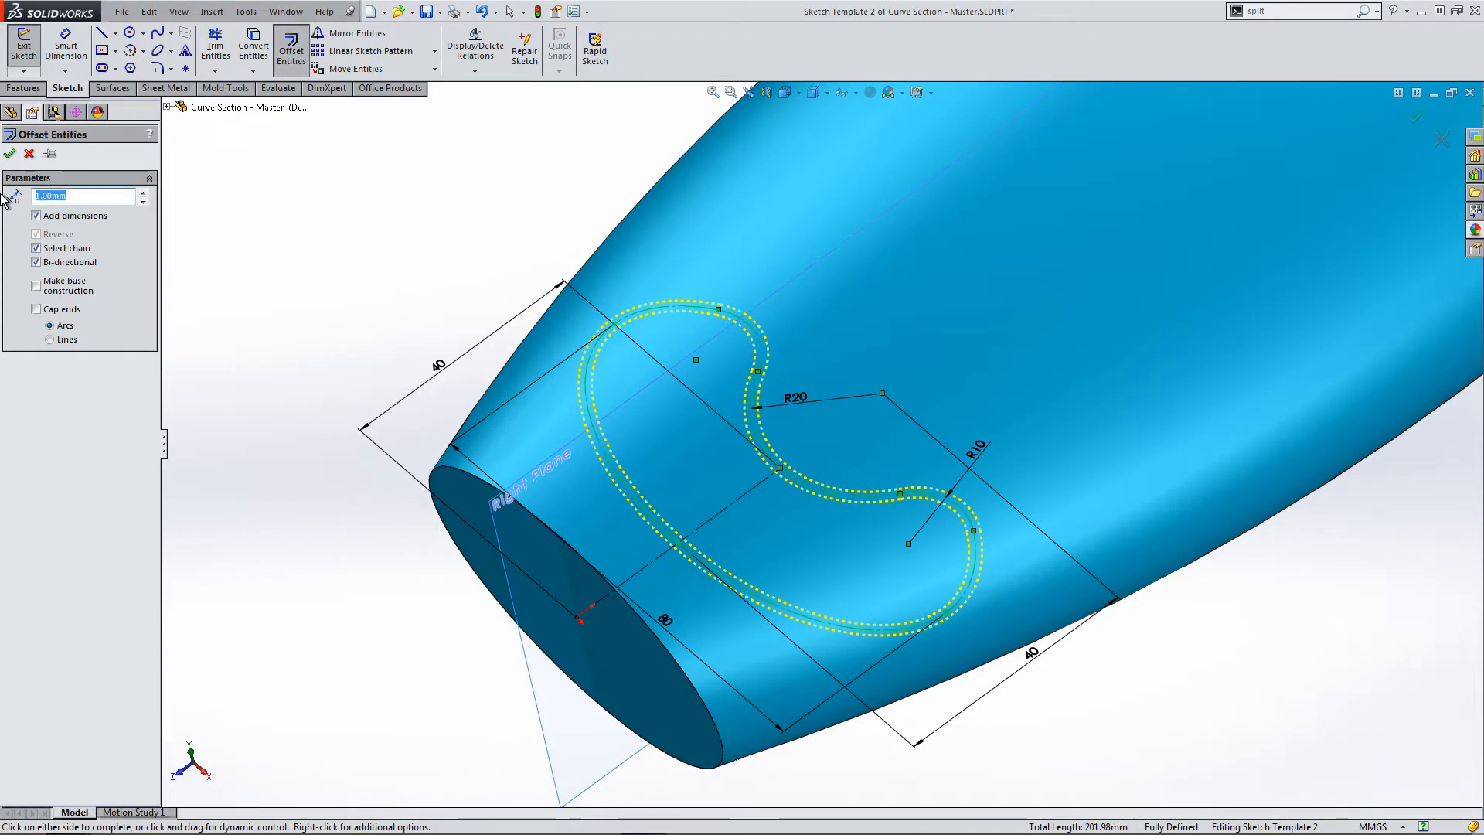
text(0)
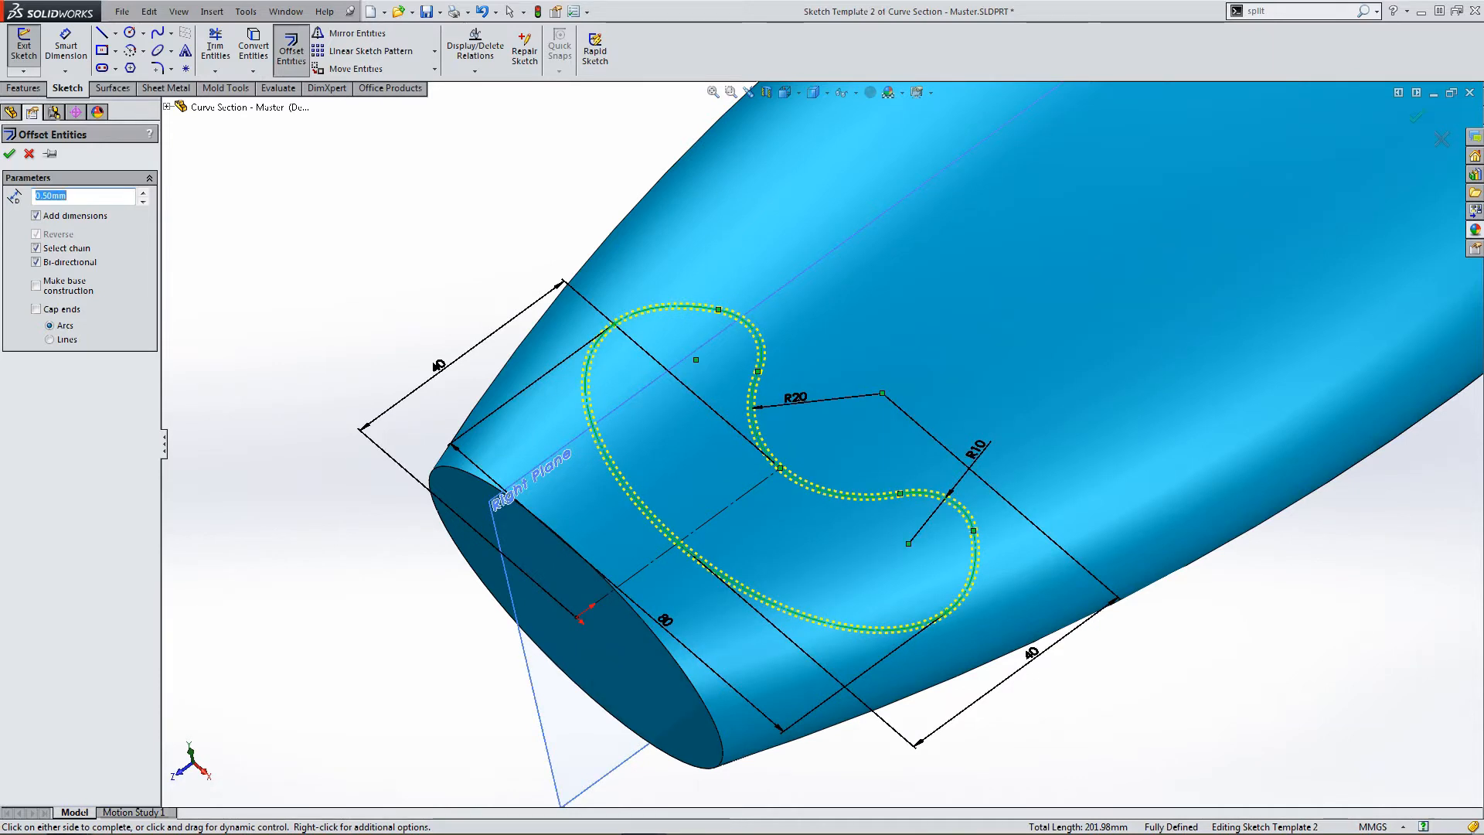
click(12, 153)
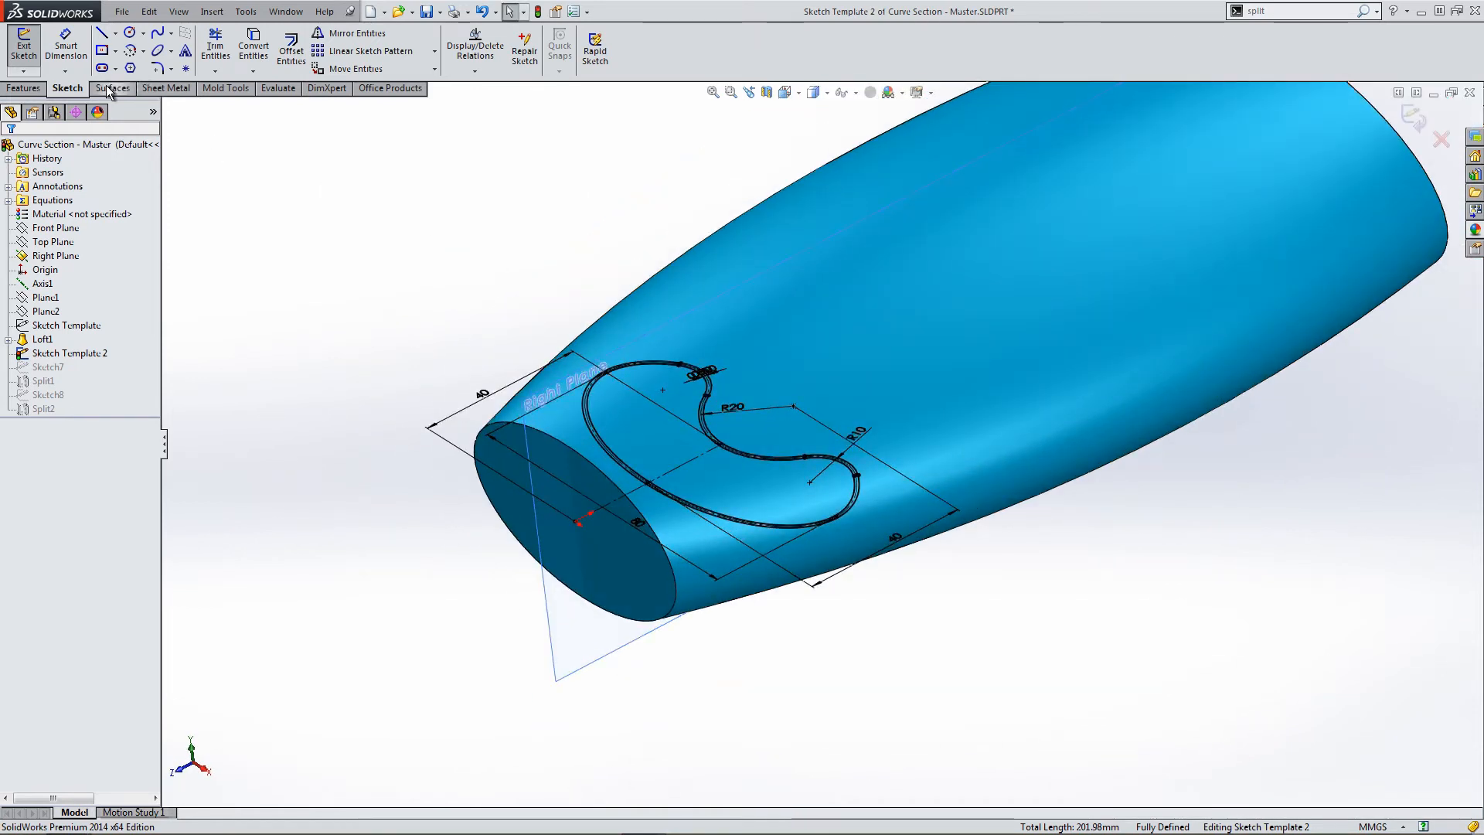
Extrude-cut the band Through All in both directions, keeping all four resulting bodies.
click(26, 86)
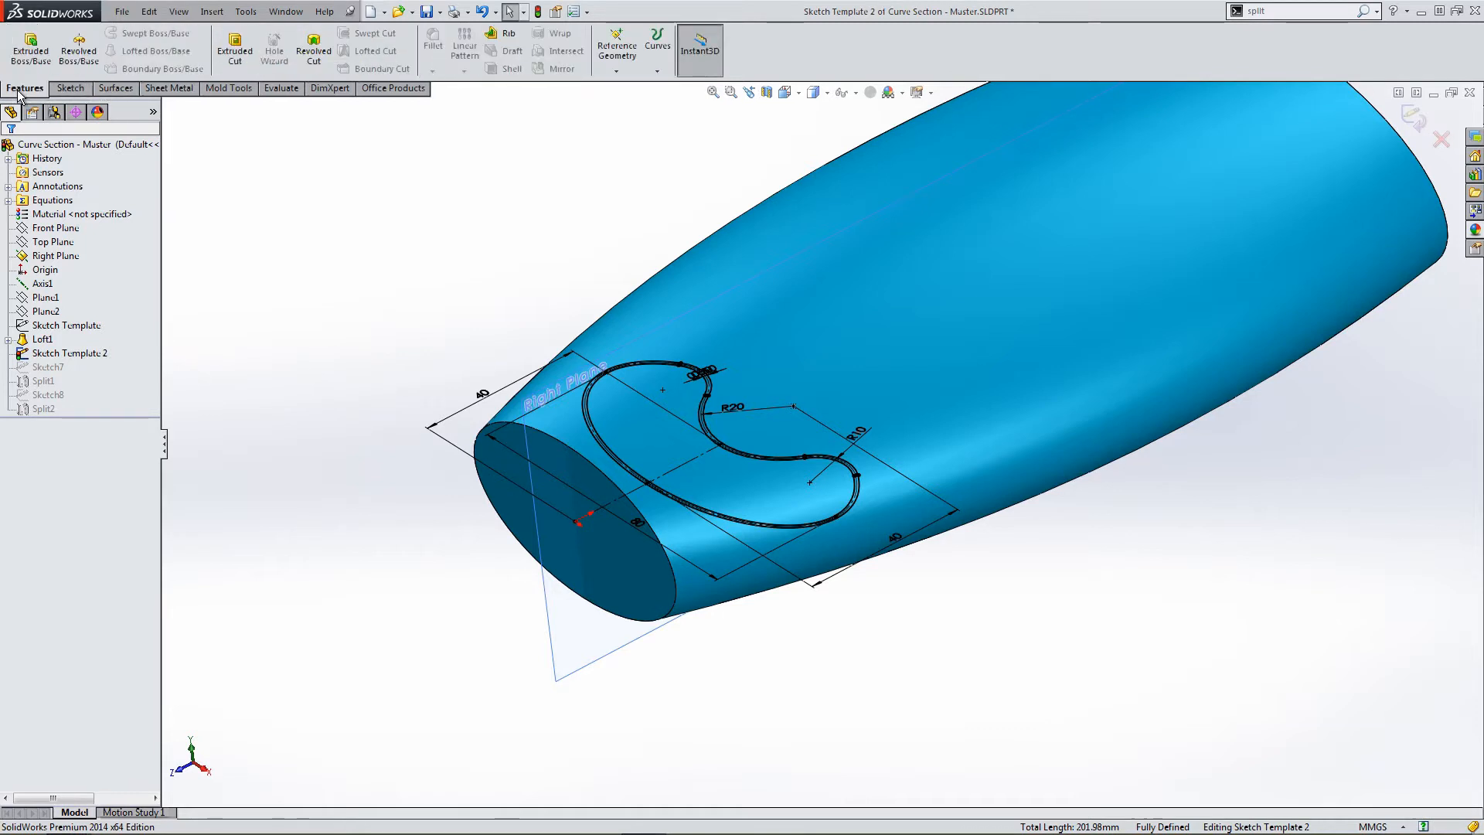
mouse_move(233, 50)
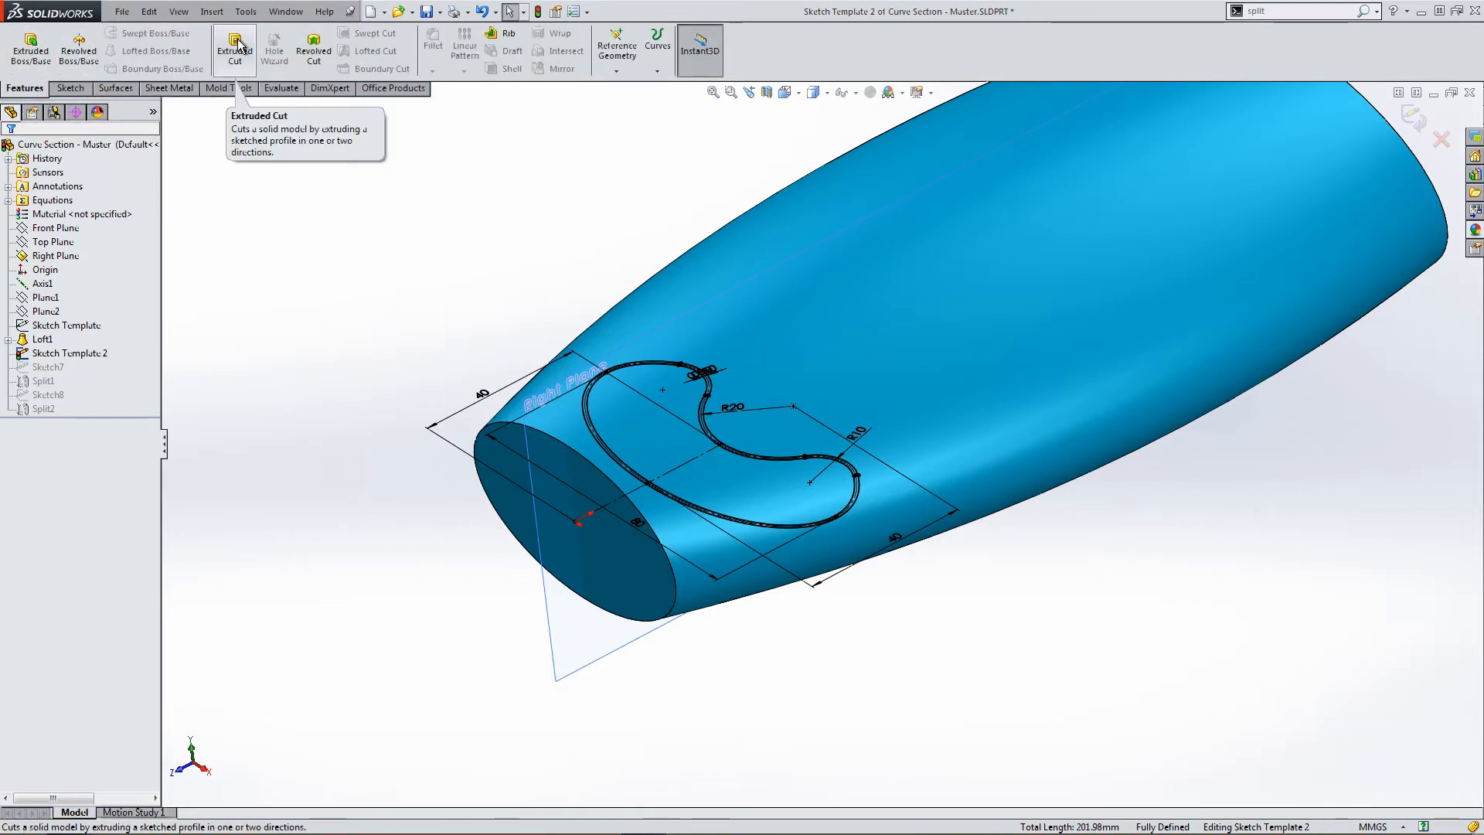
click(233, 48)
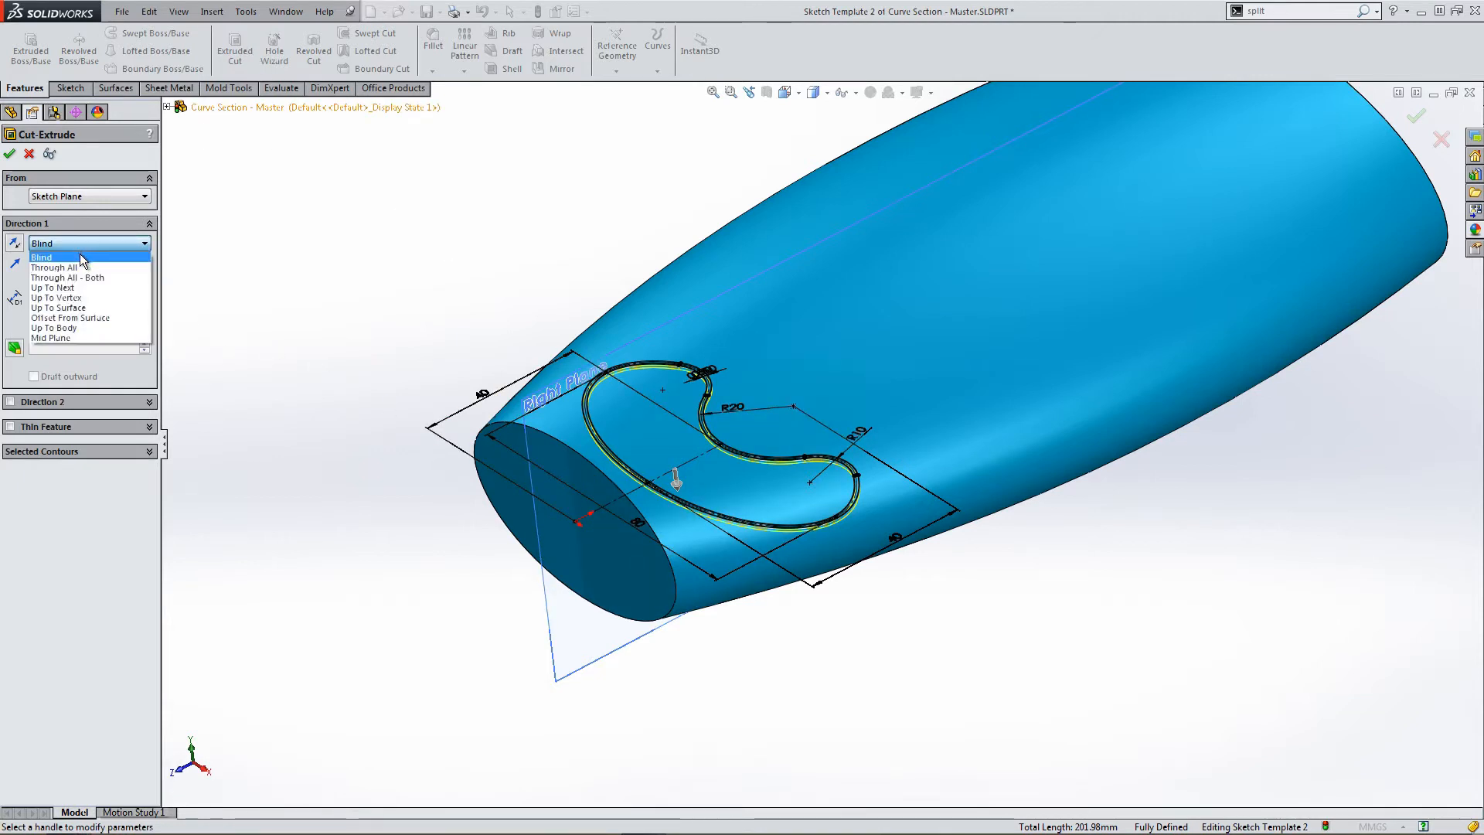
click(55, 266)
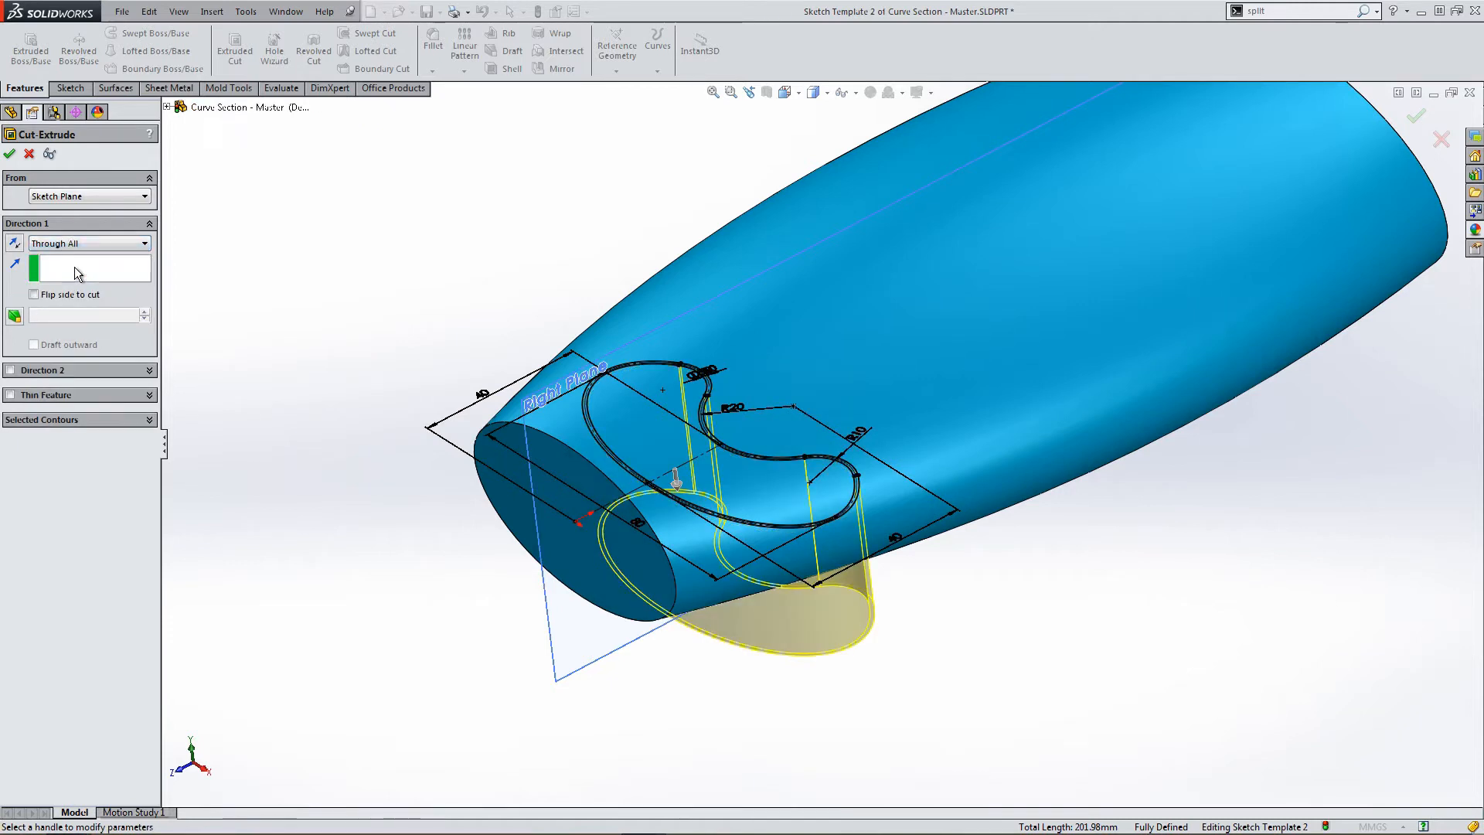
click(11, 371)
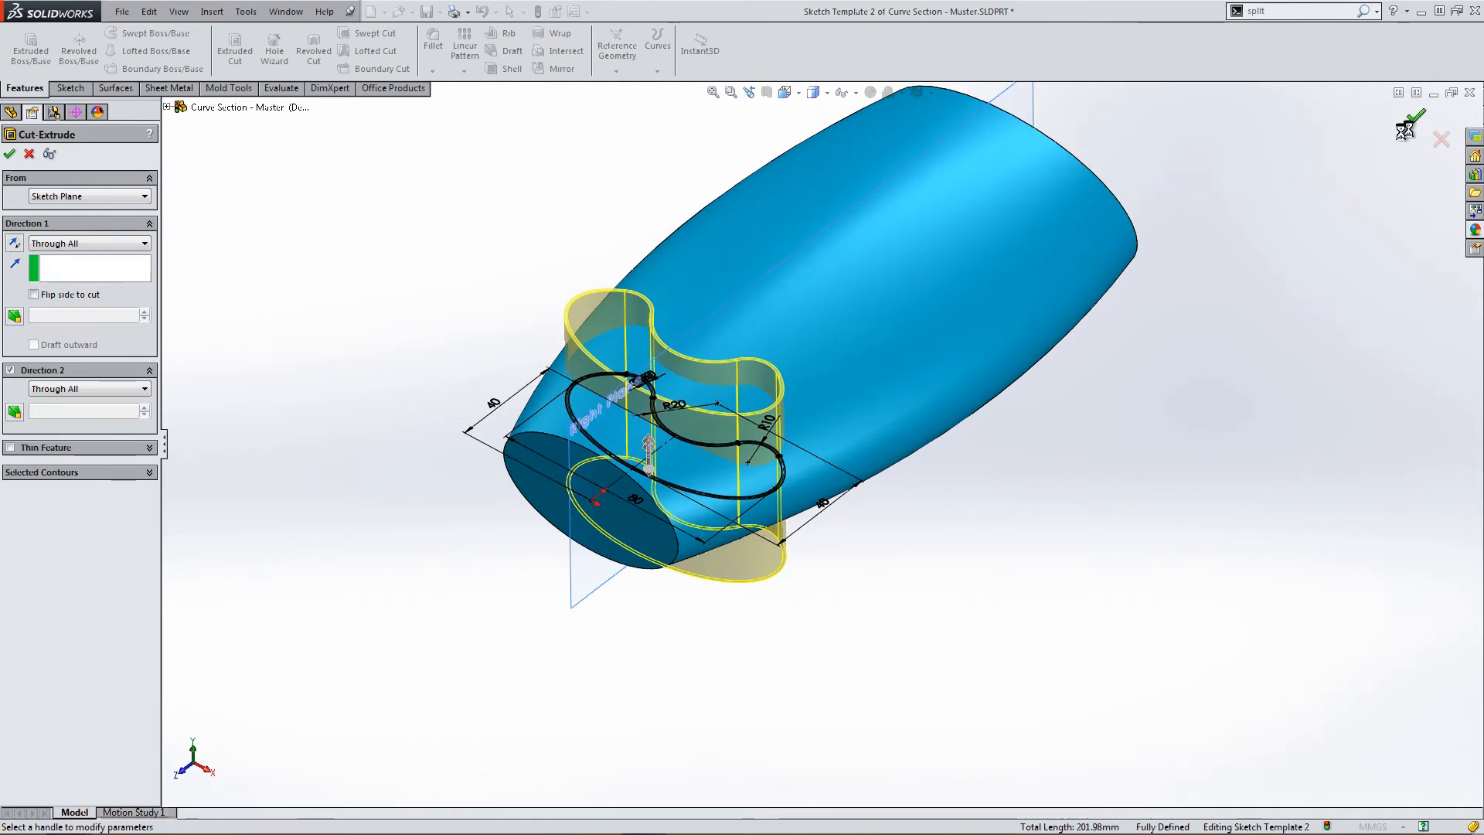
click(1415, 124)
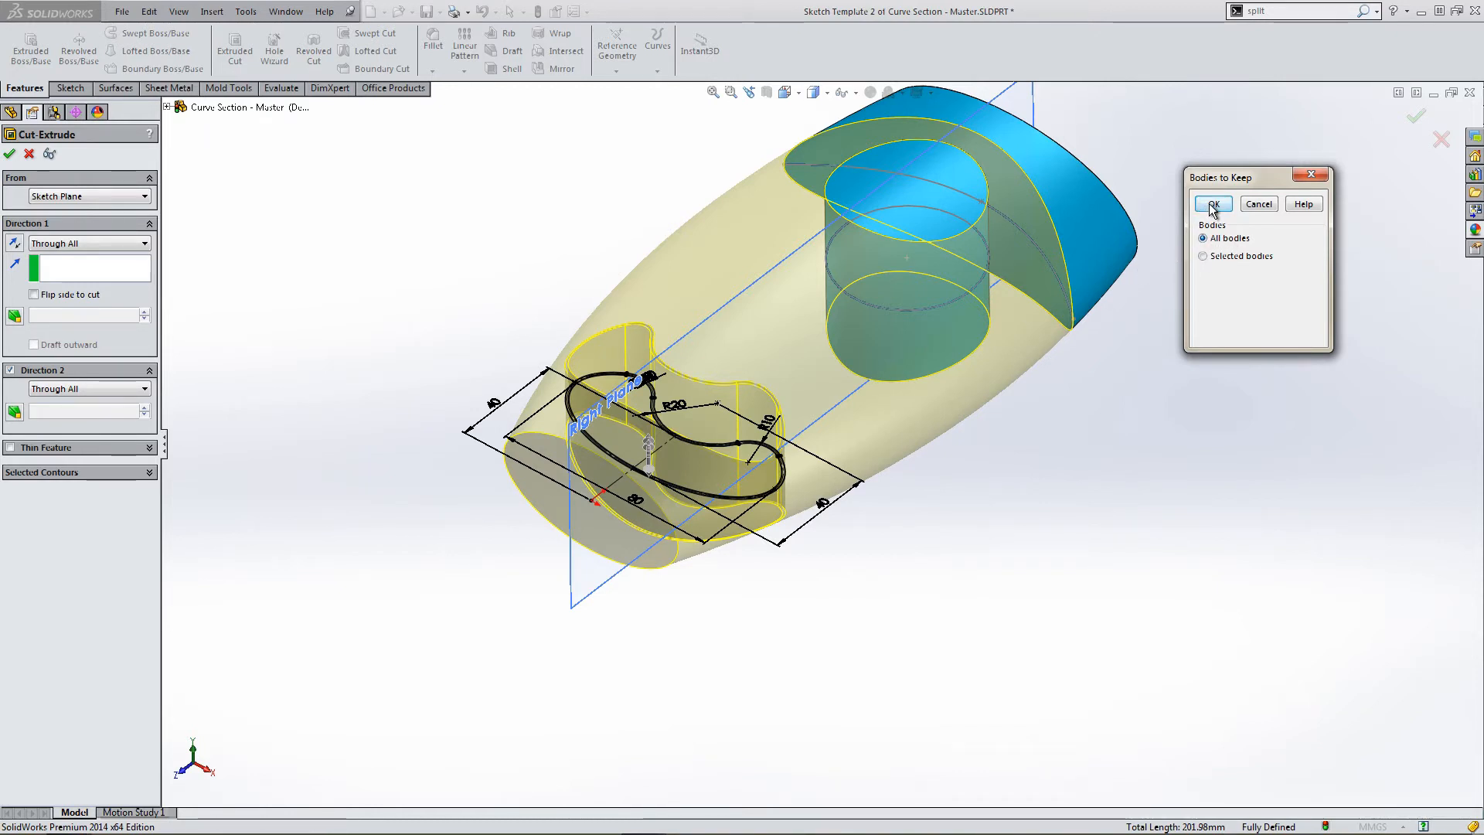
click(1212, 204)
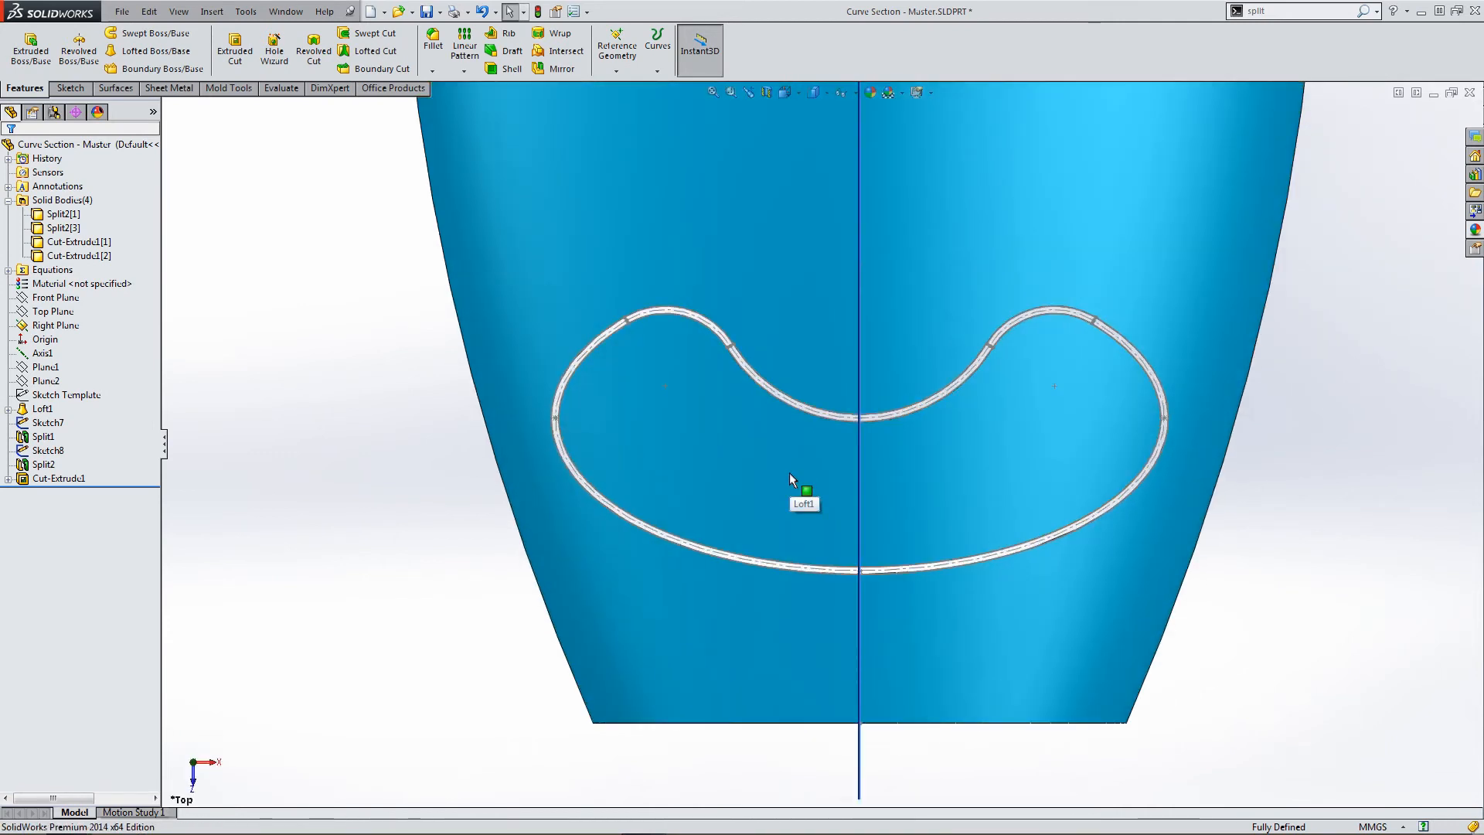
Hide the main body to view the cut-out pieces on their own.
drag(790, 478, 714, 321)
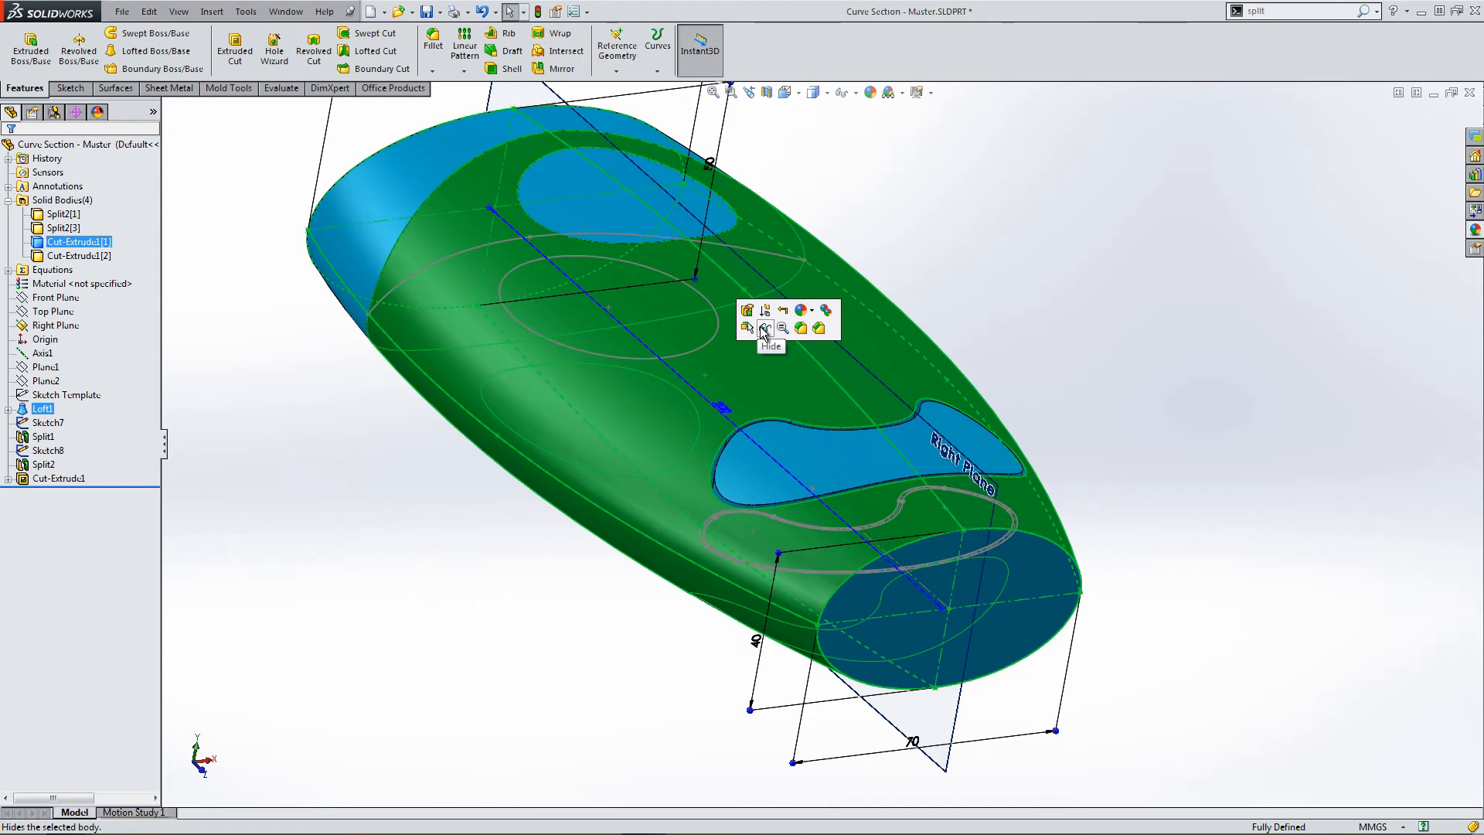
click(762, 328)
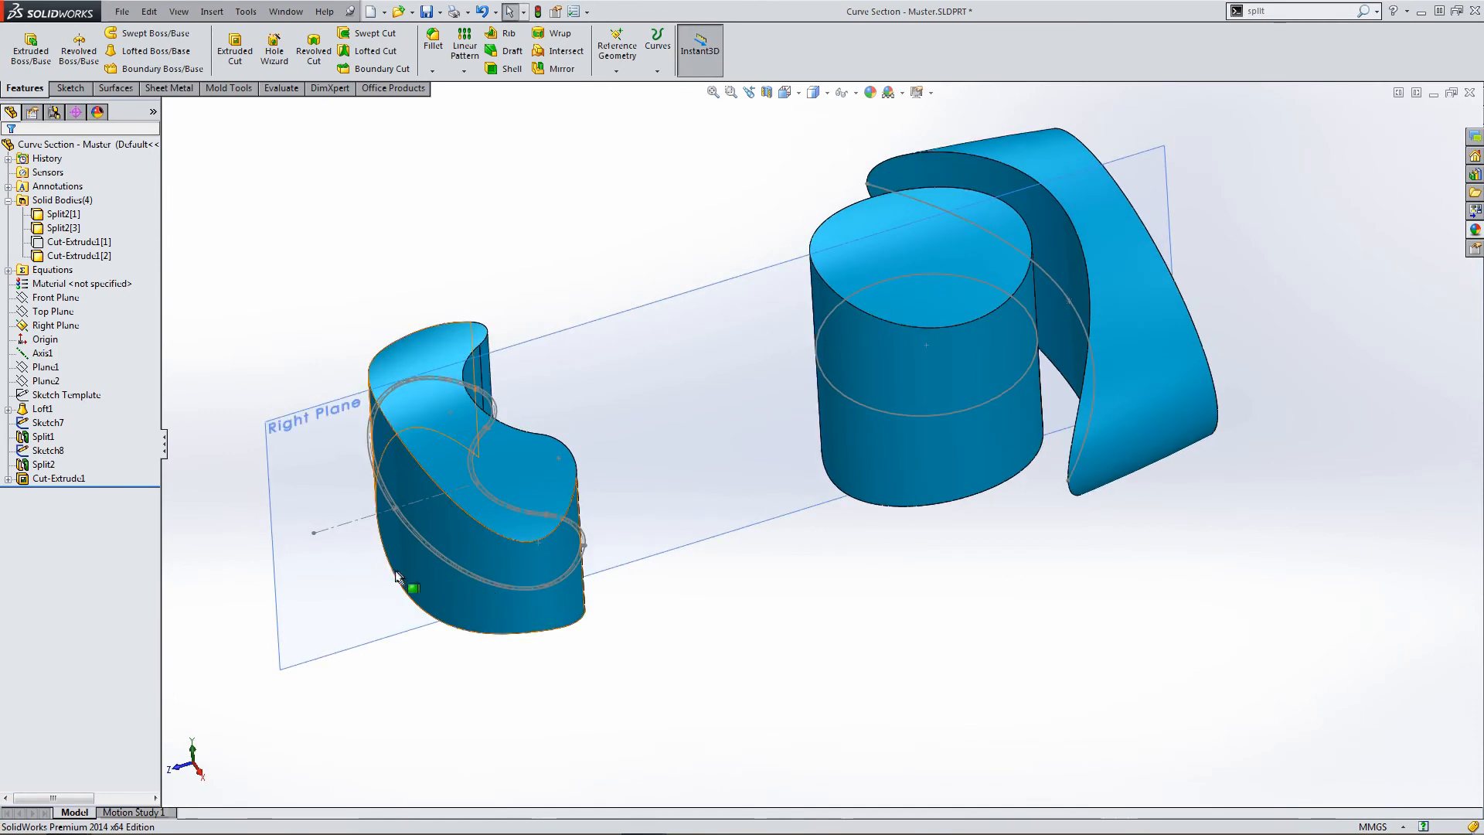
click(48, 422)
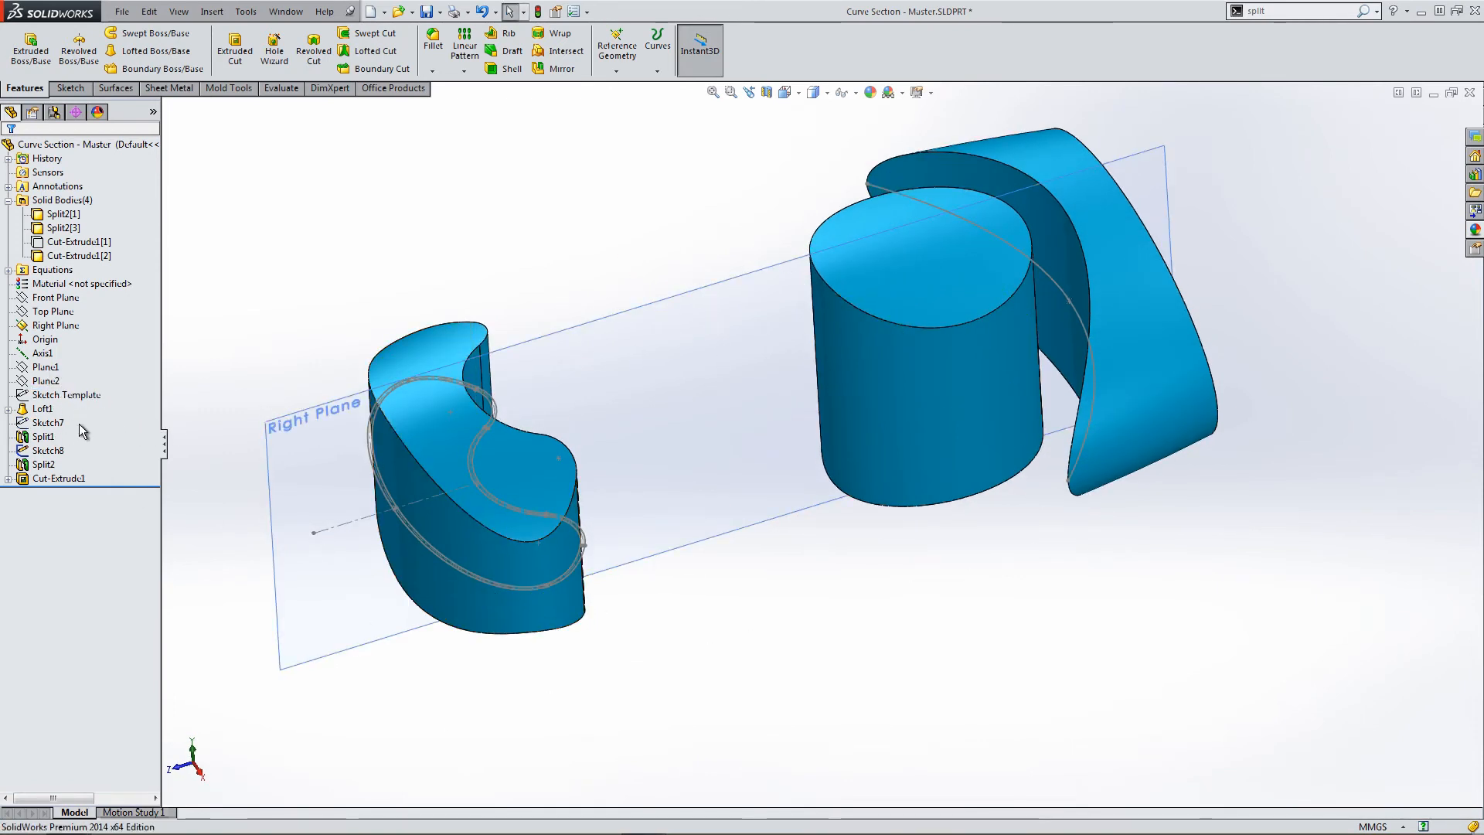
click(44, 436)
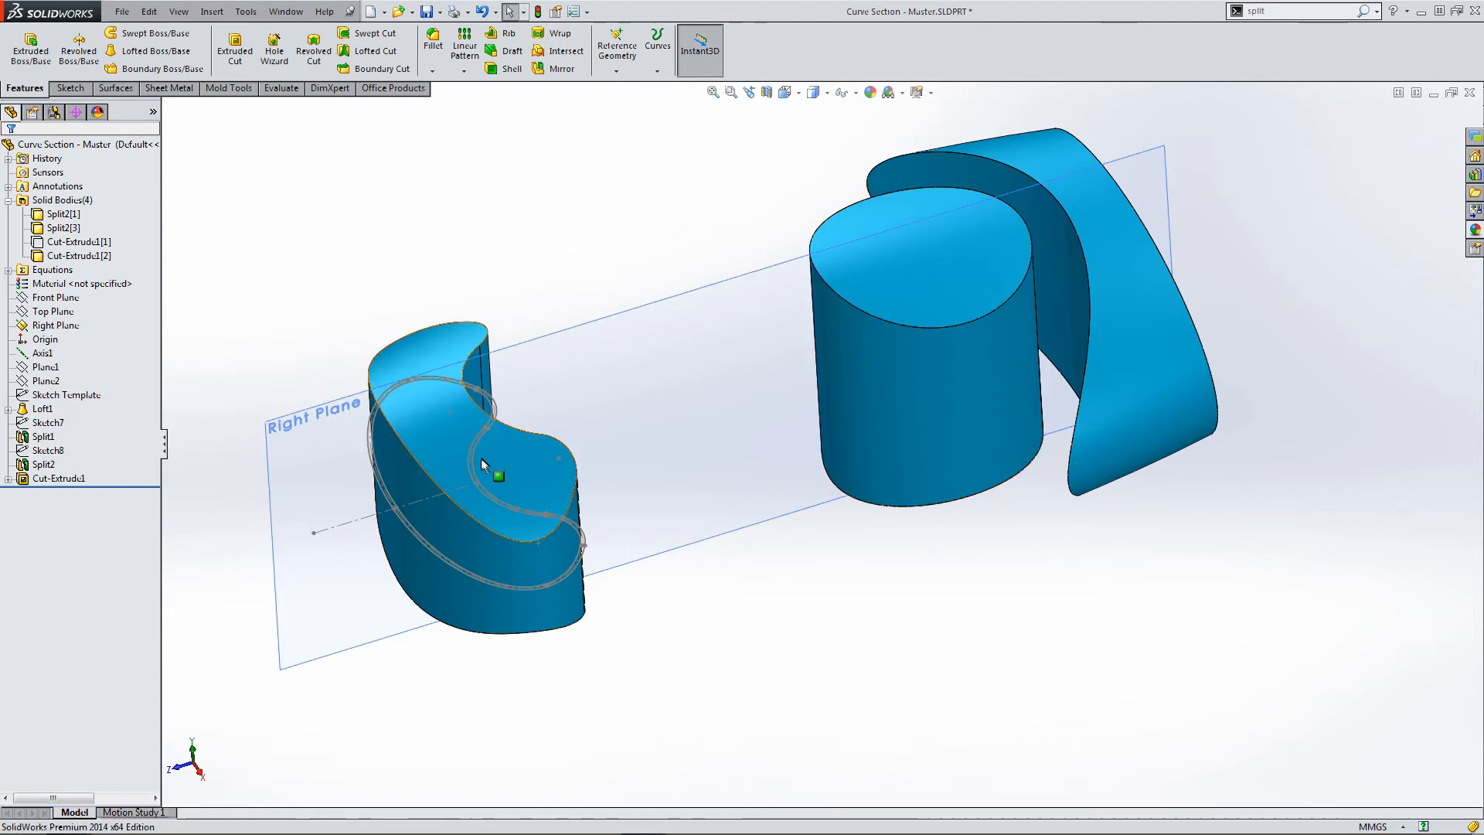
Hide the offset sketch and show the main body again.
click(494, 478)
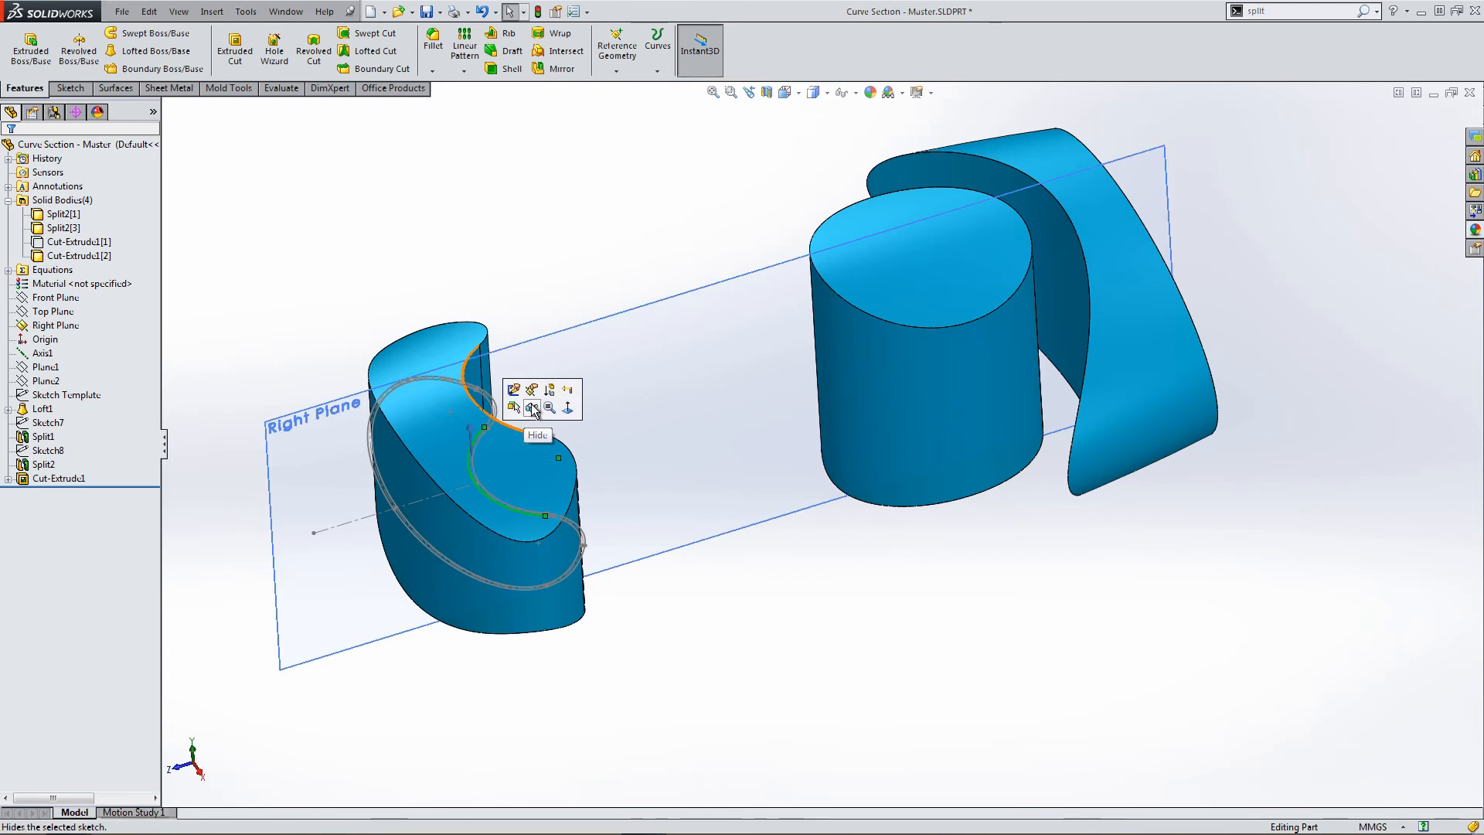
click(530, 408)
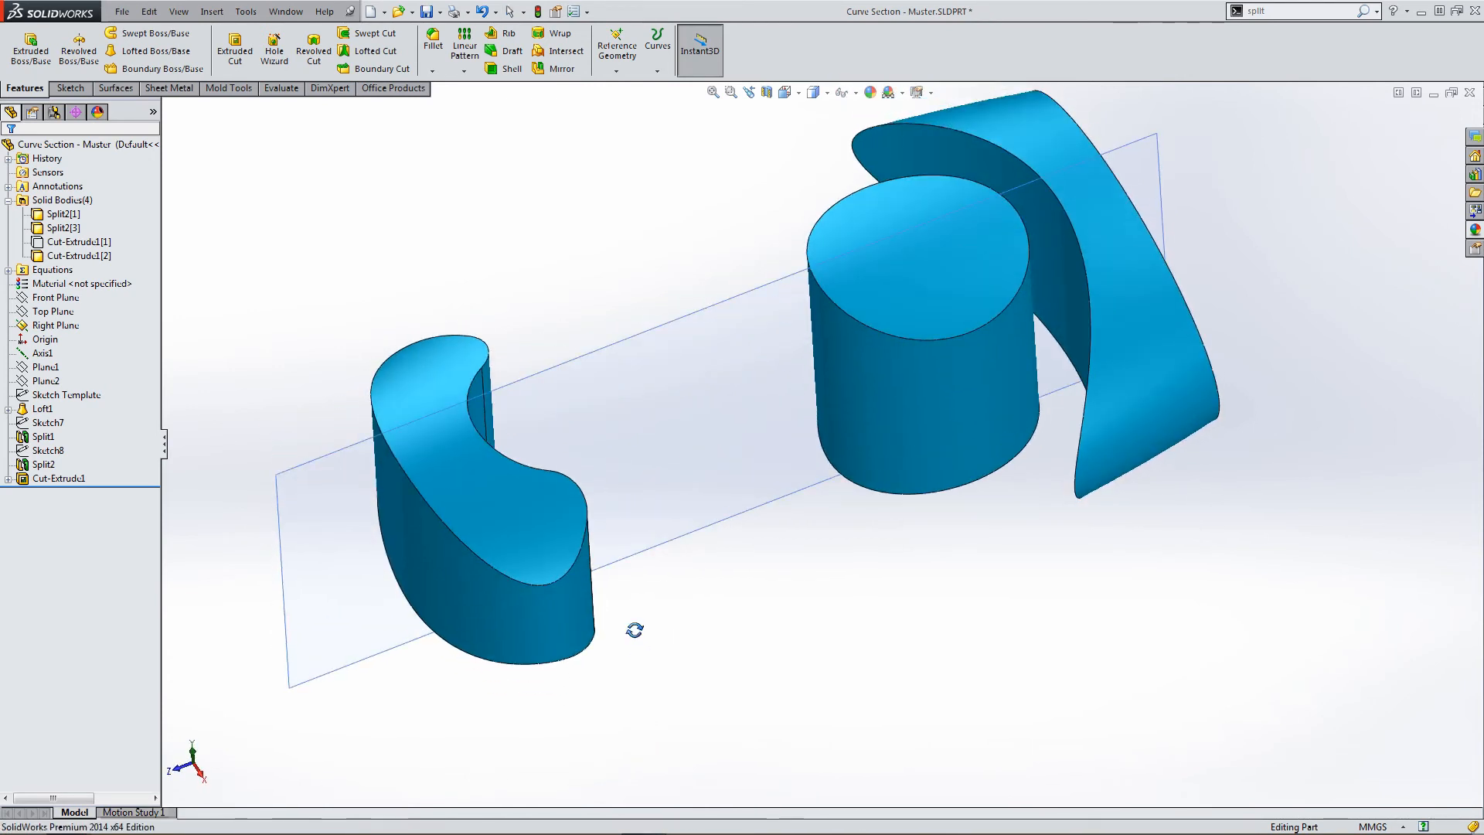
click(56, 324)
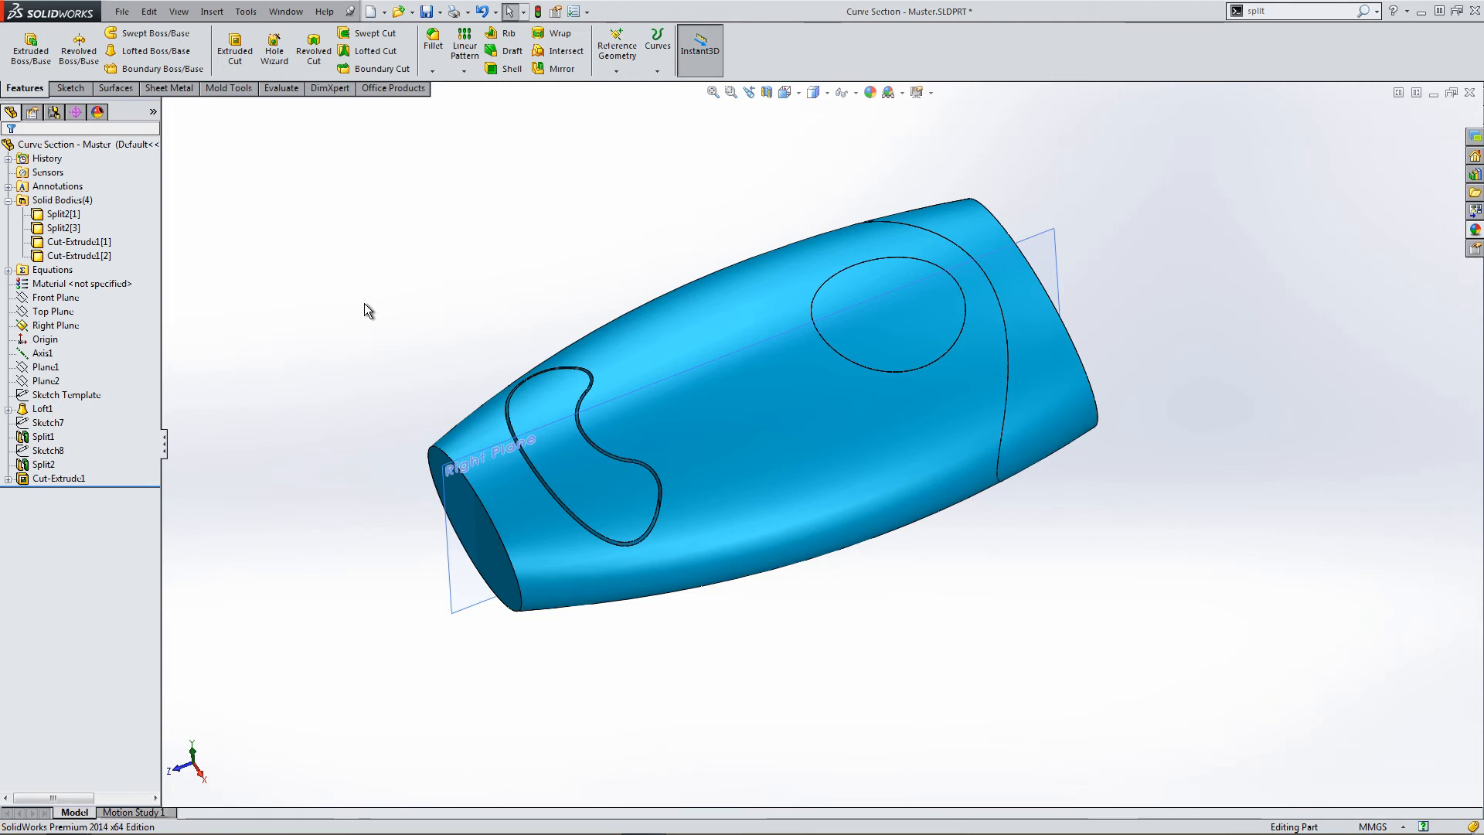
Give Cut-Extrude1[1] a white appearance so the three blue pieces stand out.
click(65, 241)
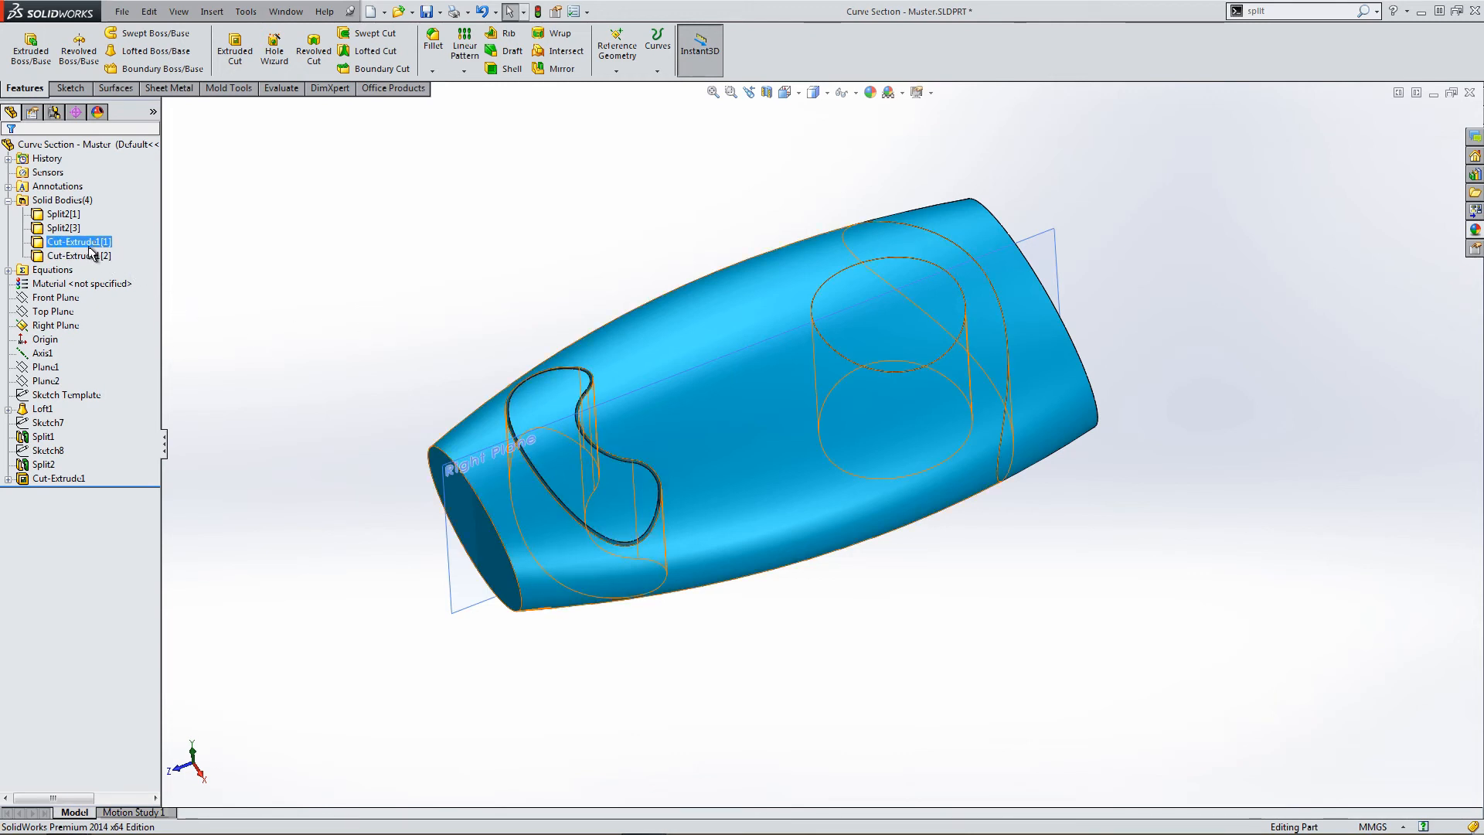
right_click(70, 241)
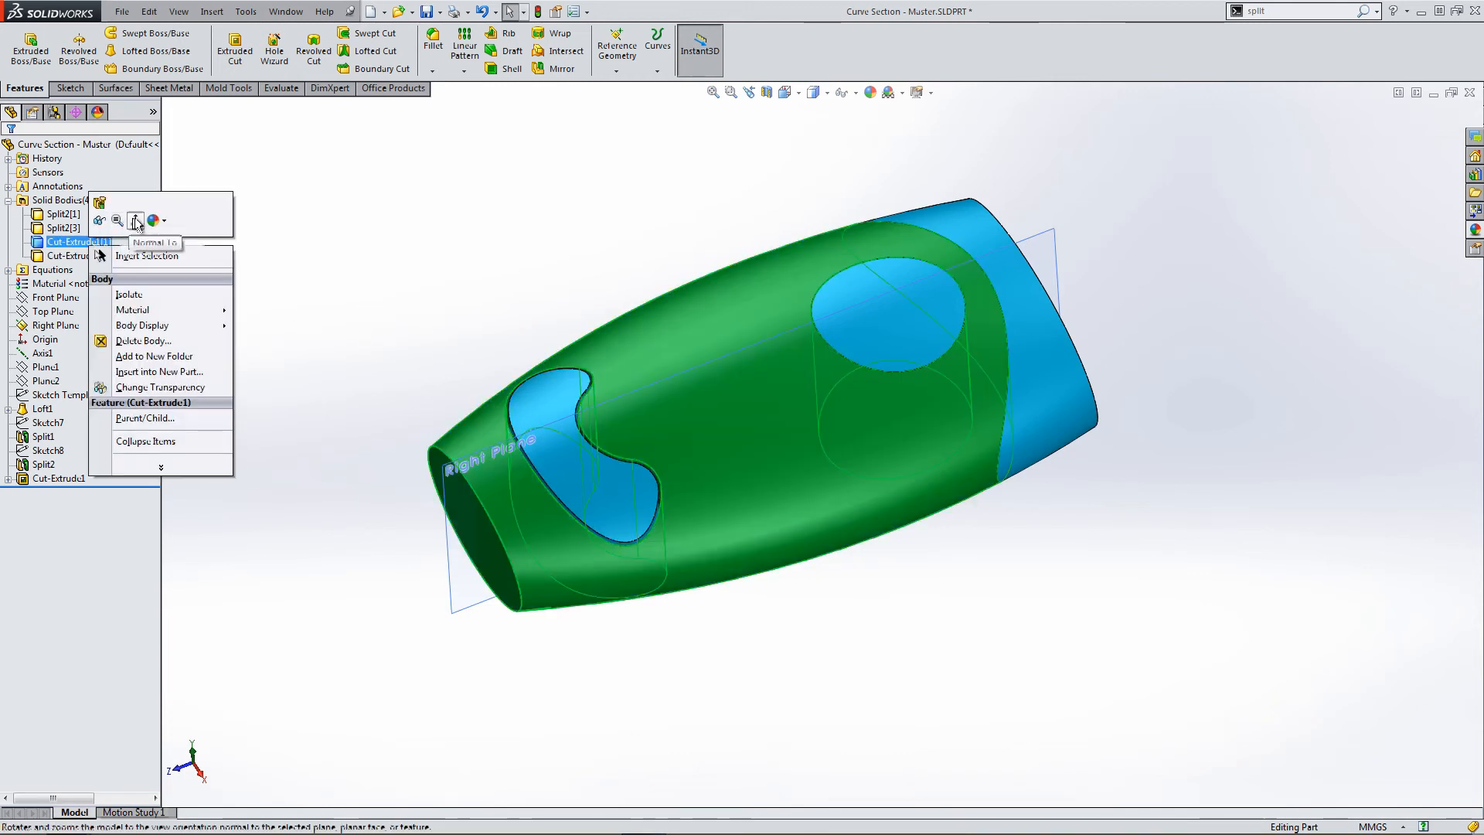
click(151, 221)
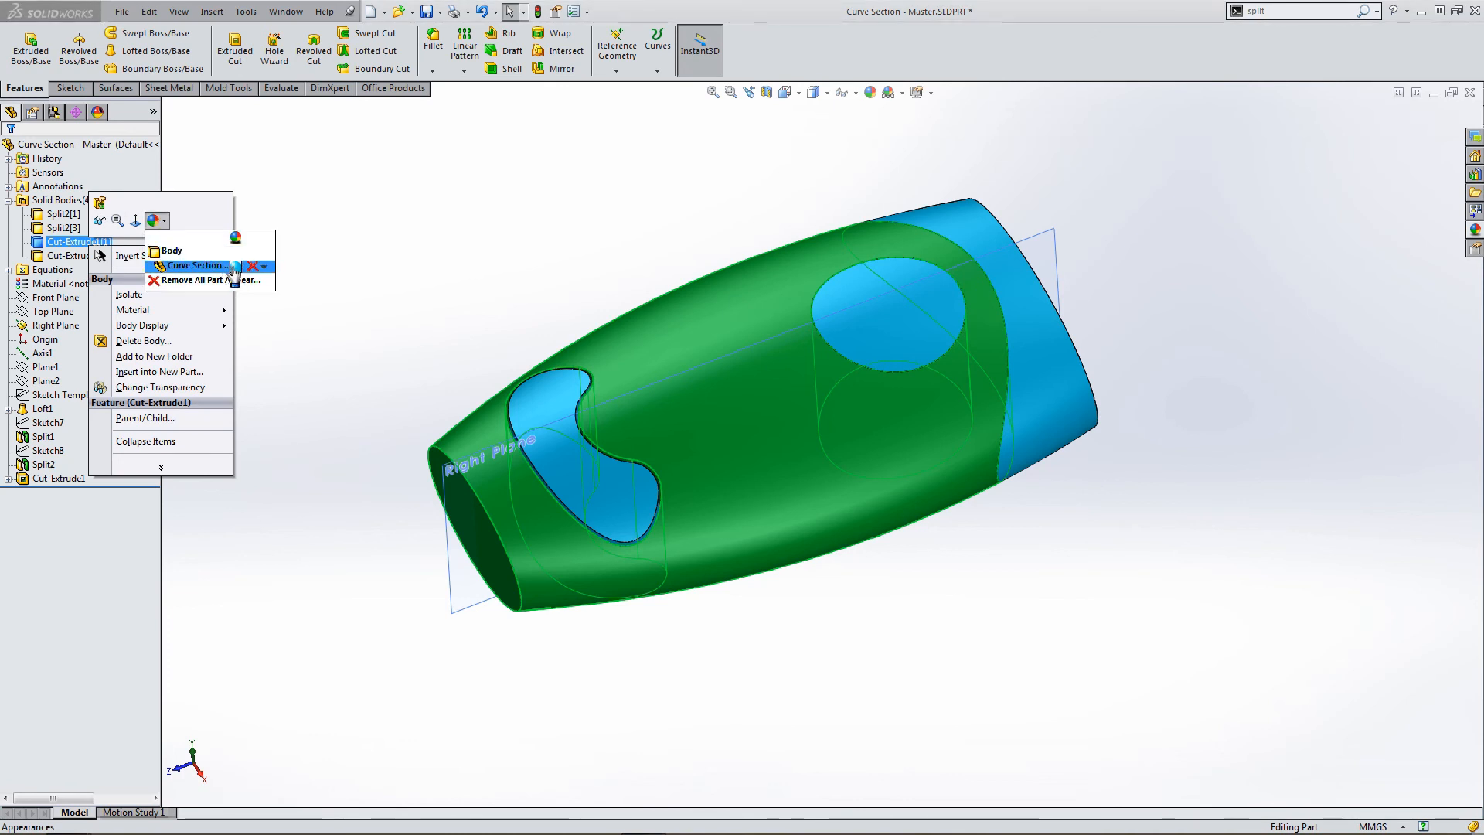
click(193, 266)
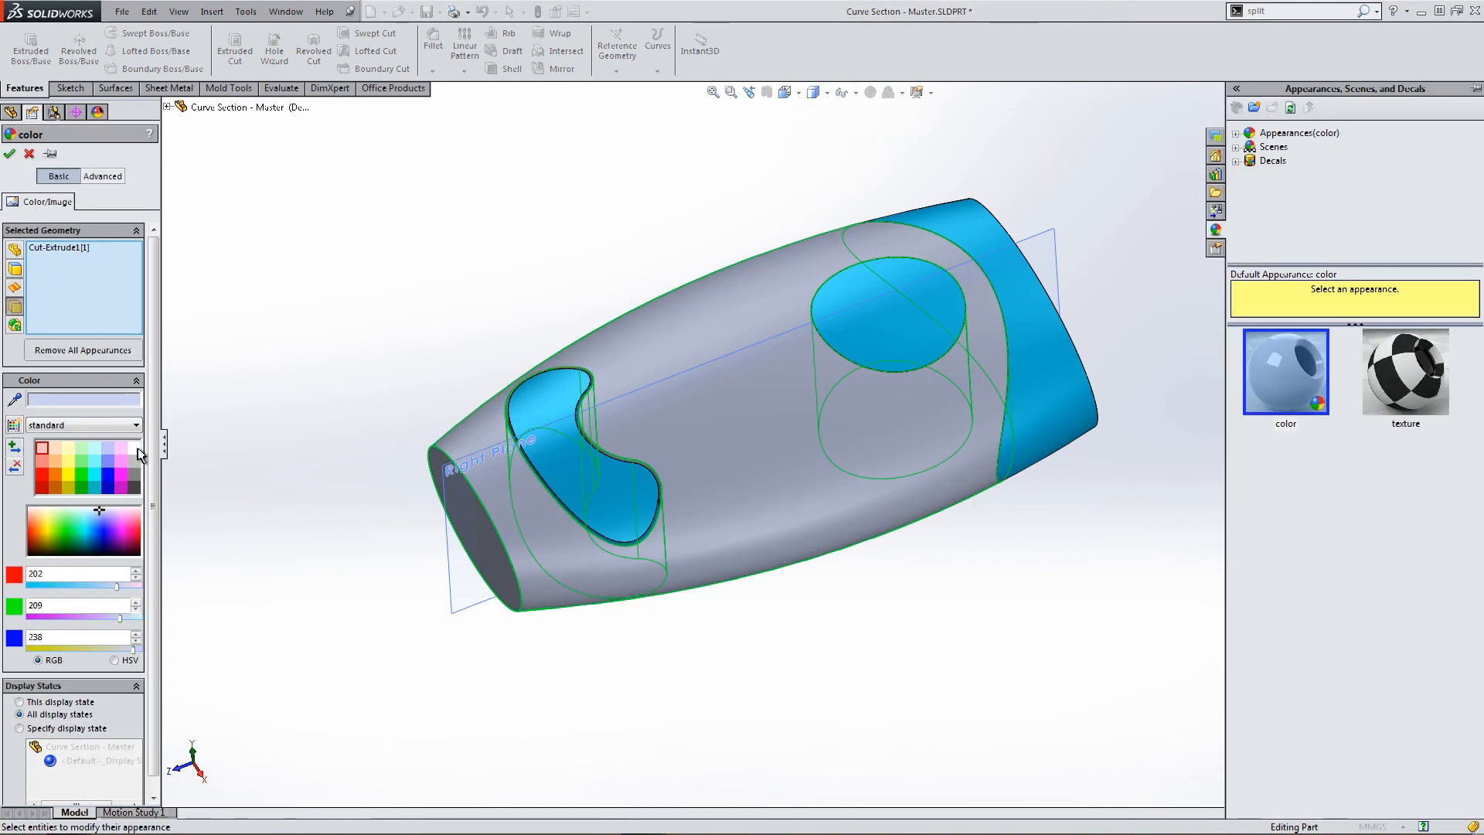
click(9, 151)
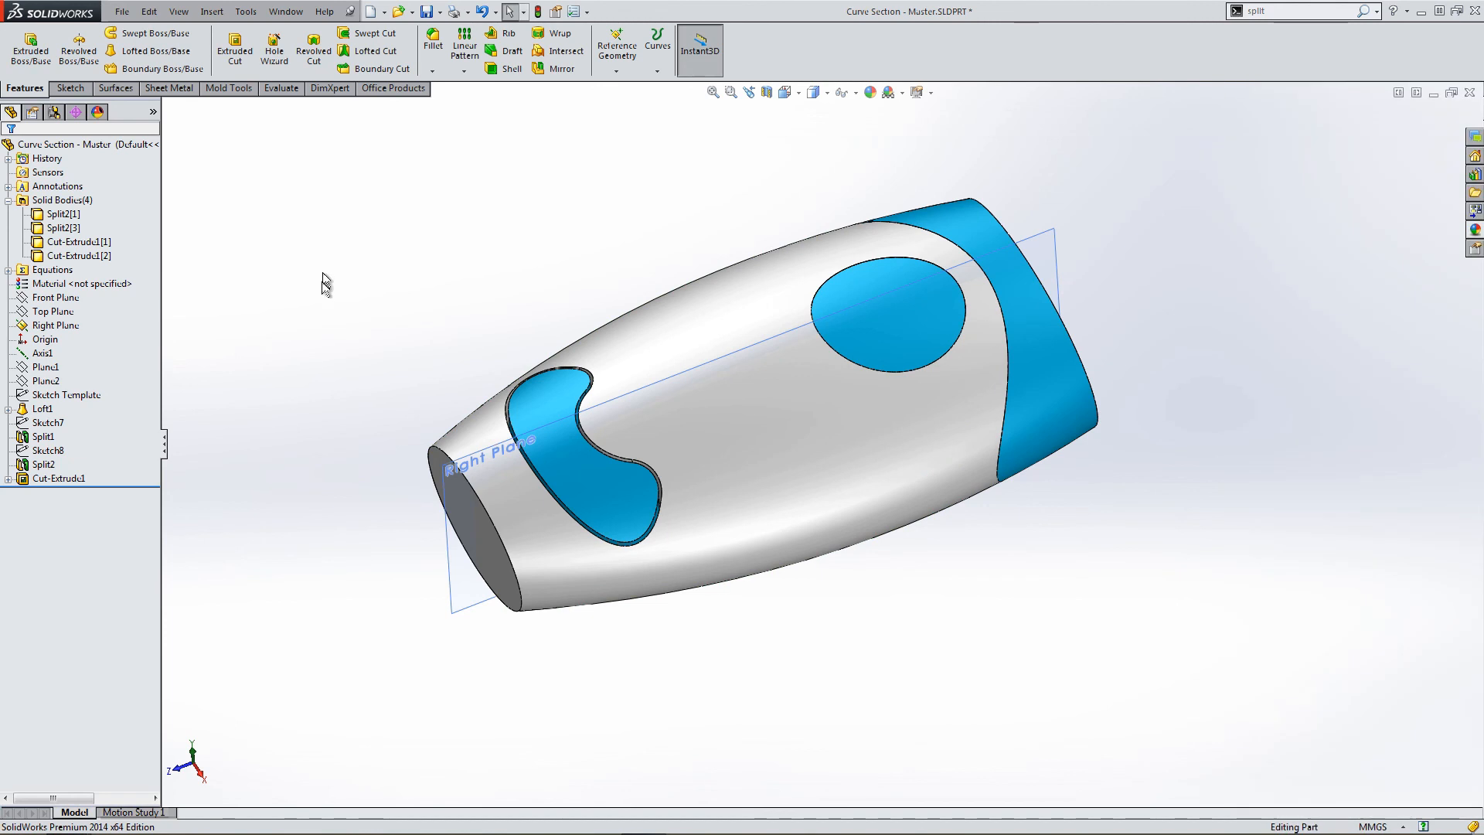